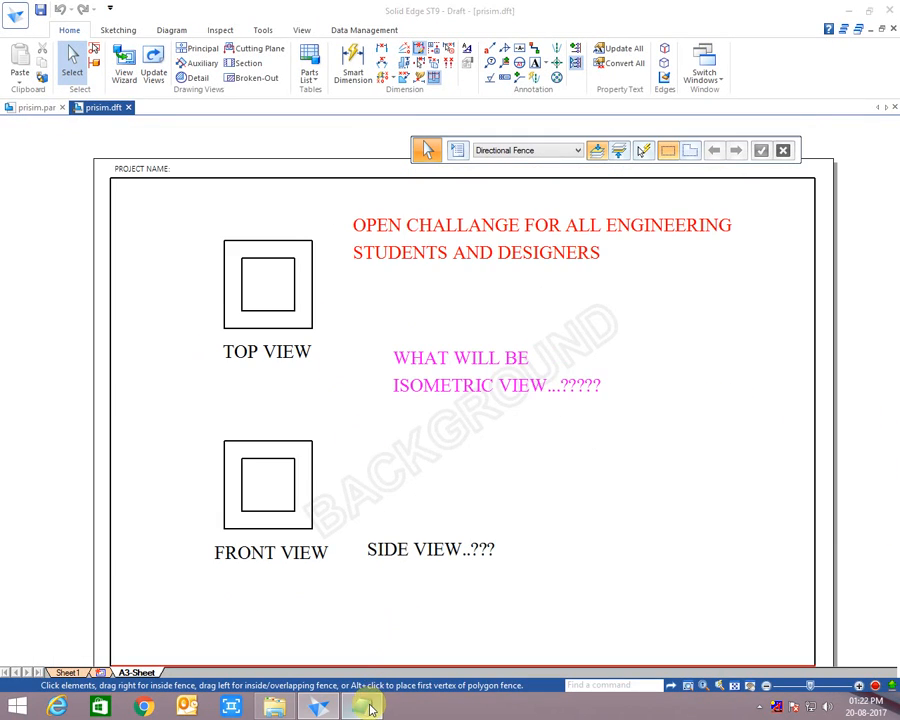
# Step: Start a Notepad note: 'Today going to tell you solution for puzzle'
pyautogui.click(360, 708)
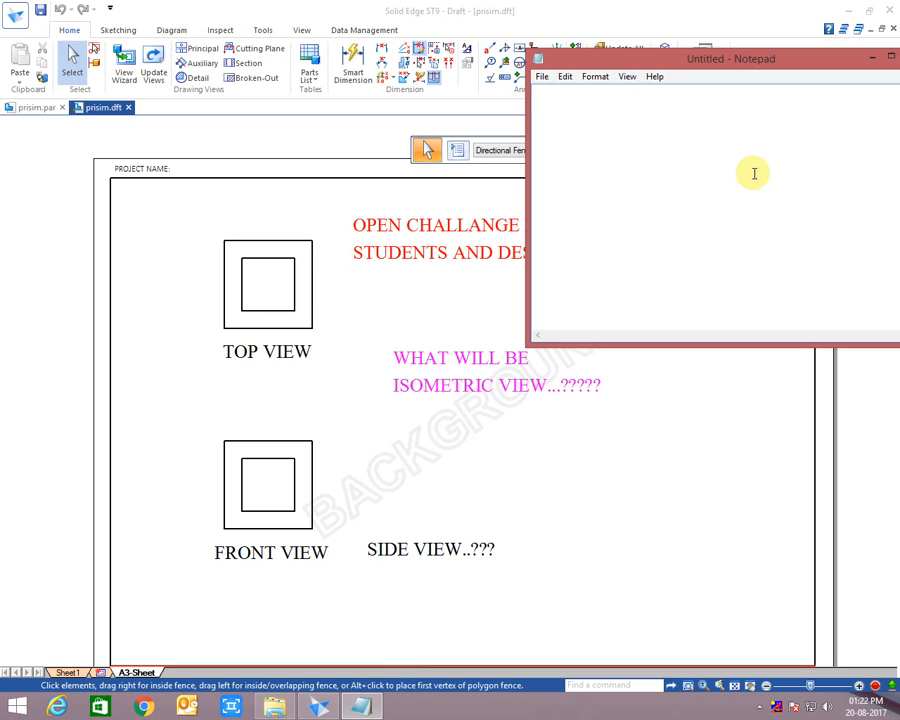
pyautogui.write('TODAY I AM')
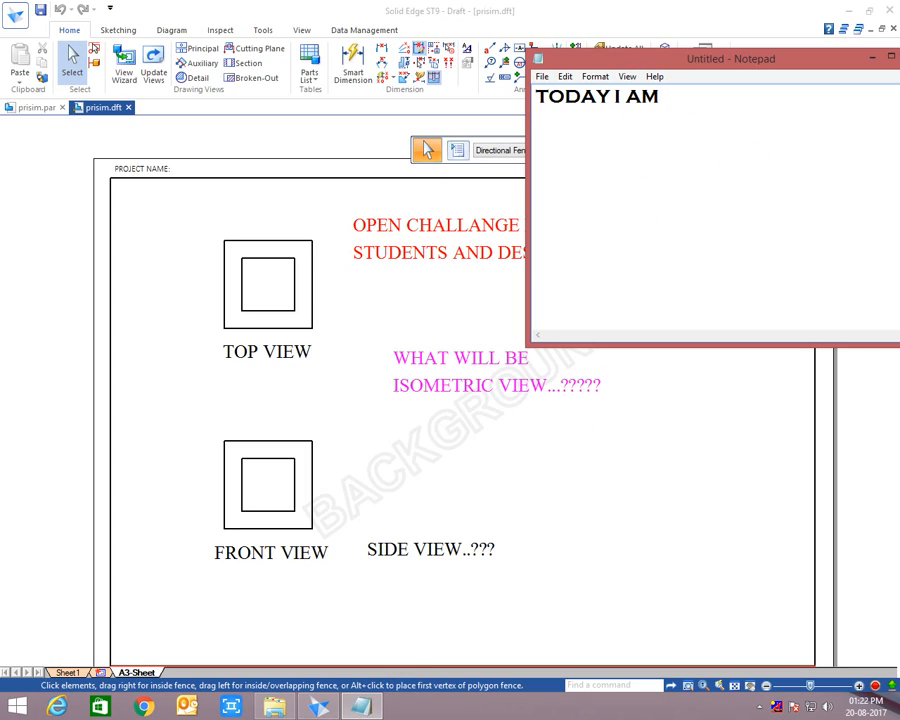
pyautogui.write('GOING T')
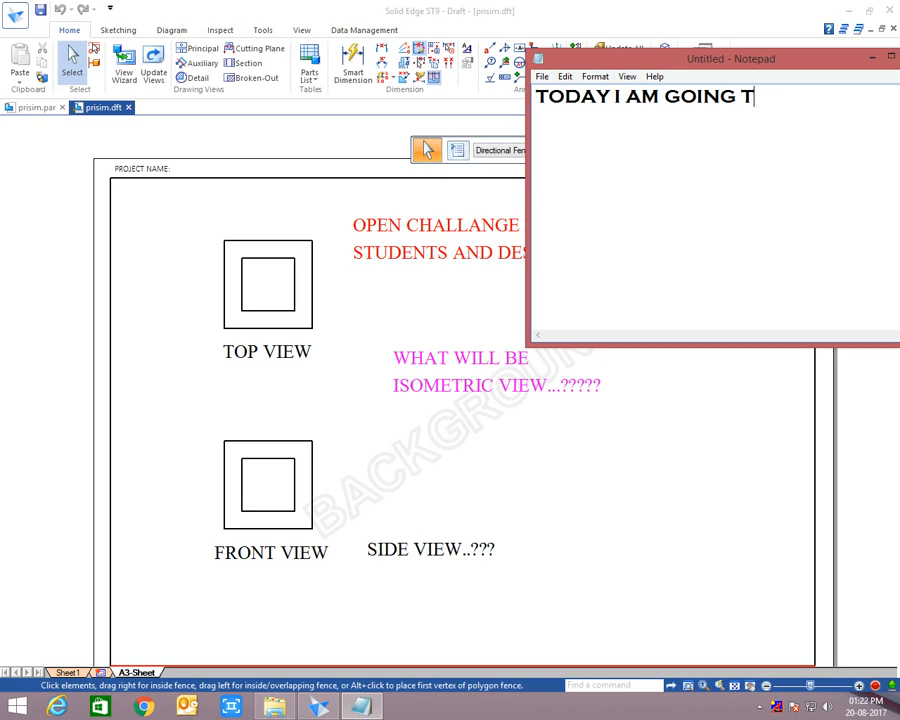
pyautogui.write('O TELL')
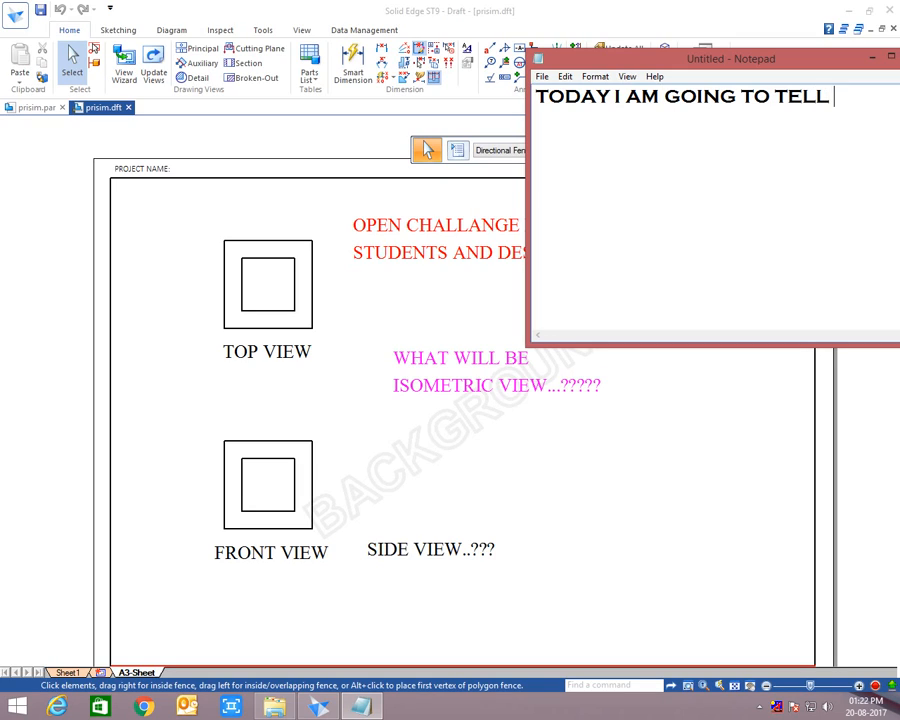
pyautogui.write('Y')
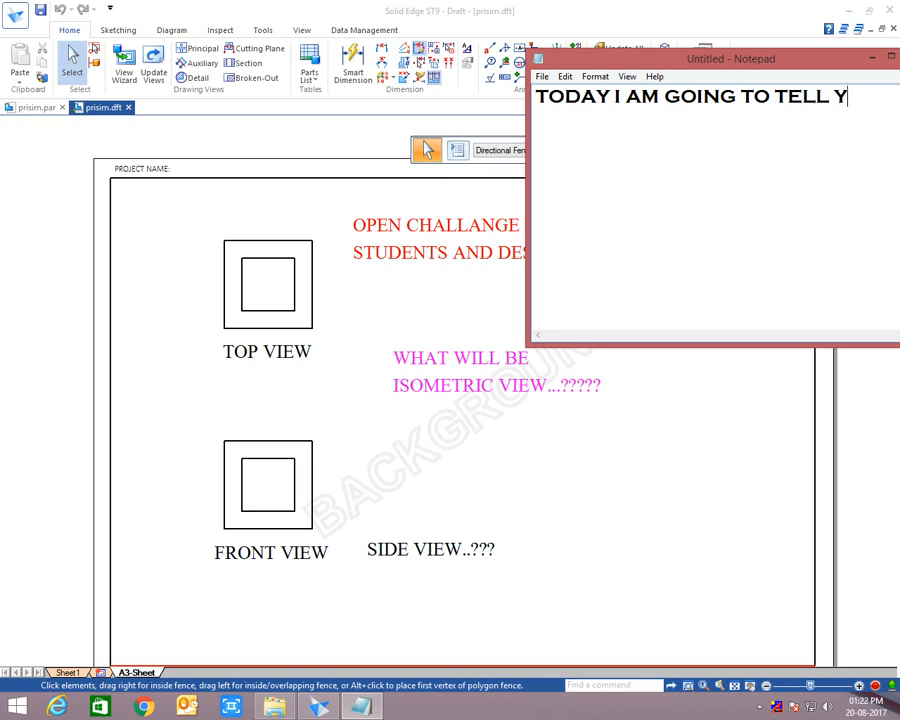
pyautogui.write('OU SOL')
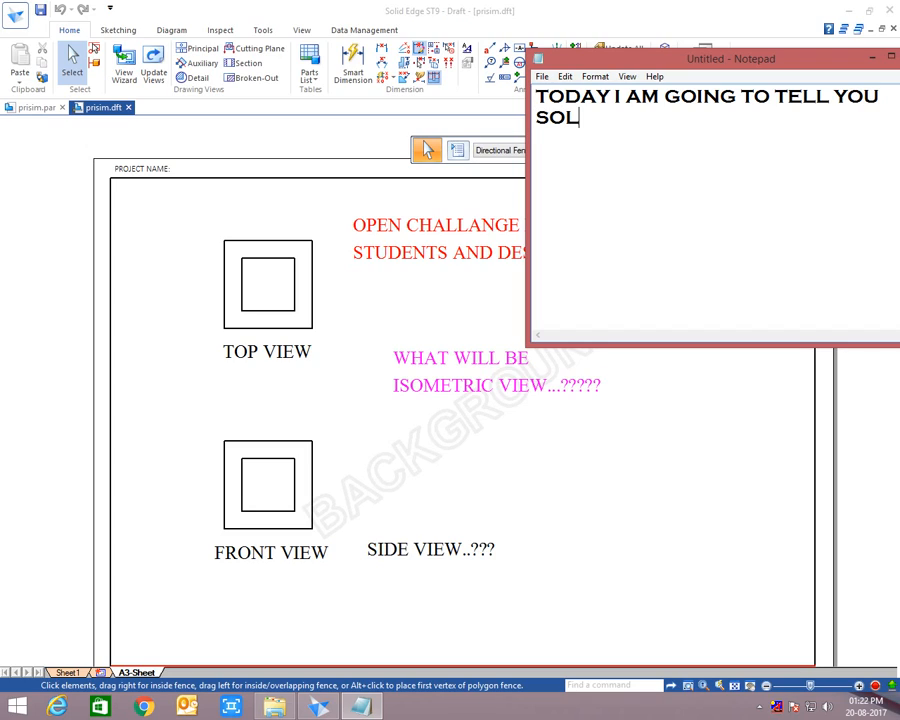
pyautogui.write('UTIO FOR THIS')
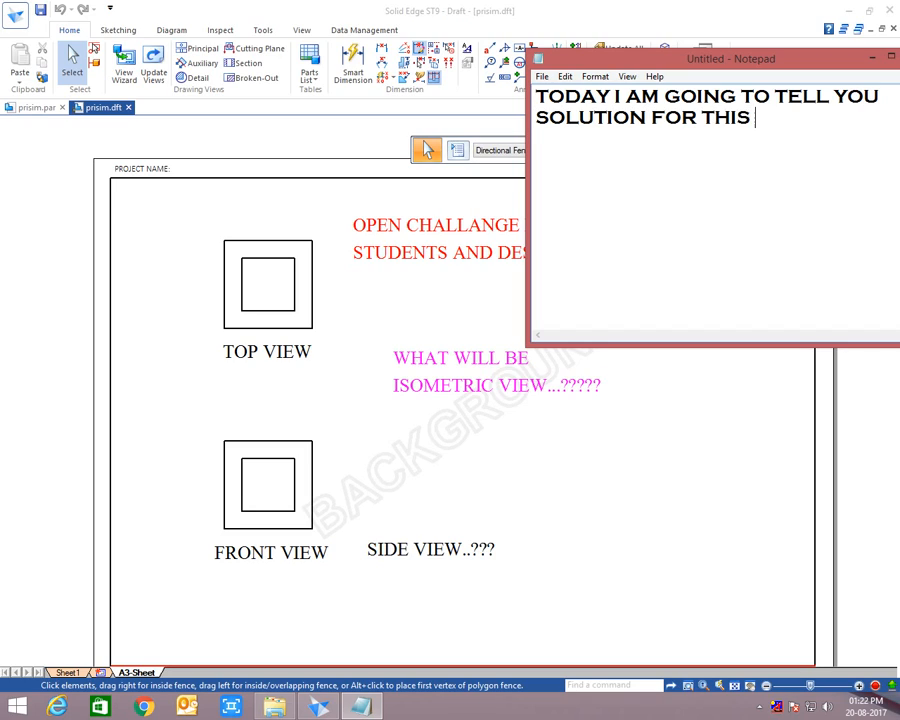
pyautogui.write('PUZZLE')
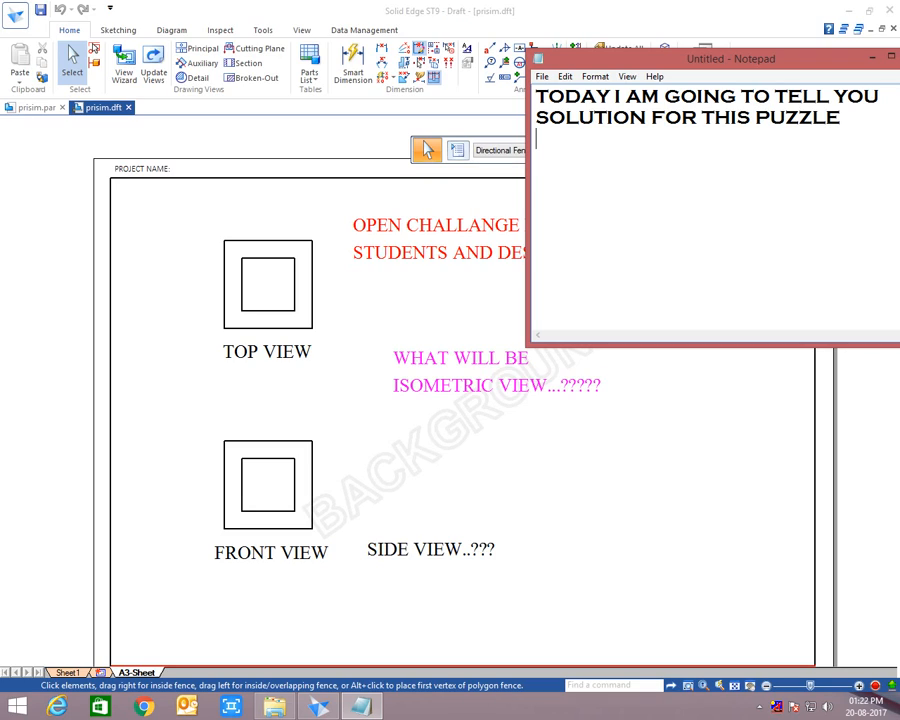
# Step: Continue the note: it actually has multiple solutions because it has only 2 views
pyautogui.write('ACTUALLY IT HAS')
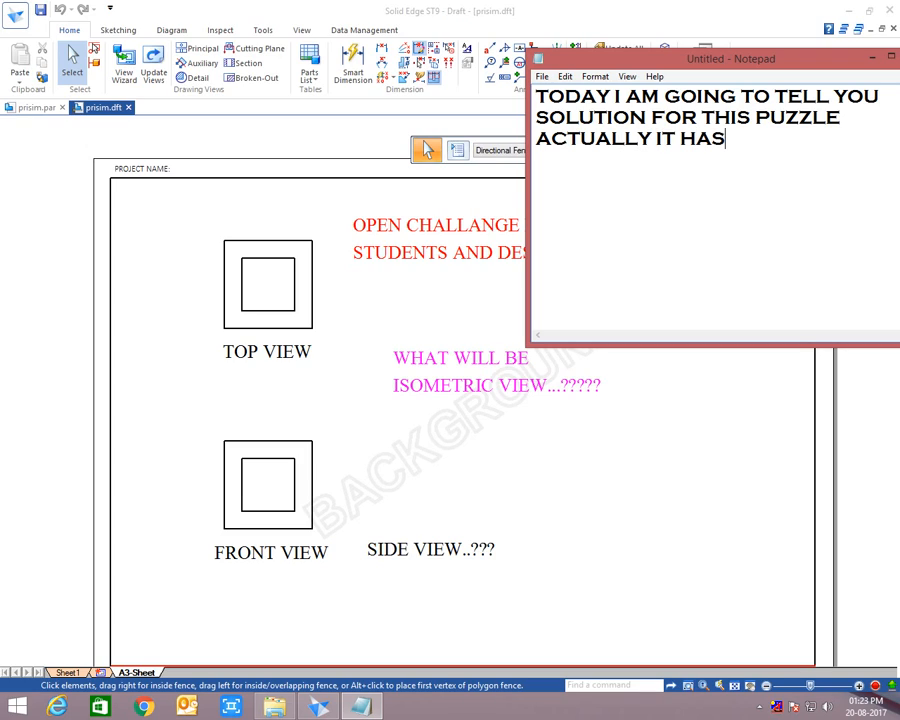
pyautogui.write('MULT')
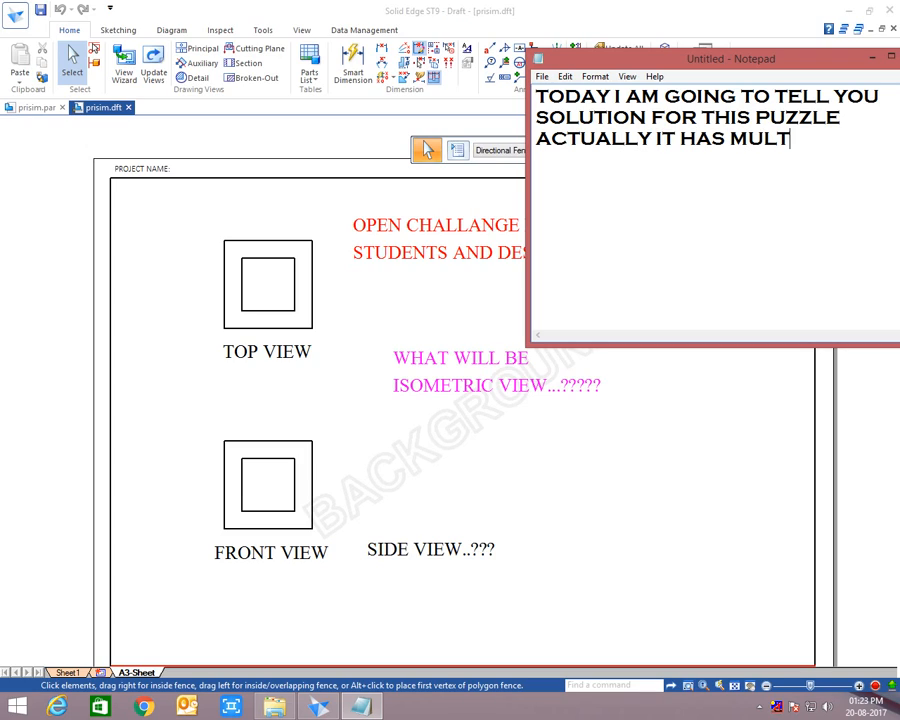
pyautogui.write('IPLE SOLN')
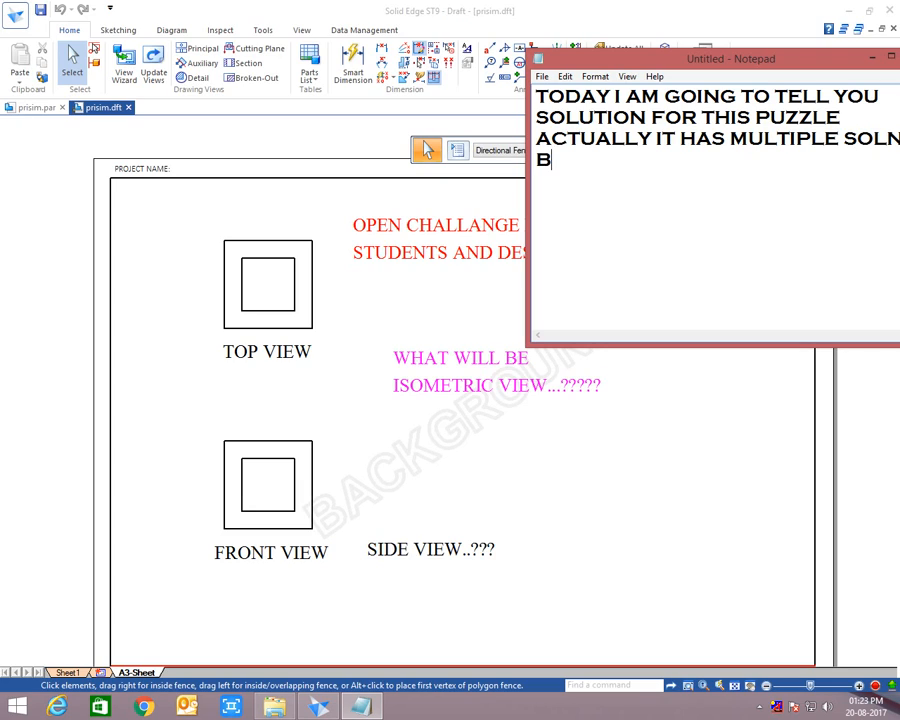
pyautogui.write('ECUASE')
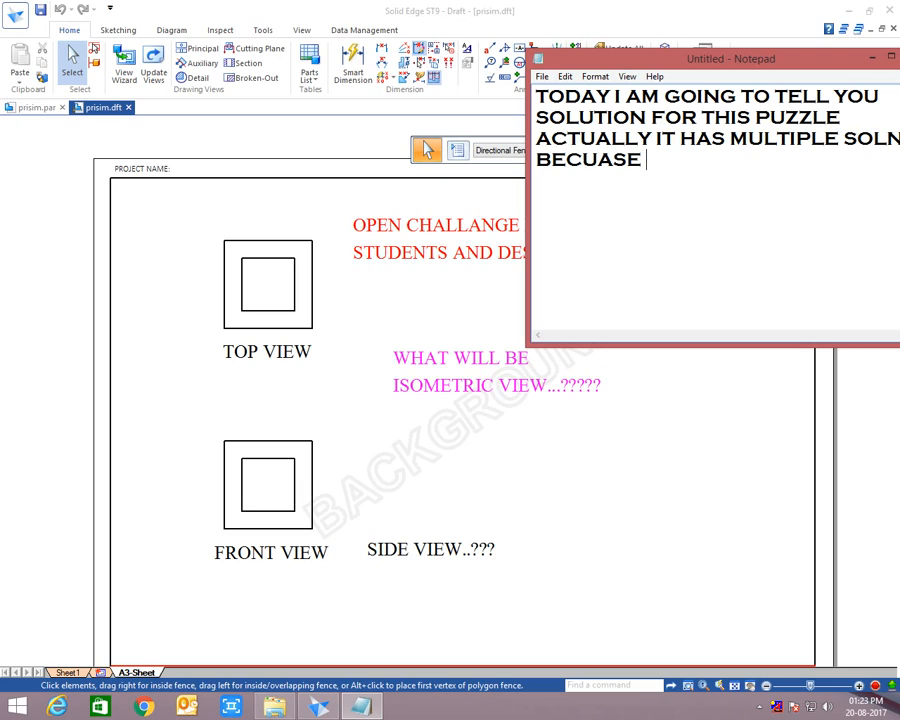
pyautogui.write('IT HAS ON')
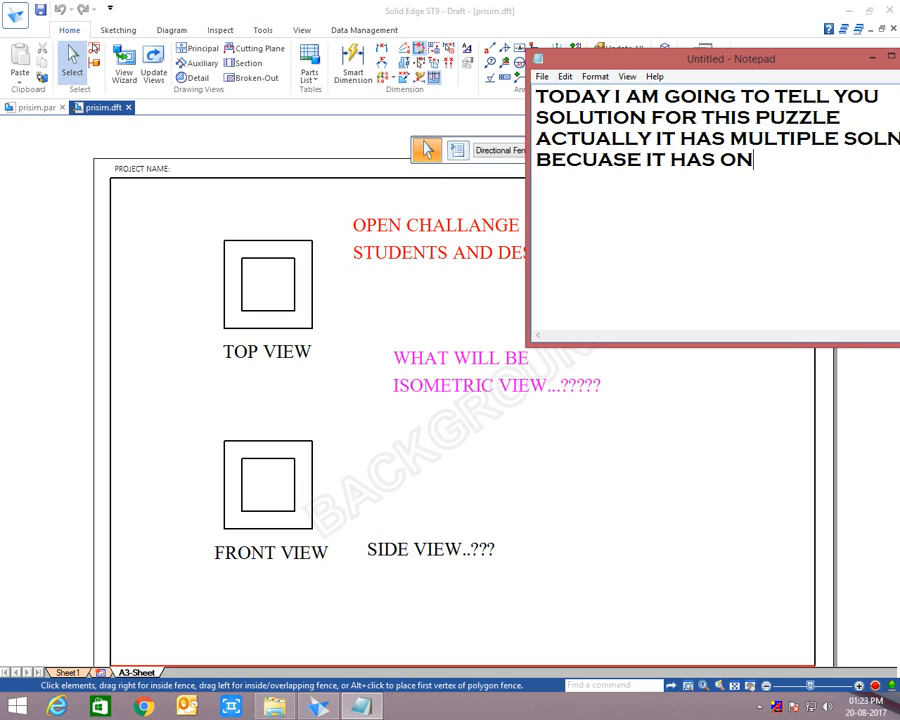
pyautogui.write('LY 2')
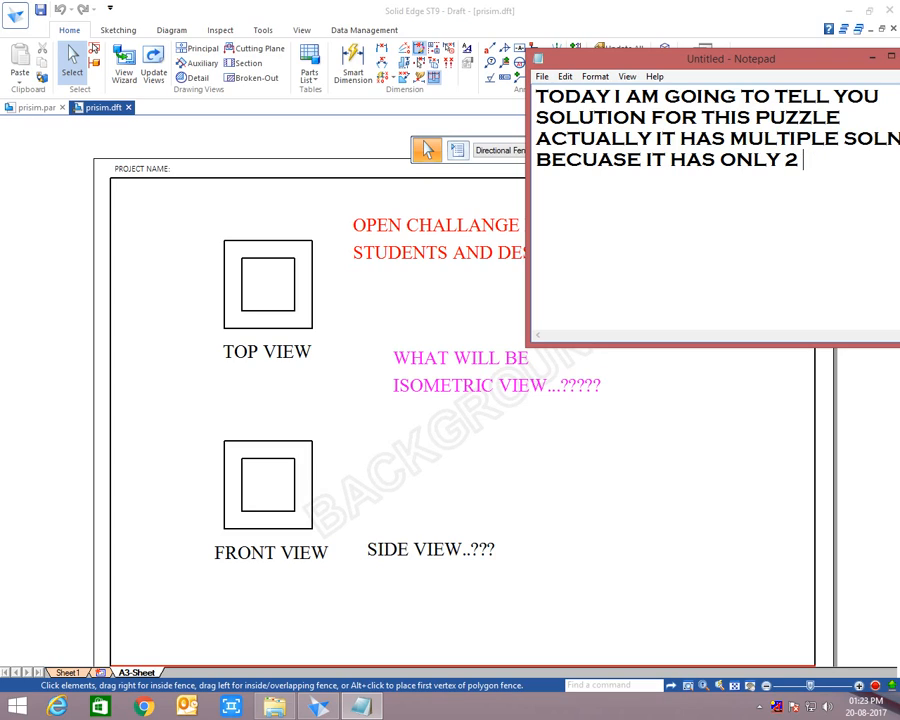
pyautogui.write('VIEWS')
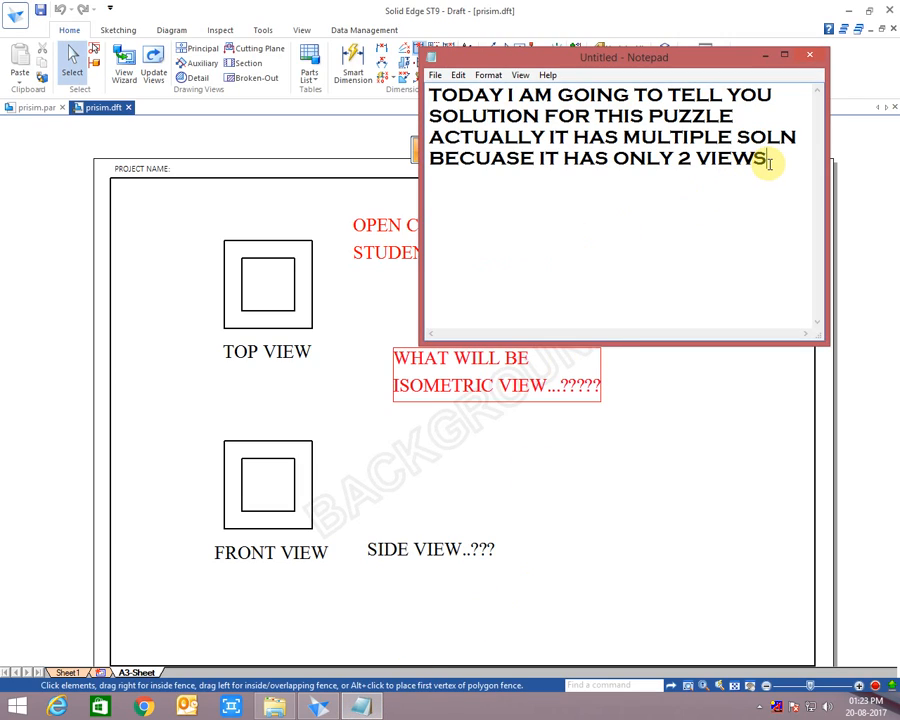
# Step: Add the line: if I double click it will open 3D object i.e. isometric view
pyautogui.write('IF I')
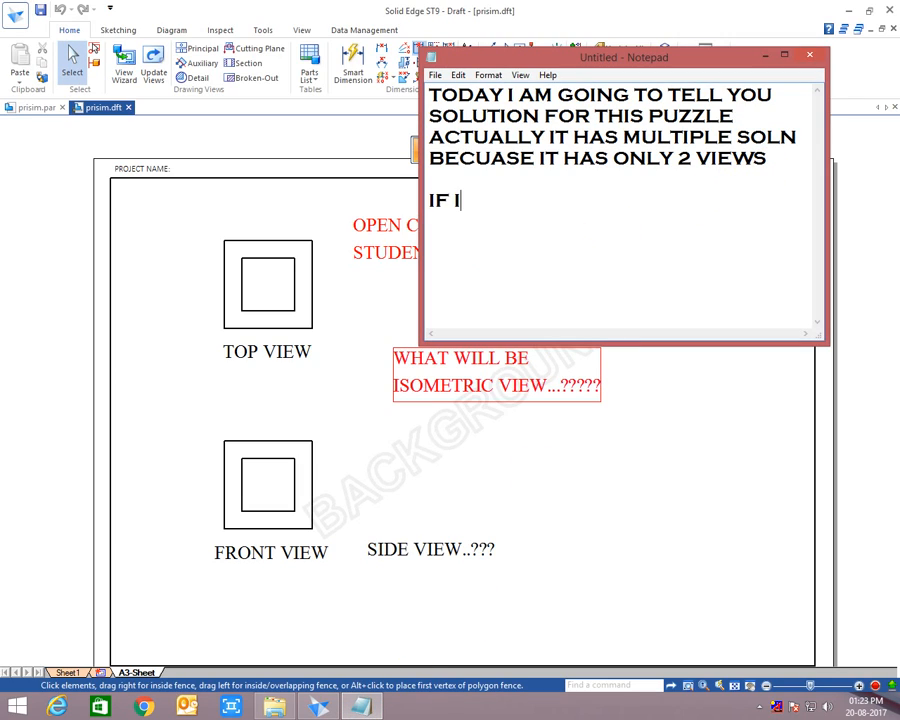
pyautogui.write('DOUBL')
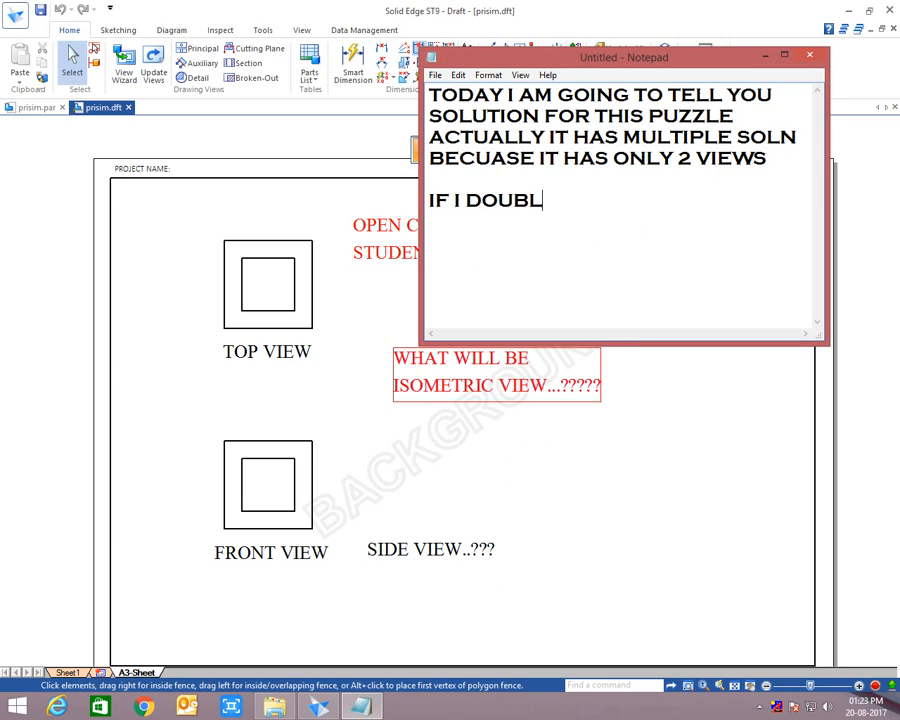
pyautogui.write('E CLICK IT')
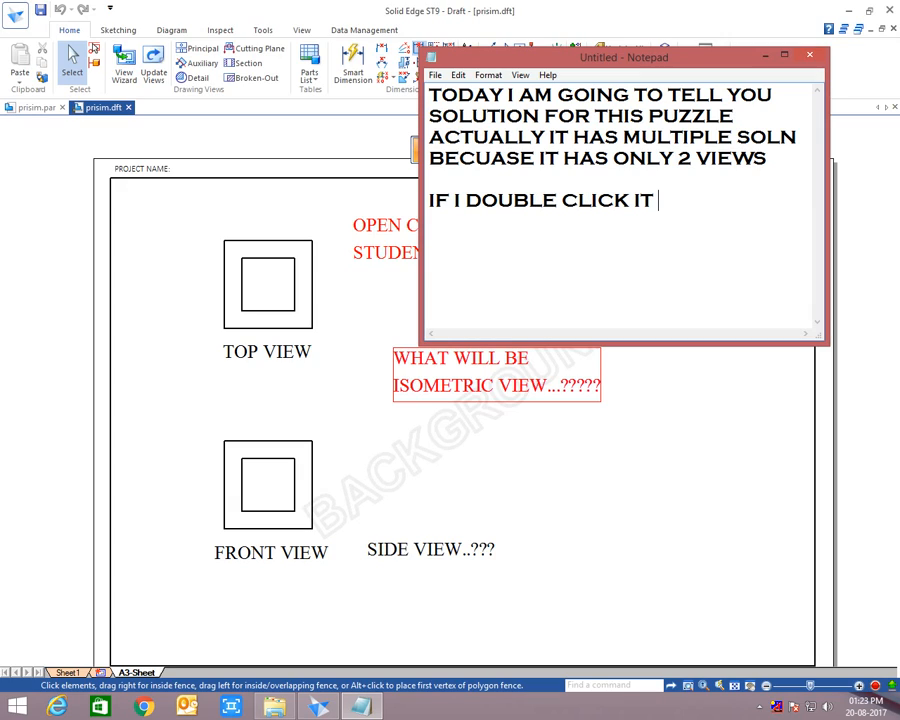
pyautogui.write('WILL OPEN')
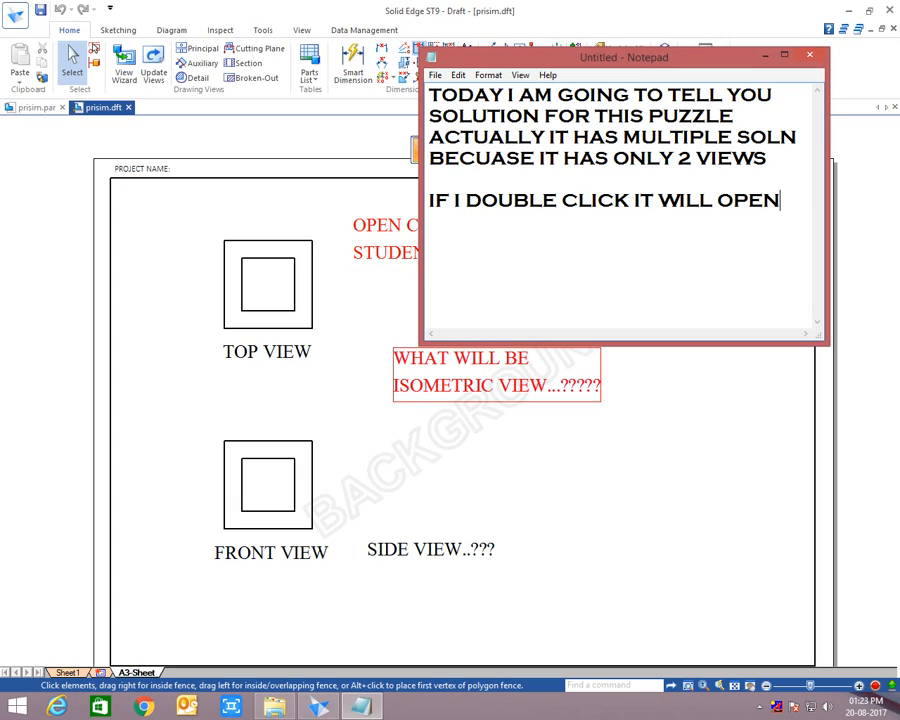
pyautogui.write('3D O')
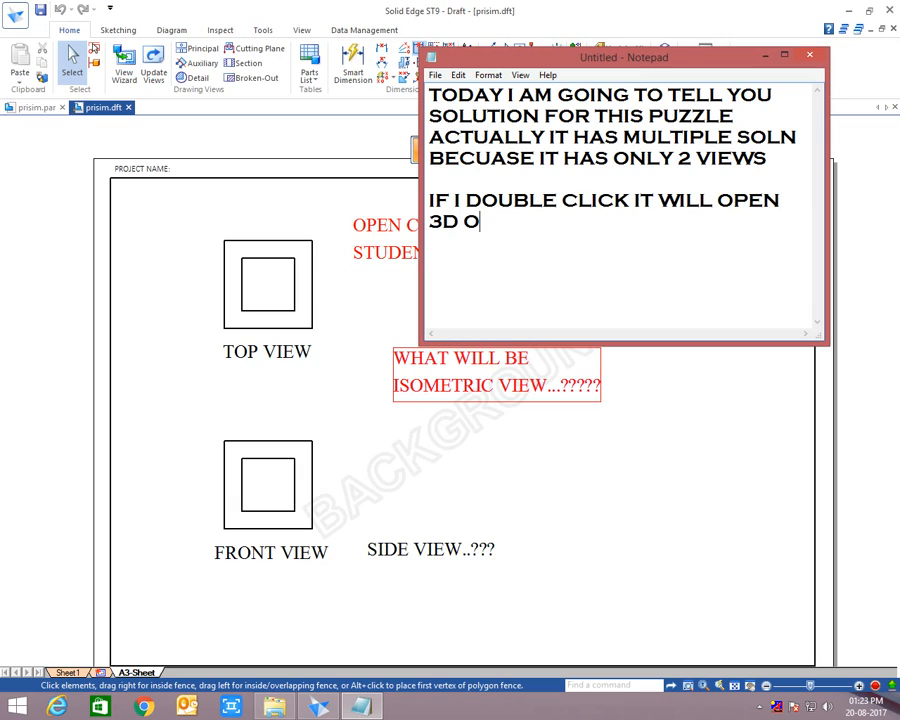
pyautogui.write('BJECT A')
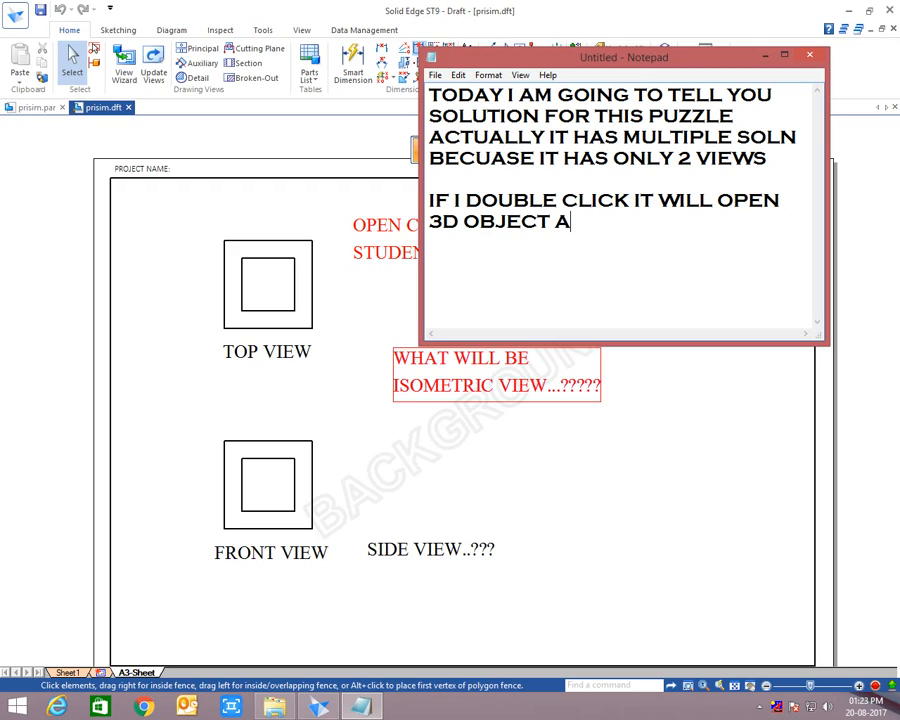
pyautogui.write('I.E.')
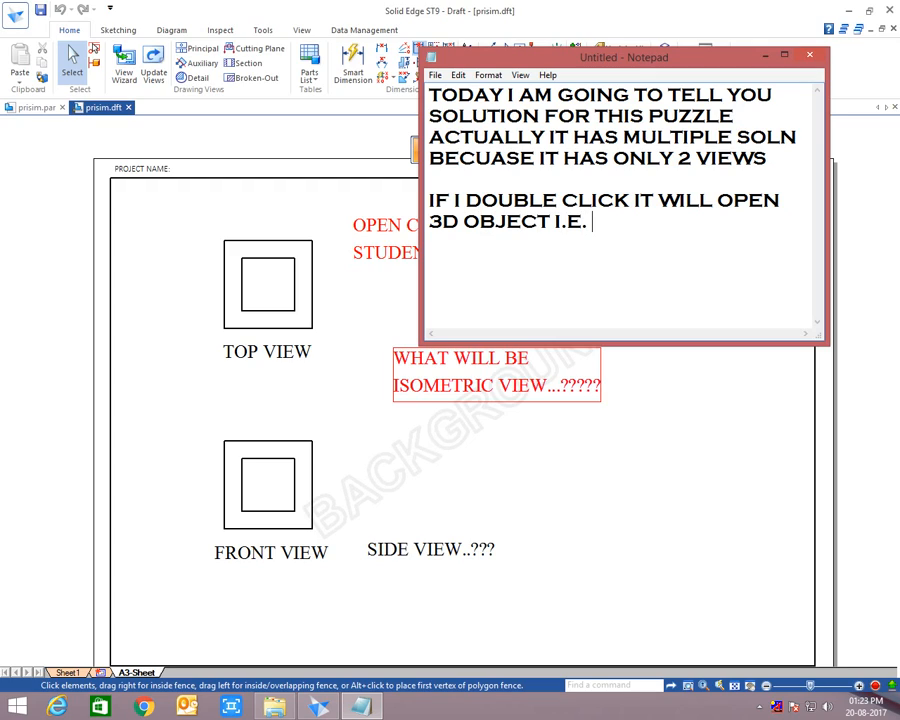
pyautogui.write('ISOMETR')
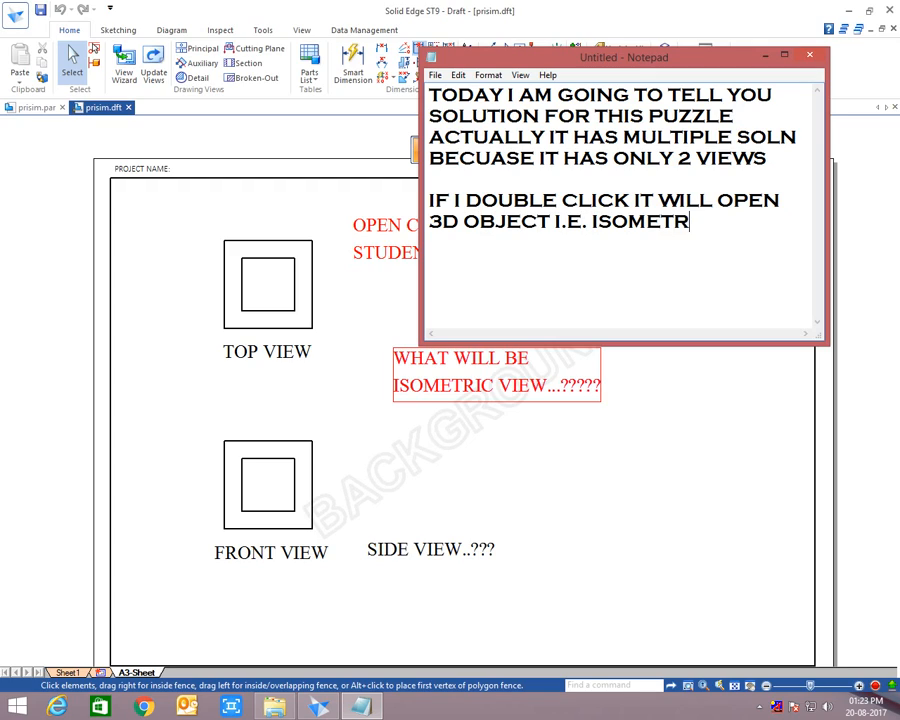
pyautogui.write('IC VIEW')
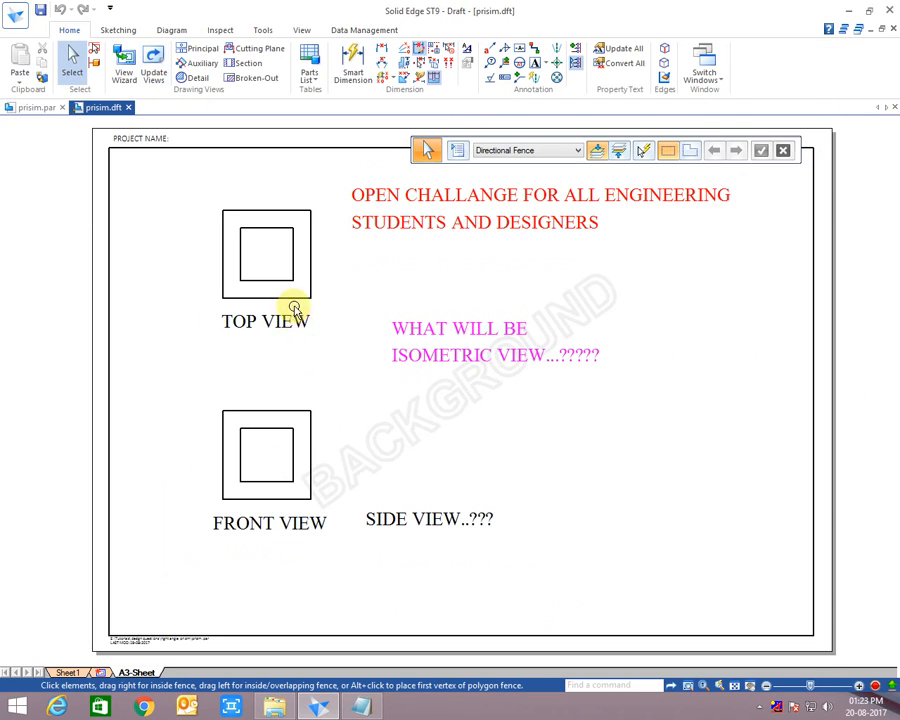
# Step: Open the 3D wedge model behind the drawing views and orbit it to see other sides
pyautogui.click(40, 108)
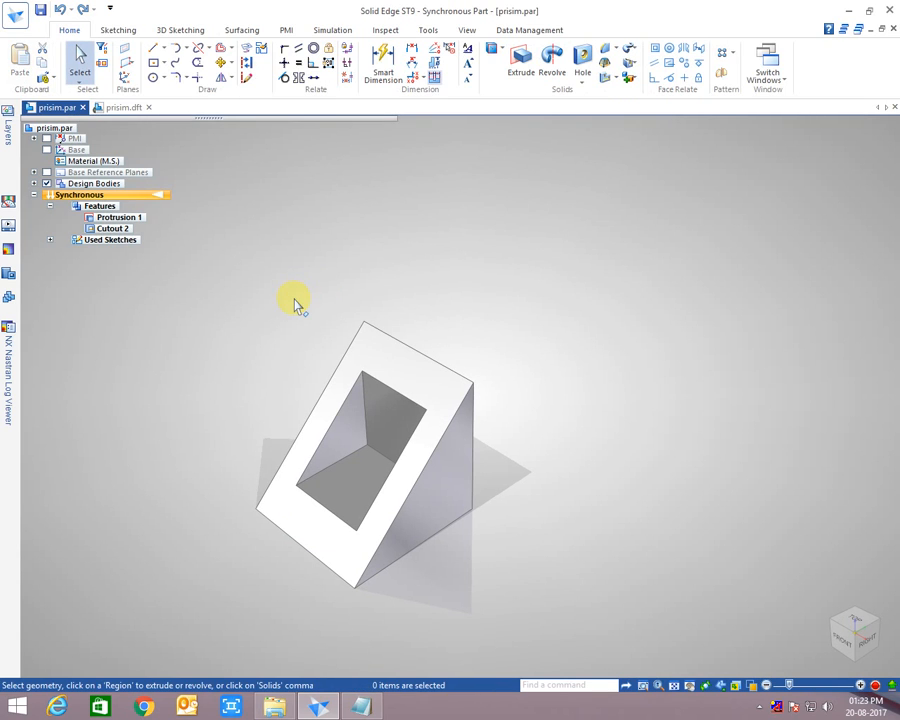
pyautogui.moveTo(296, 300); pyautogui.dragTo(528, 356)
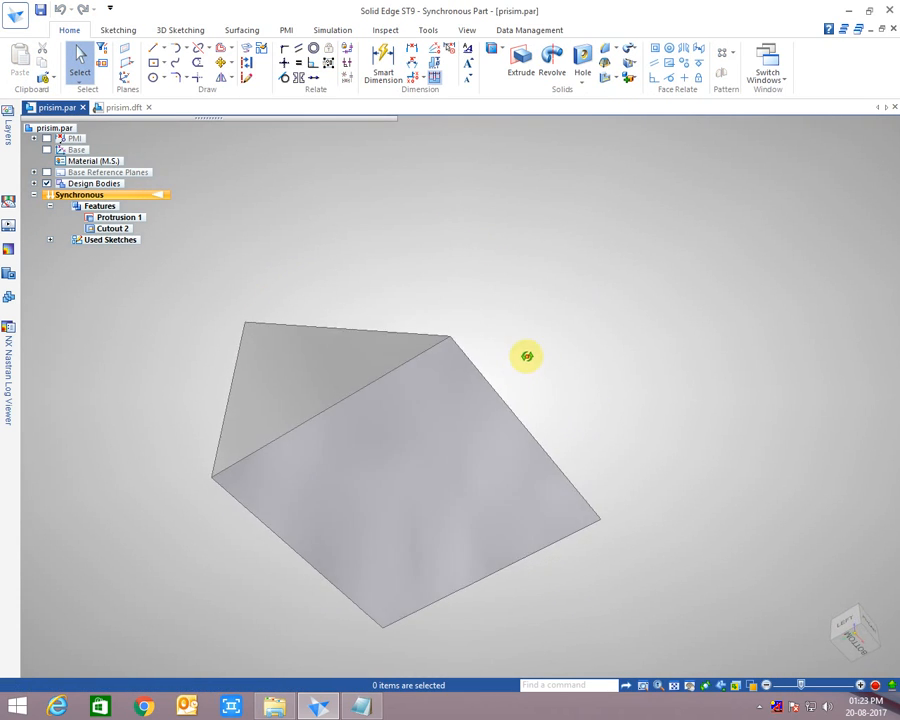
pyautogui.moveTo(528, 356); pyautogui.dragTo(220, 500)
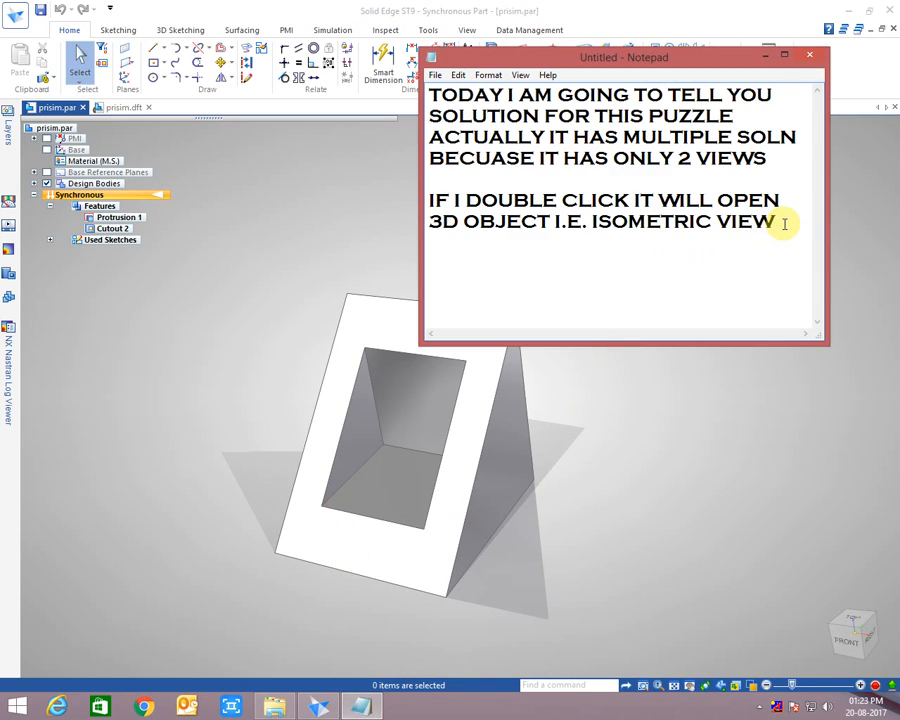
# Step: Add the line 'Exactly this is that object' to the note
pyautogui.write('EXACT')
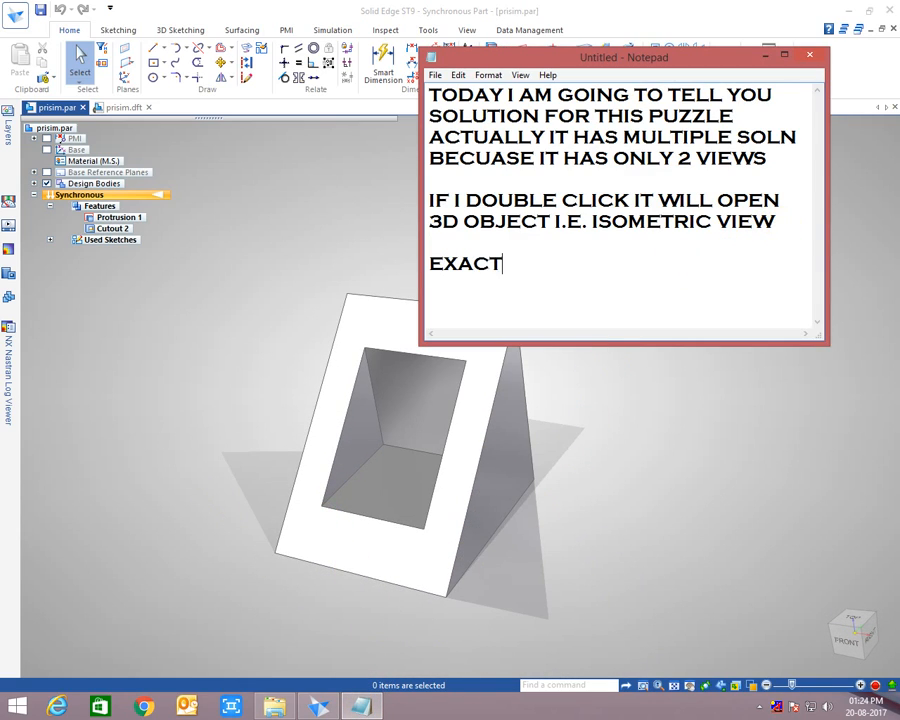
pyautogui.write('LY THS')
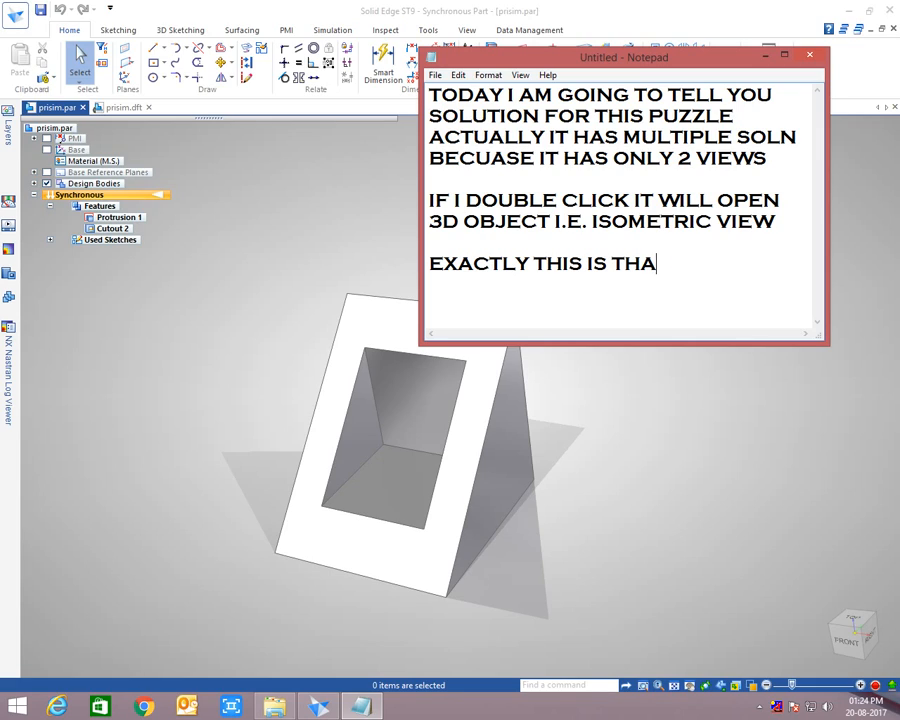
pyautogui.write('T OBJEC')
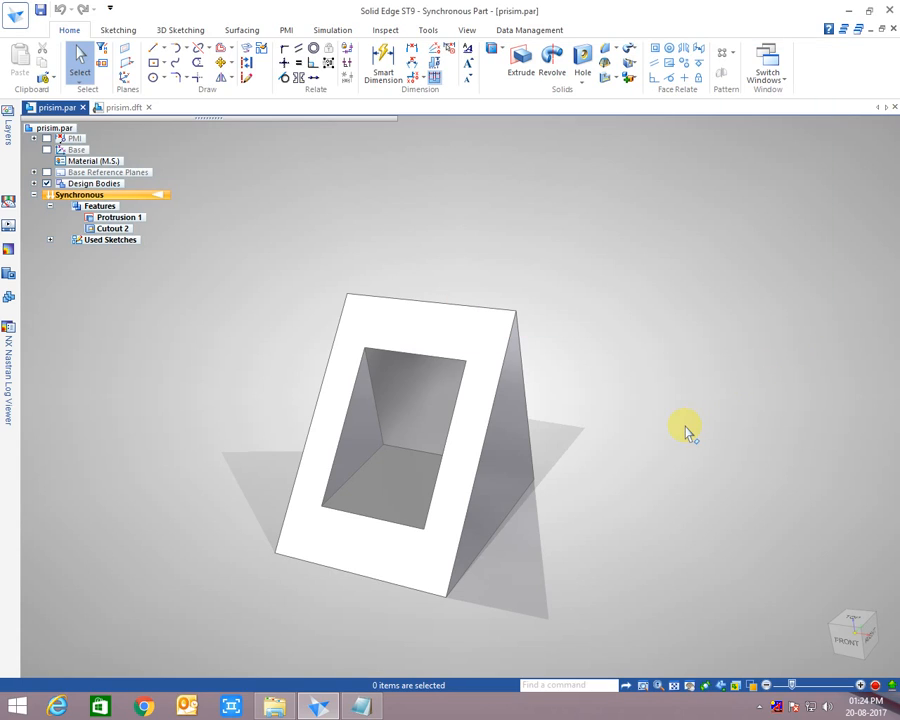
# Step: Fit the wedge, view it from the front, in wireframe, then shaded at an angle
pyautogui.click(466, 30)
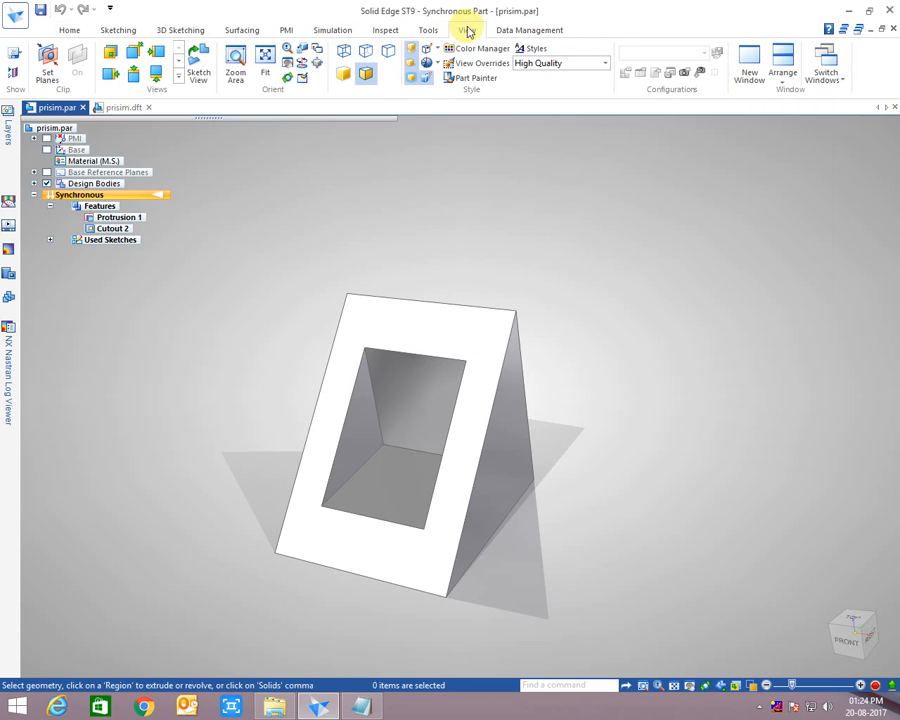
pyautogui.click(560, 62)
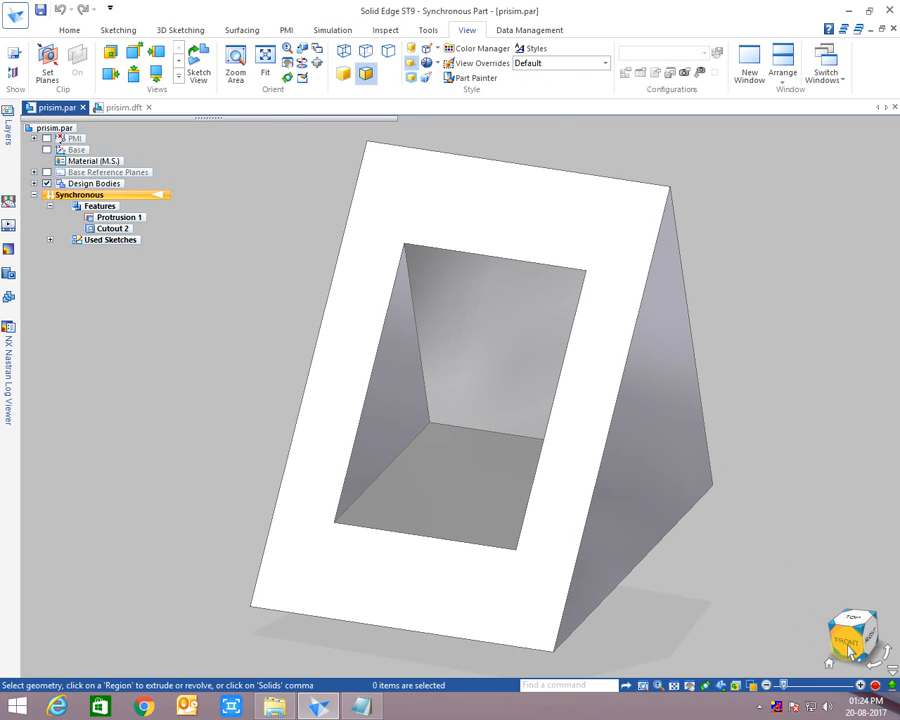
pyautogui.click(852, 636)
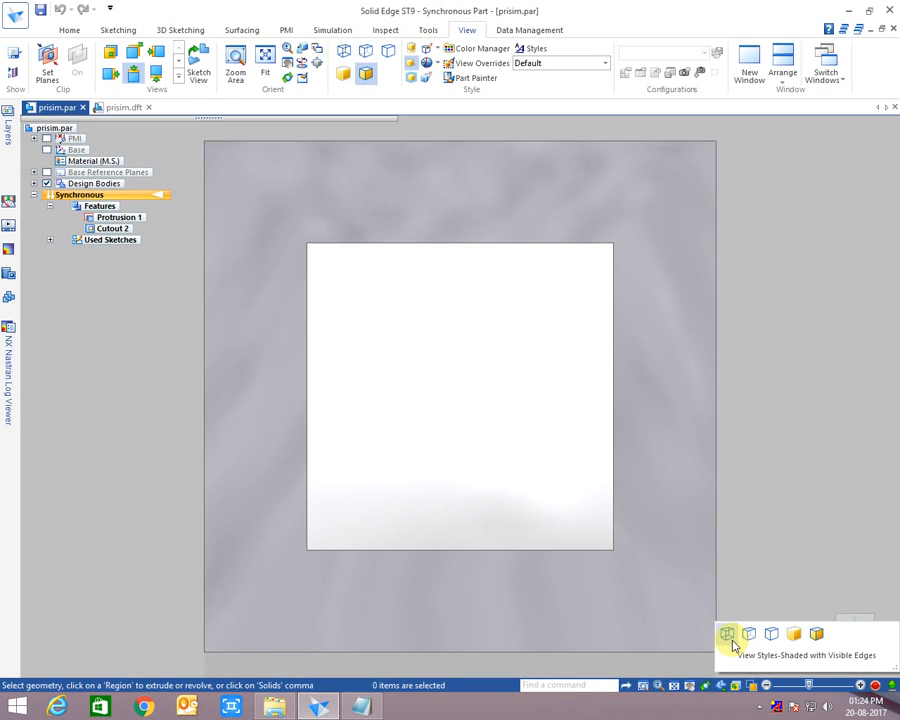
pyautogui.click(728, 632)
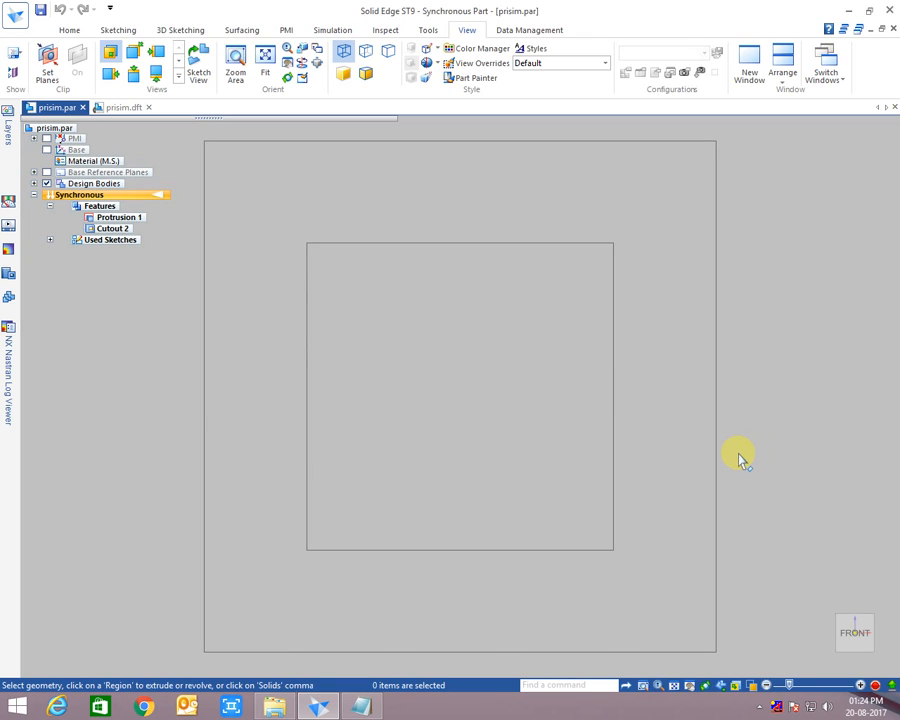
pyautogui.moveTo(740, 456); pyautogui.dragTo(580, 470)
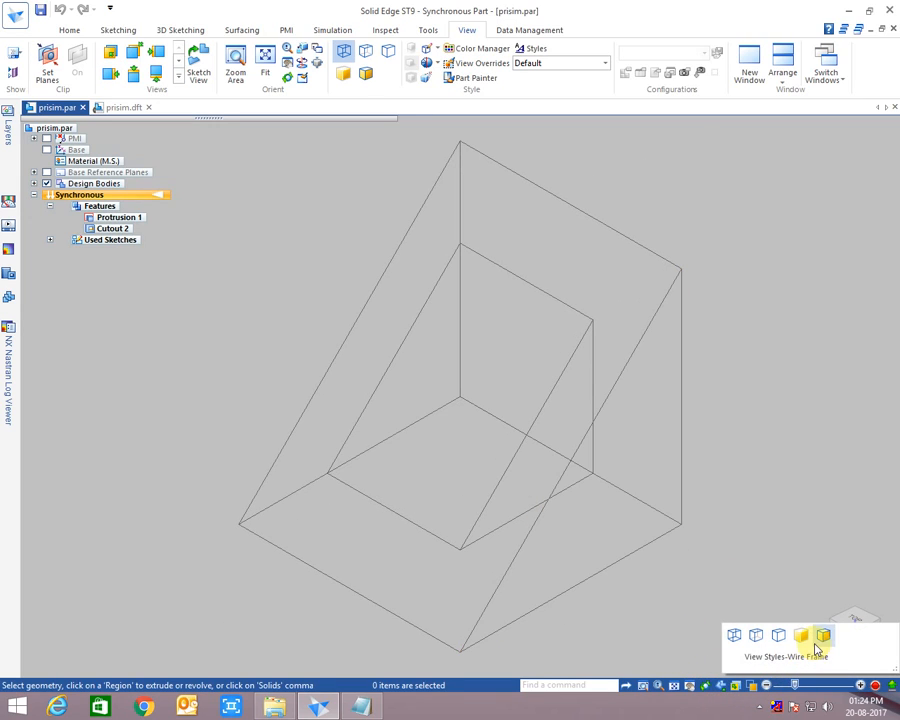
pyautogui.click(820, 636)
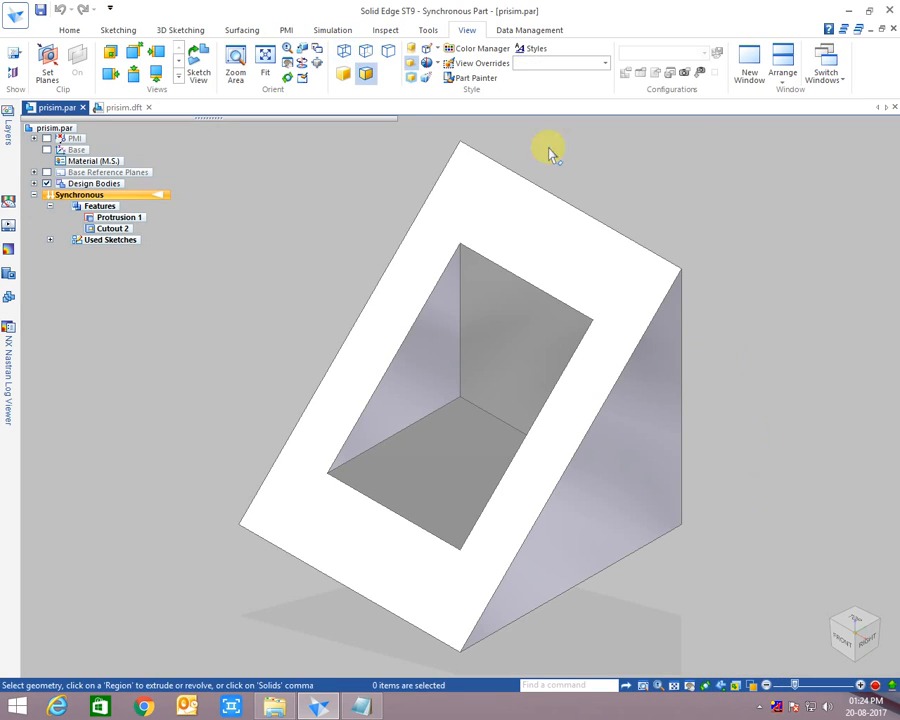
# Step: With Part Painter, paint the inner wall red and the cut floor yellow
pyautogui.click(68, 30)
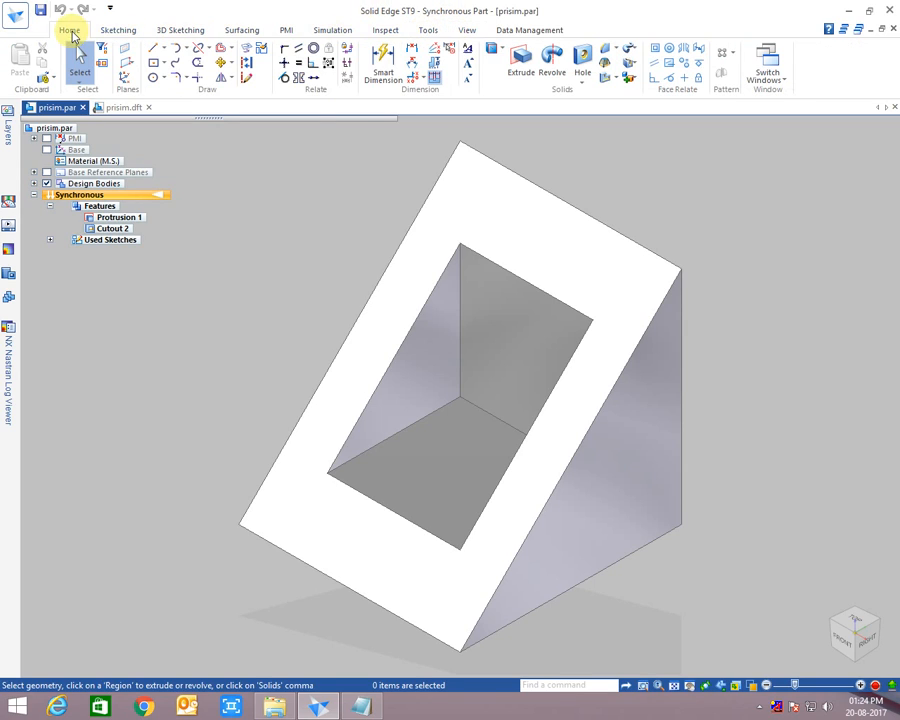
pyautogui.click(468, 62)
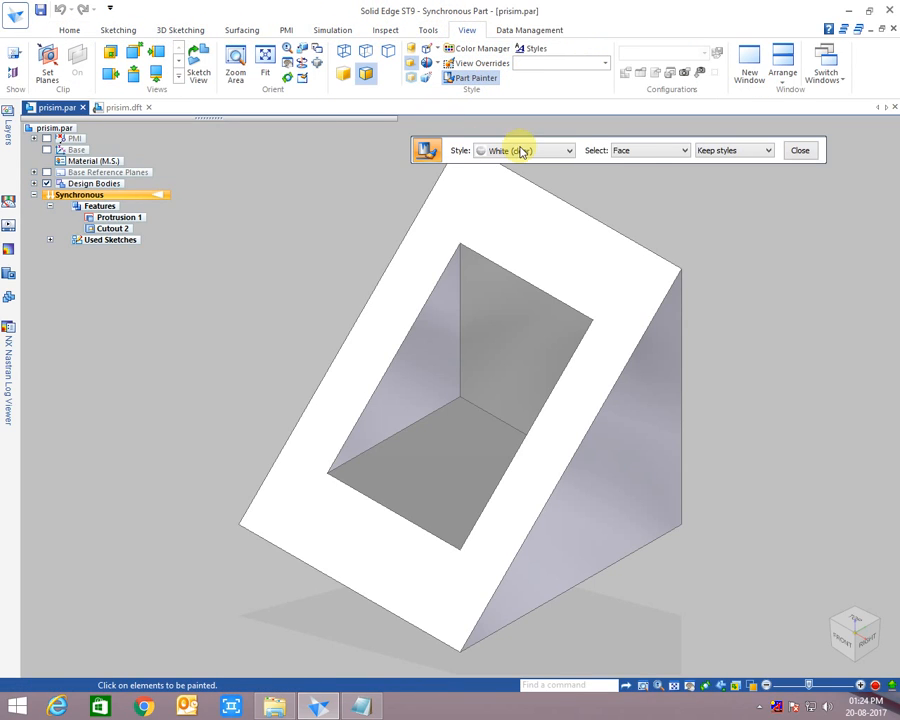
pyautogui.click(568, 150)
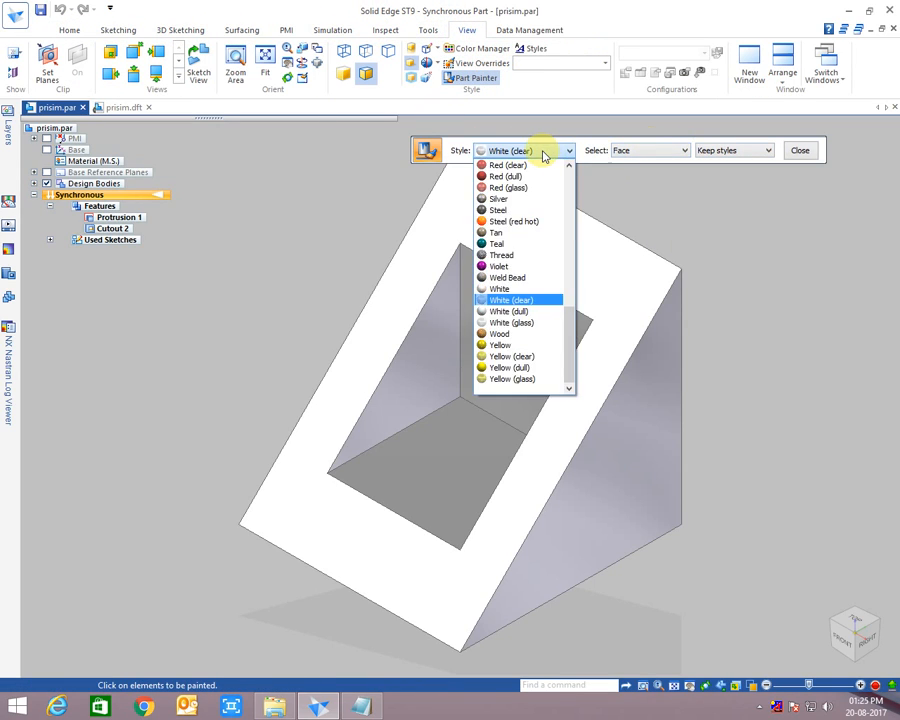
pyautogui.click(510, 176)
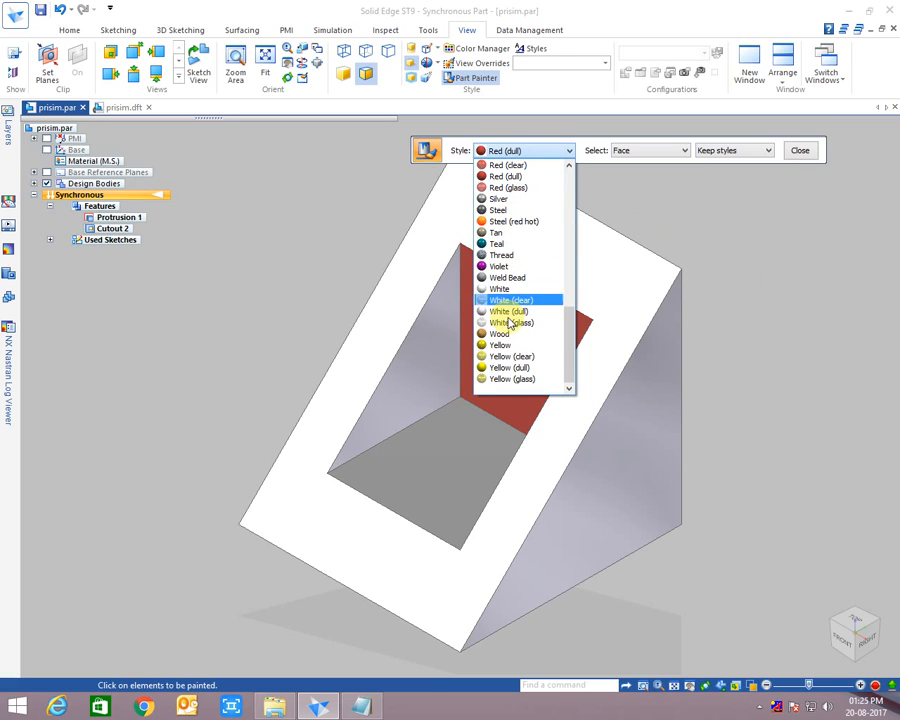
pyautogui.click(498, 344)
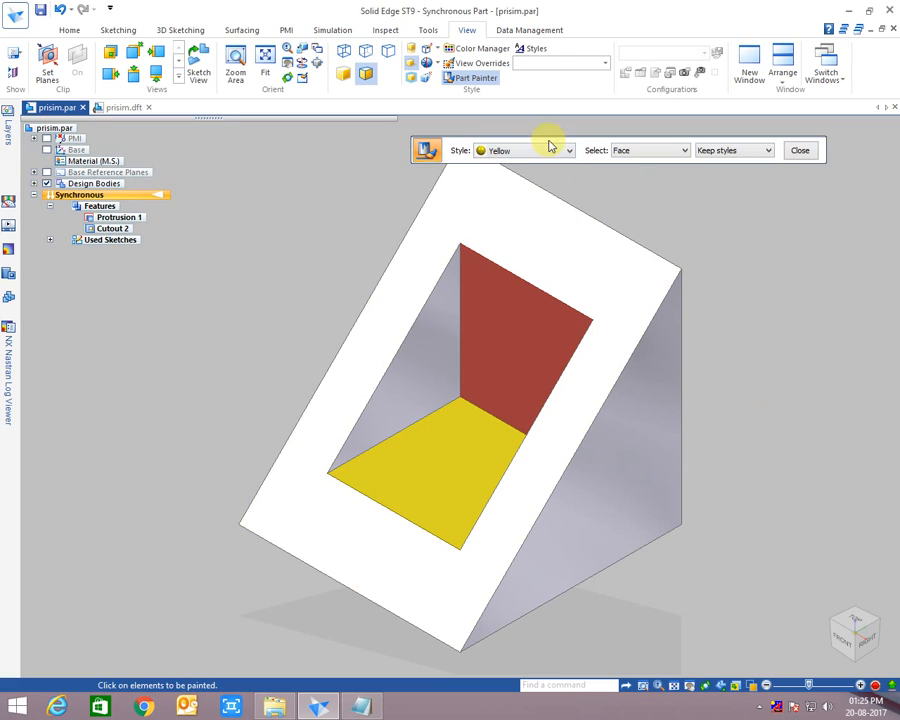
# Step: Paint the sloped side violet and the front face pink, then finish painting
pyautogui.click(568, 150)
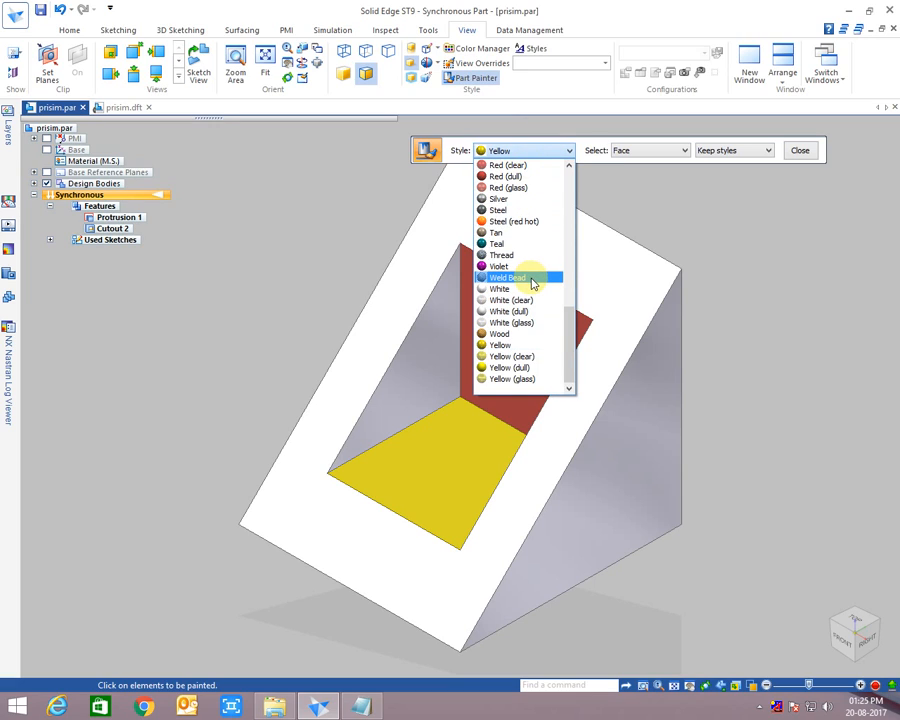
pyautogui.click(498, 264)
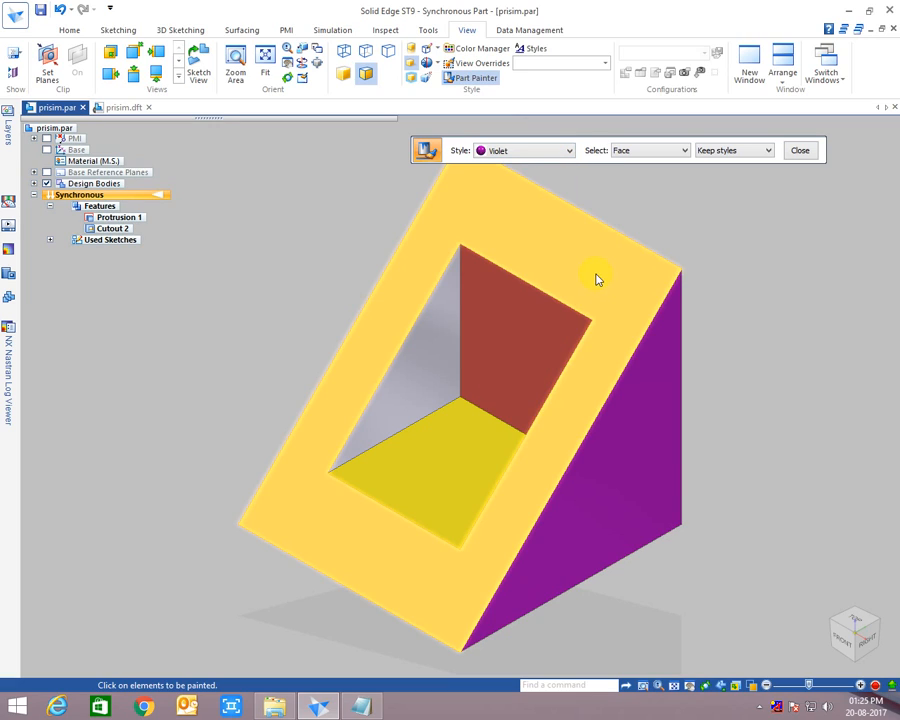
pyautogui.click(596, 280)
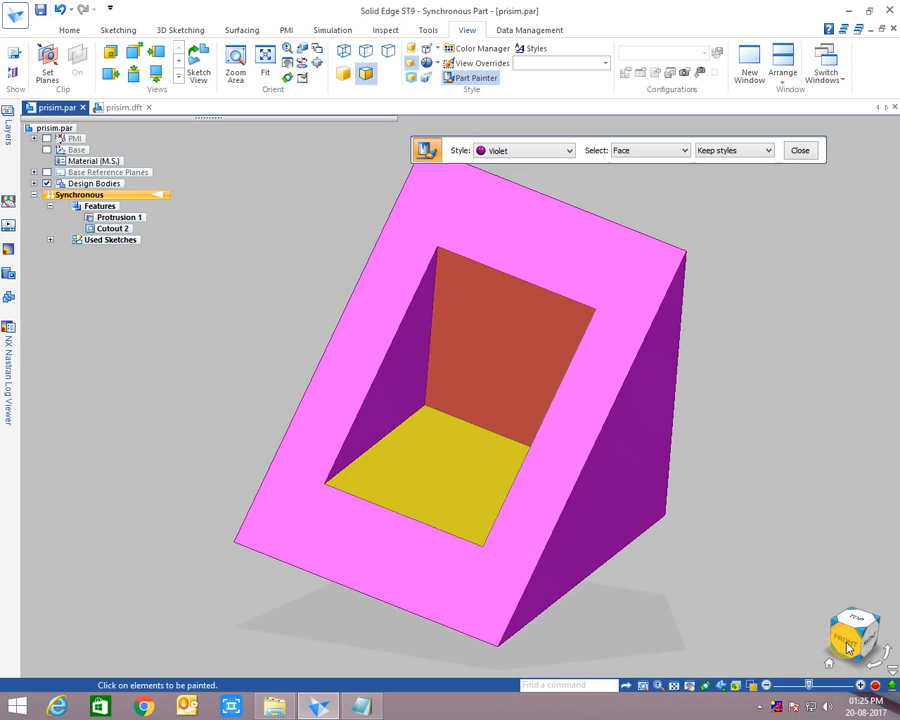
pyautogui.click(800, 150)
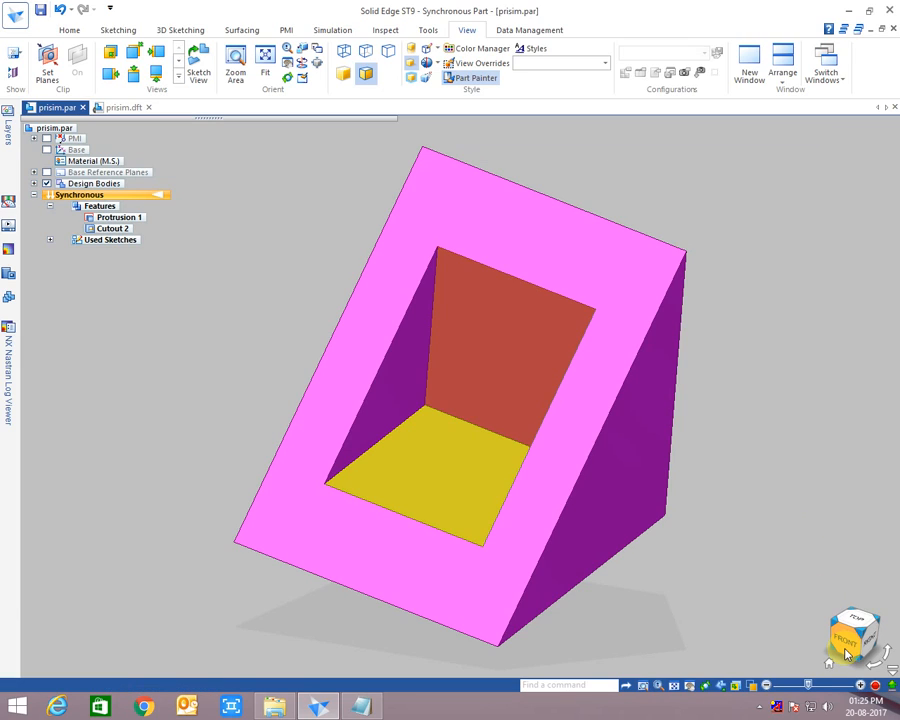
pyautogui.click(856, 636)
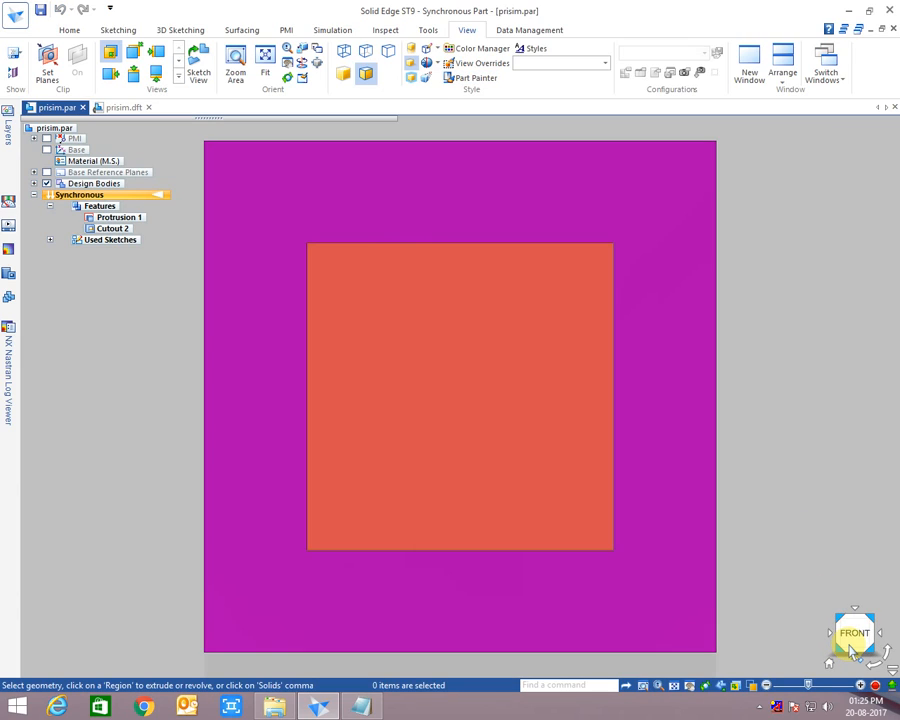
pyautogui.moveTo(802, 498)
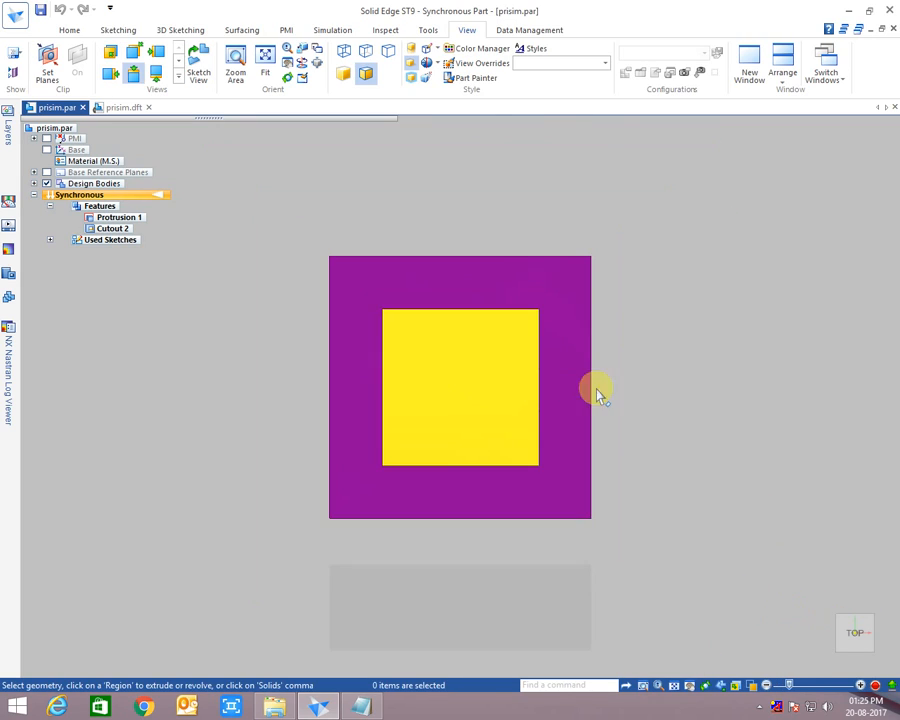
pyautogui.moveTo(742, 472)
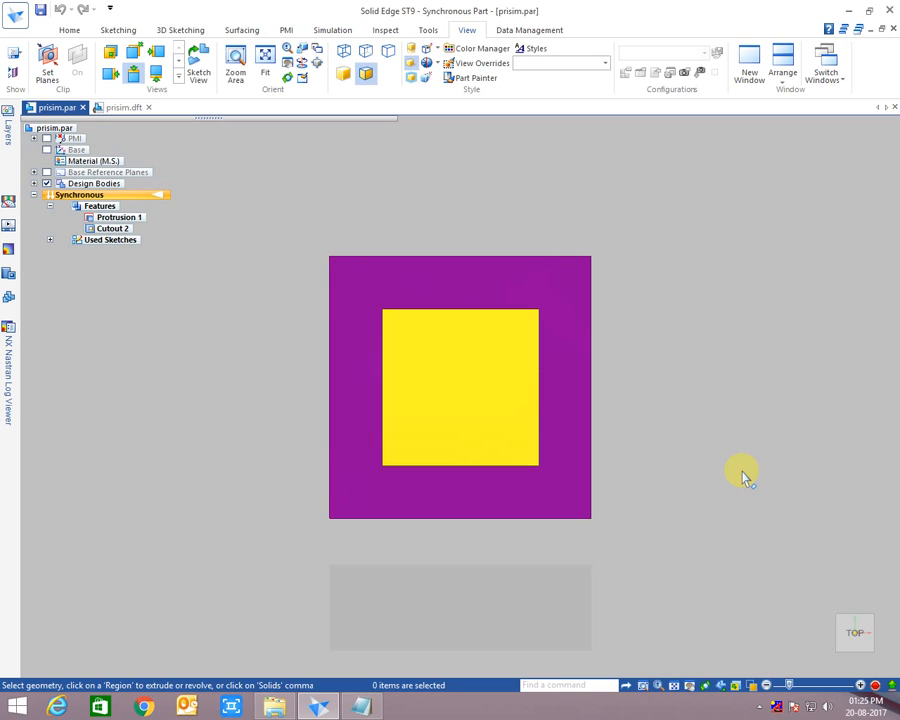
pyautogui.moveTo(460, 388); pyautogui.dragTo(504, 360)
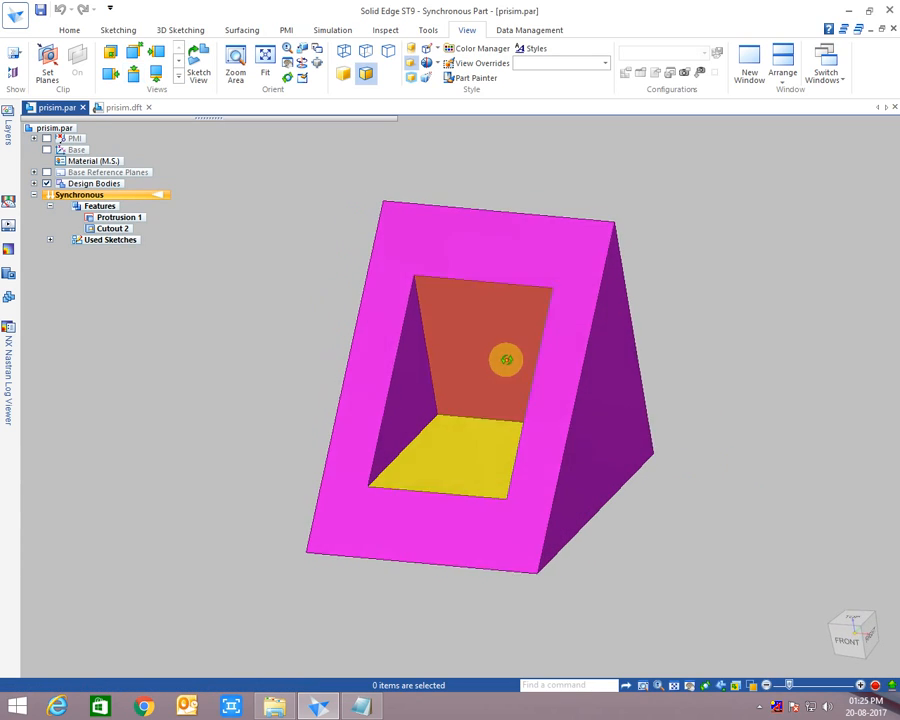
pyautogui.moveTo(506, 360); pyautogui.dragTo(496, 556)
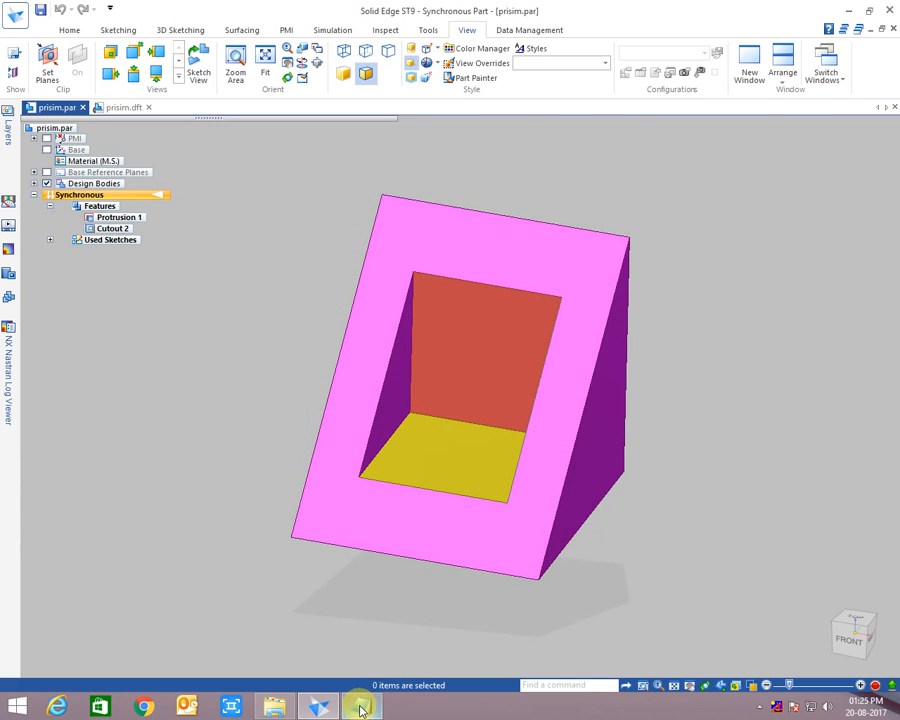
# Step: Bring up the note and add 'SO EASY .' on a new line
pyautogui.click(360, 708)
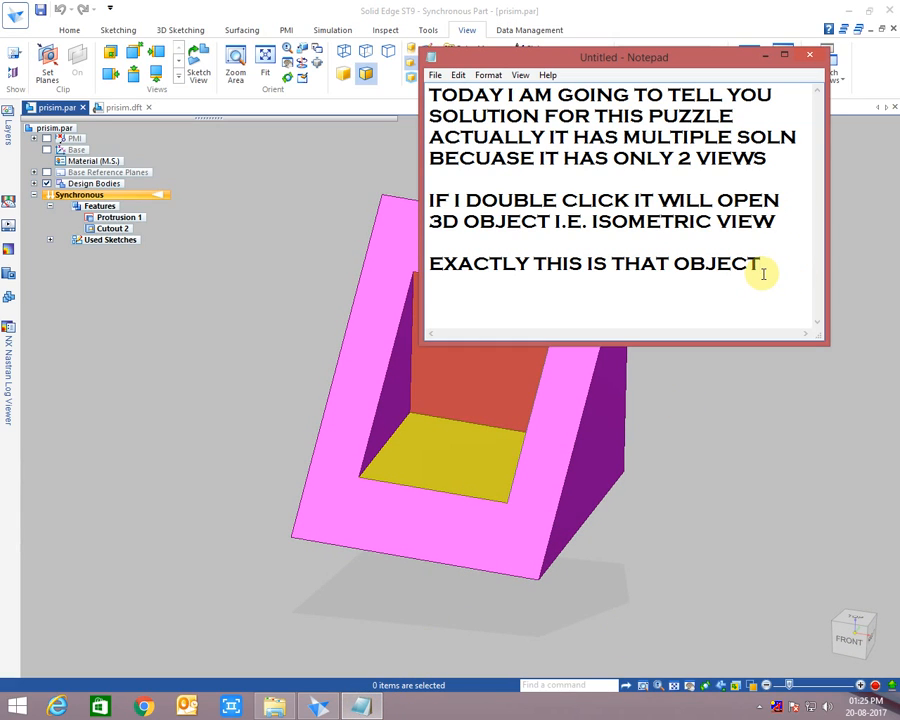
pyautogui.write('SO')
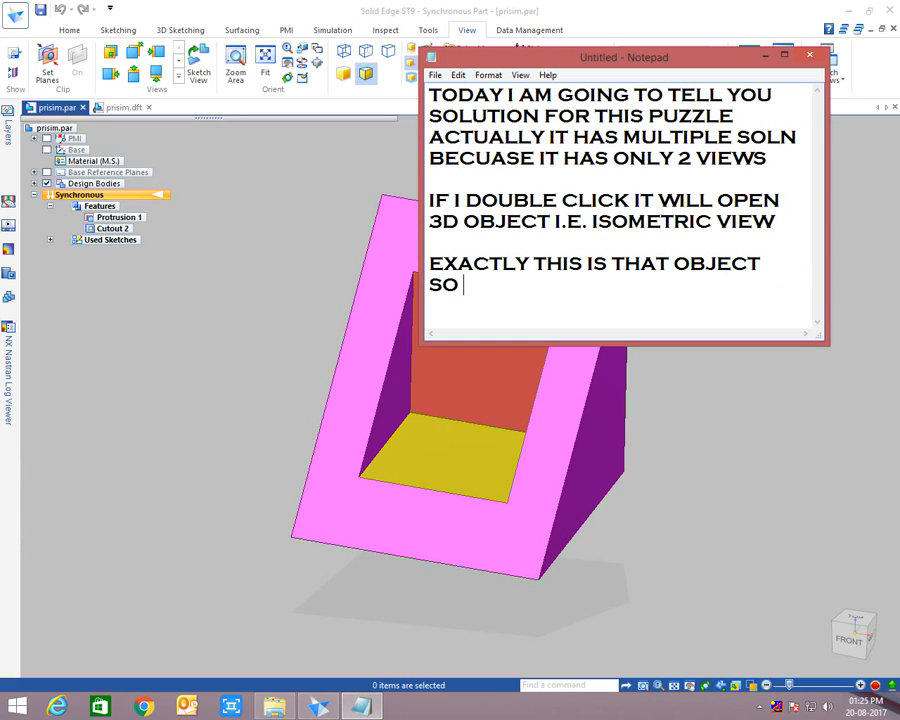
pyautogui.write('EASY')
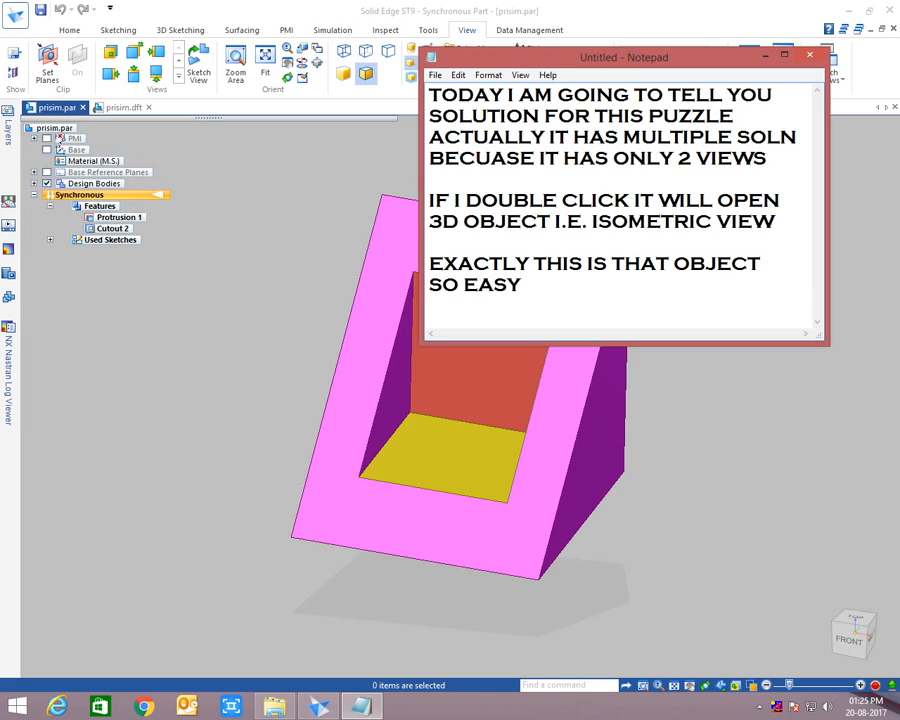
pyautogui.write('.')
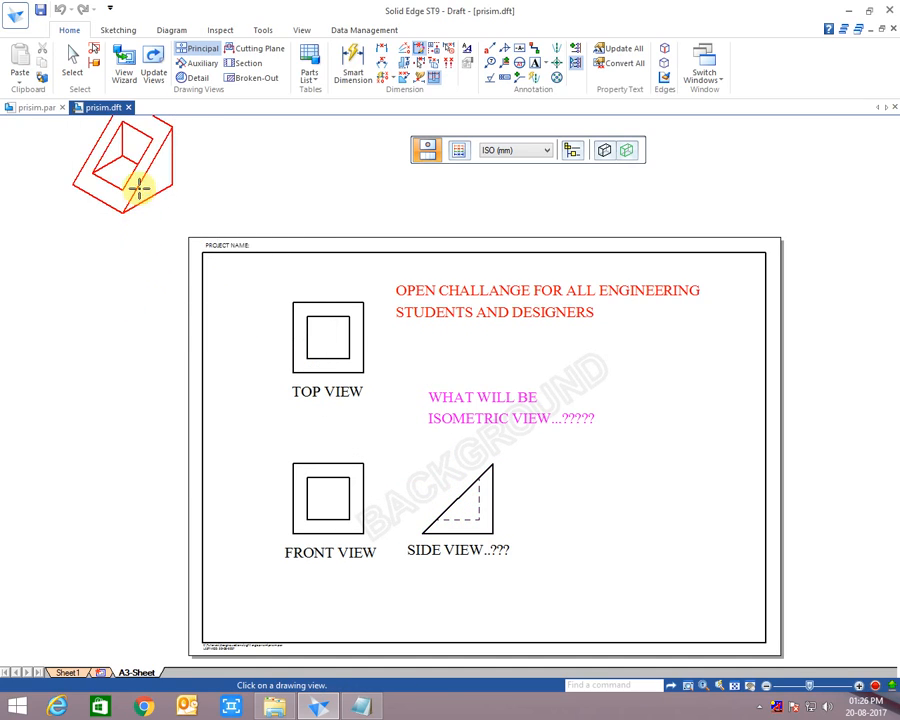
# Step: Add to the note: 'So this is the 1st solution. Now go for 2nd.'
pyautogui.click(664, 544)
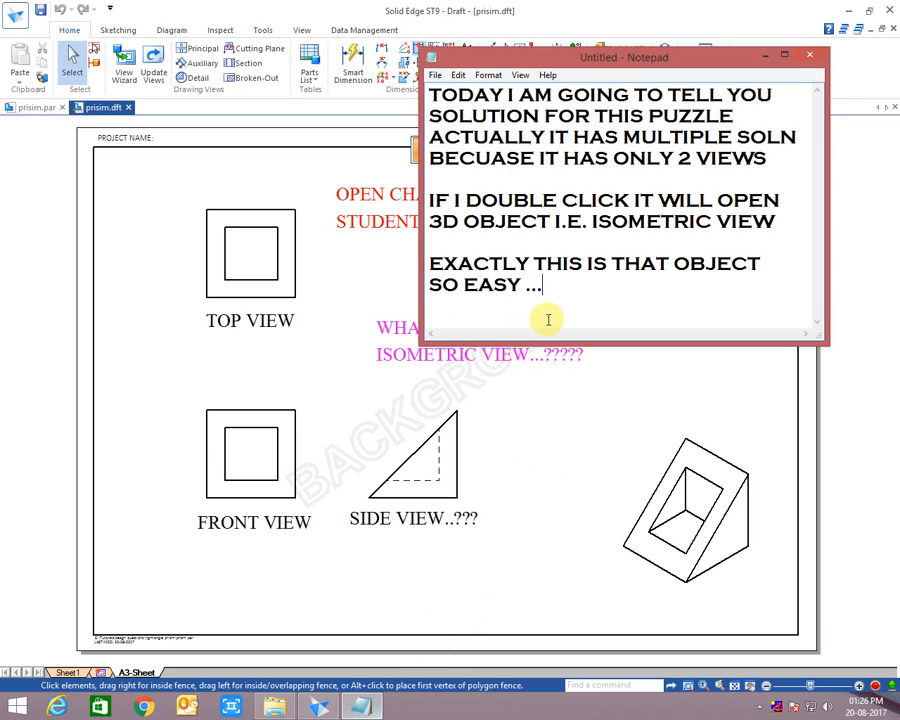
pyautogui.write('SO')
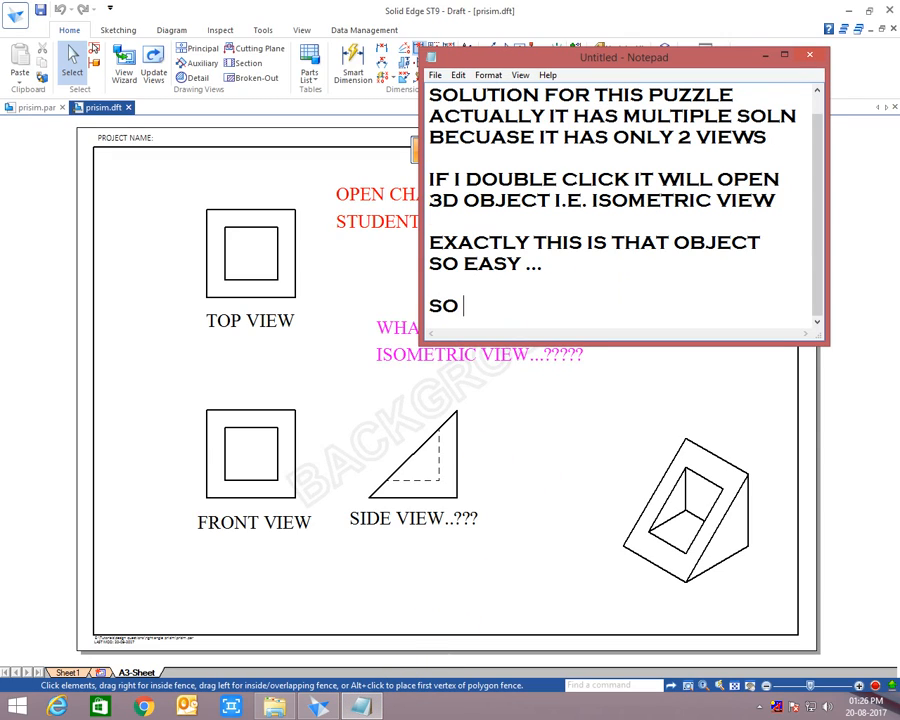
pyautogui.write('THIS IS TH')
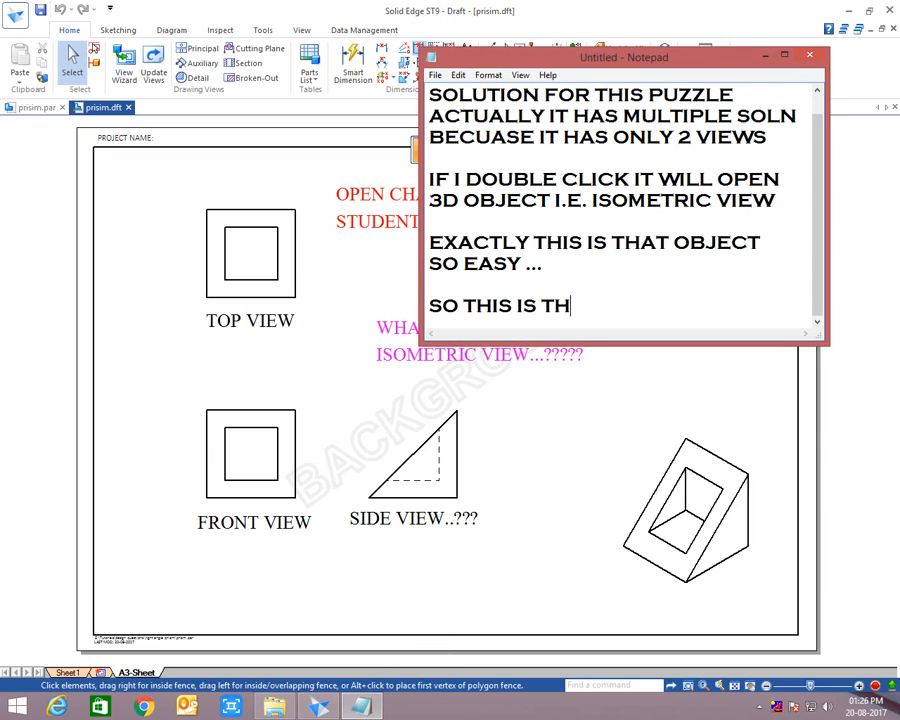
pyautogui.write('E')
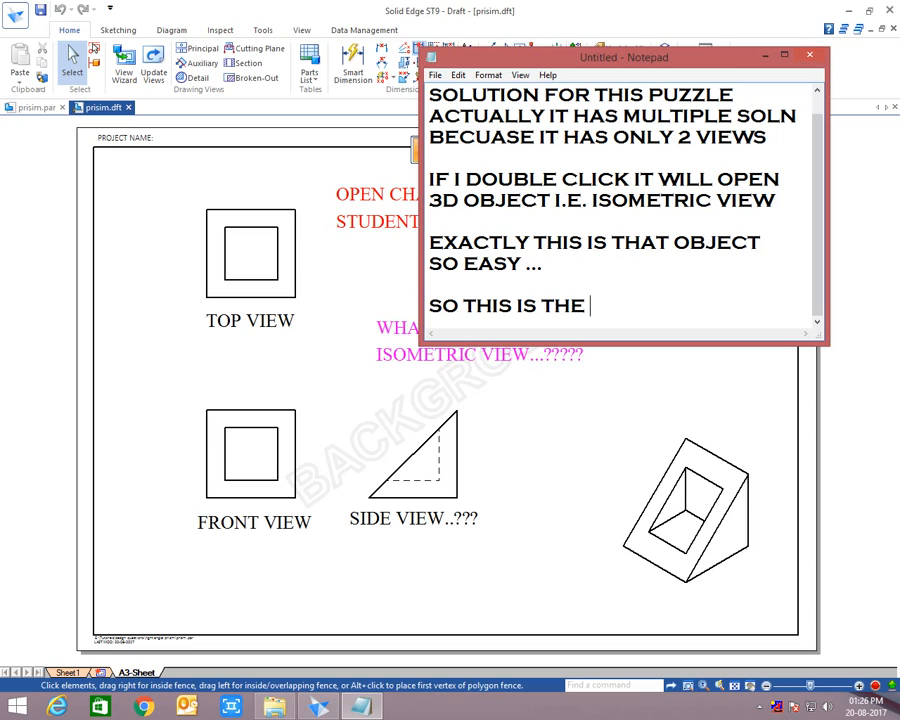
pyautogui.write('1ST SOLUTIOP')
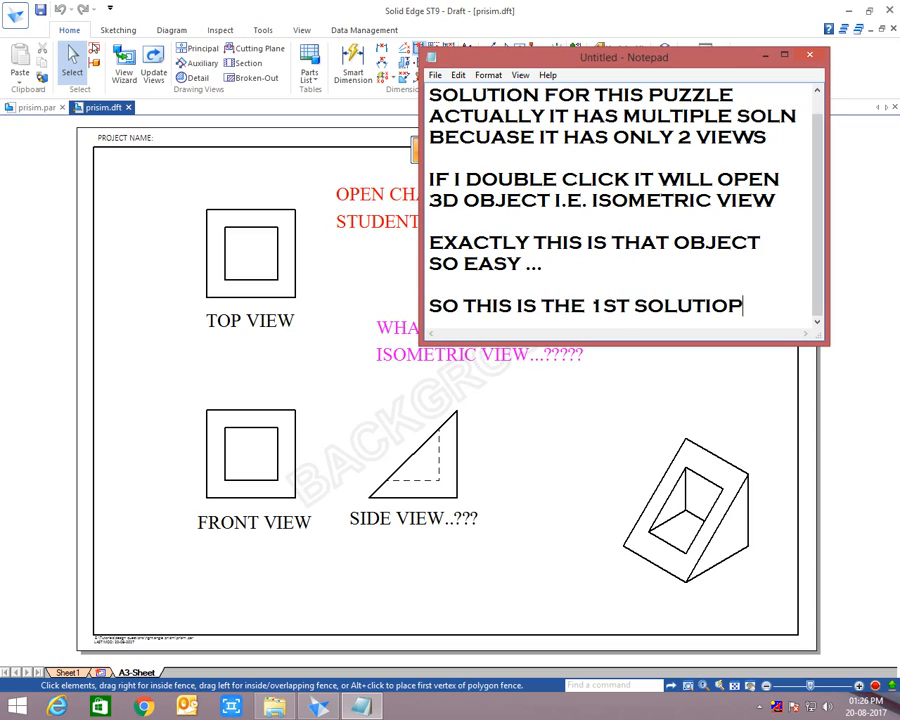
pyautogui.write('N')
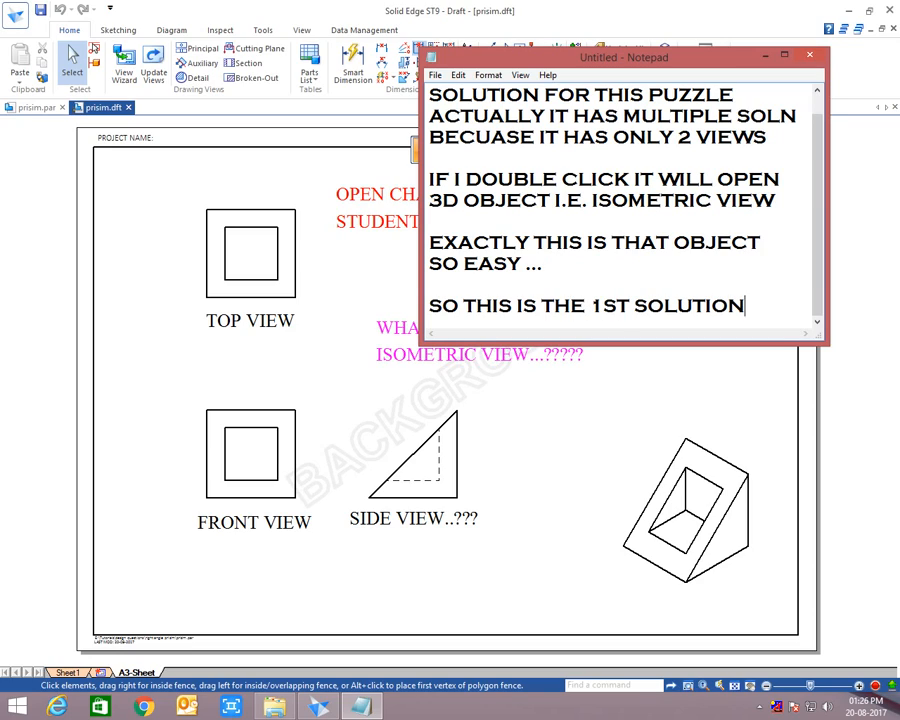
pyautogui.write('NOW GO')
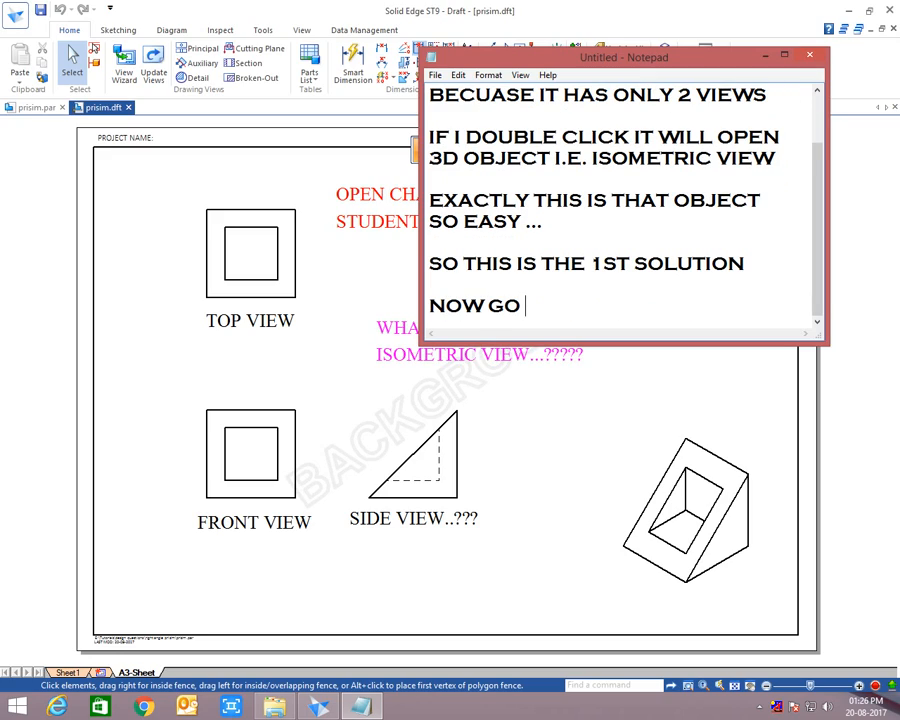
pyautogui.write('FOR N')
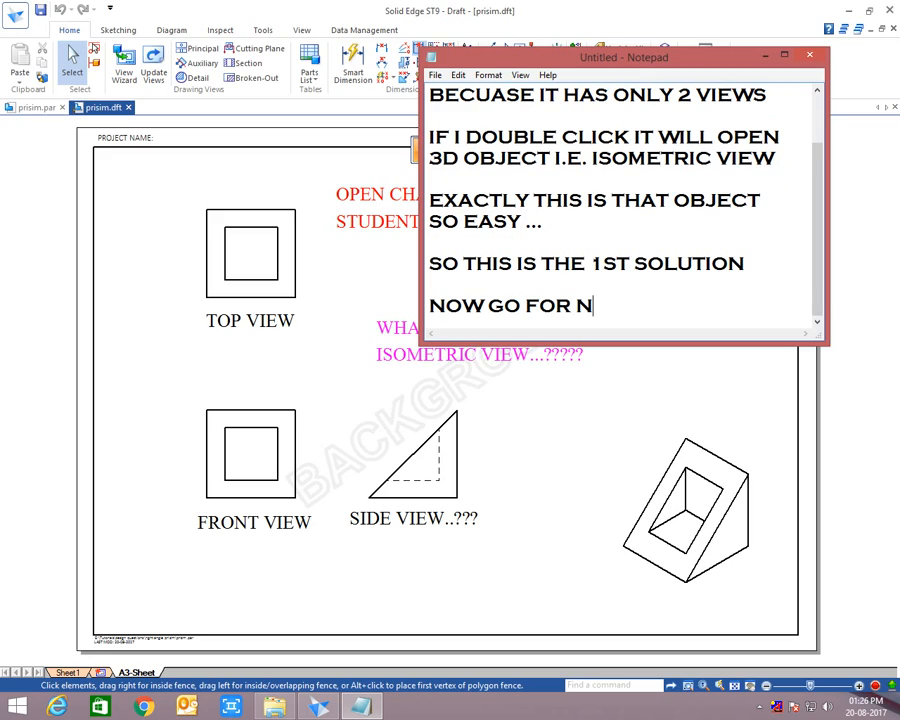
pyautogui.write('2ND.')
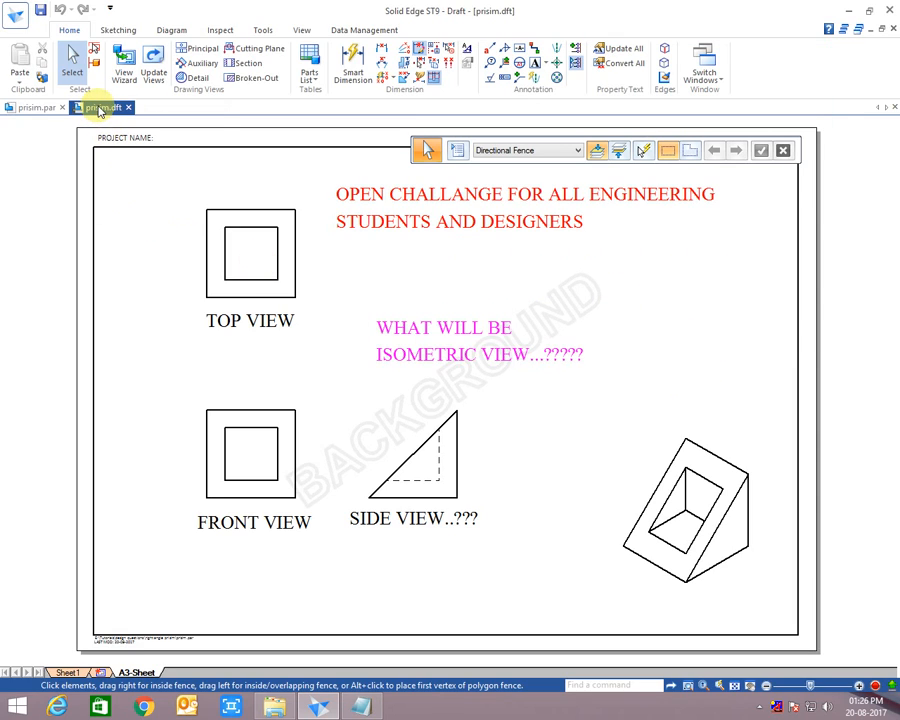
# Step: From the design questions folder, open the right angle prism cylinder folder
pyautogui.click(272, 708)
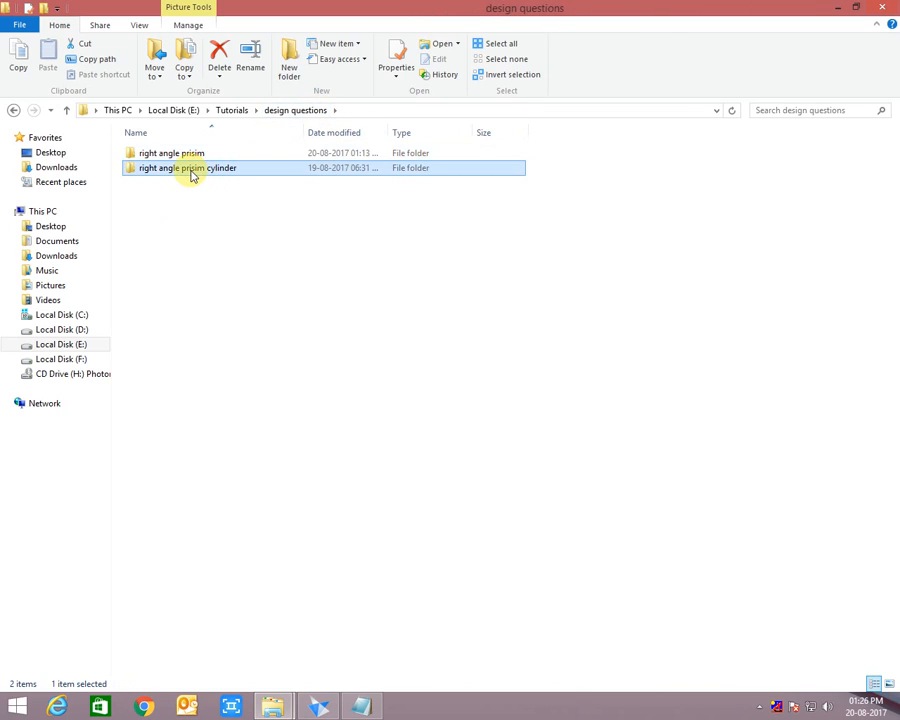
pyautogui.doubleClick(186, 168)
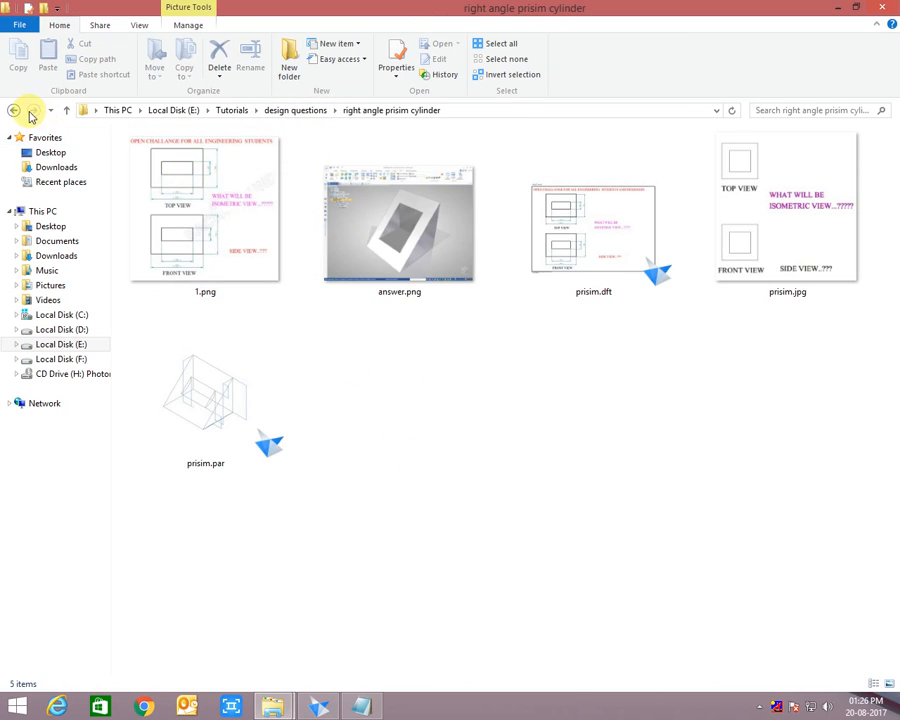
pyautogui.click(14, 110)
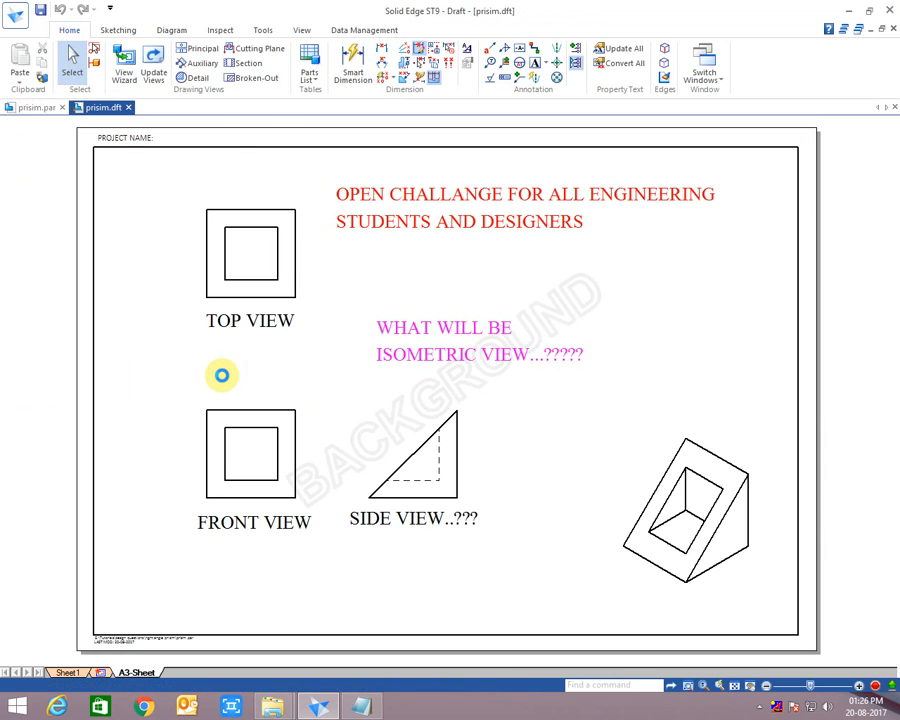
# Step: Open the cylinder-cut prism part, view it head-on and from the top, then open its draft
pyautogui.click(190, 108)
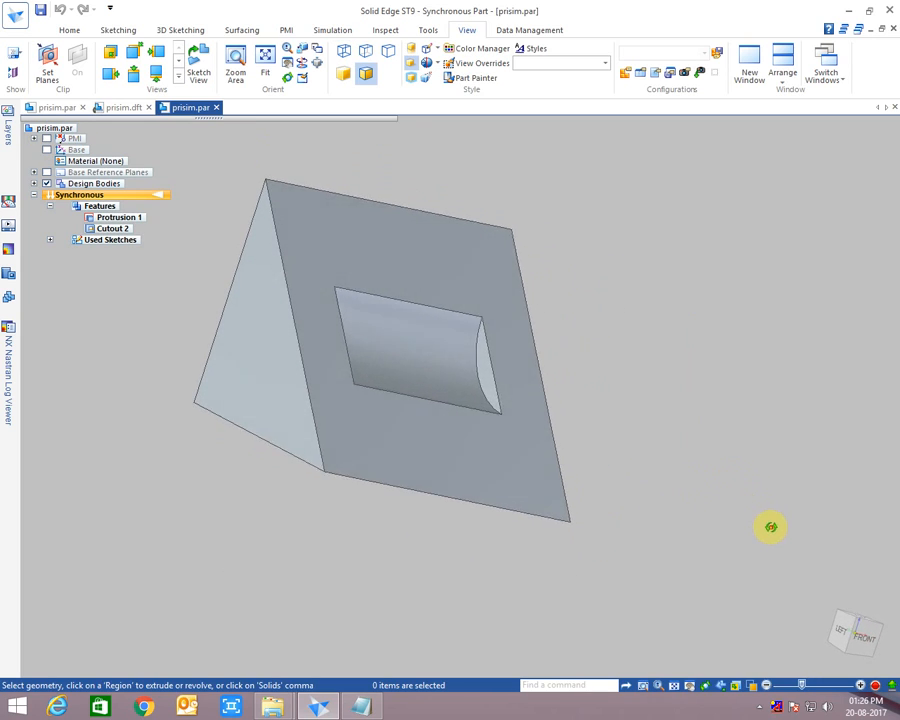
pyautogui.moveTo(770, 528); pyautogui.dragTo(410, 570)
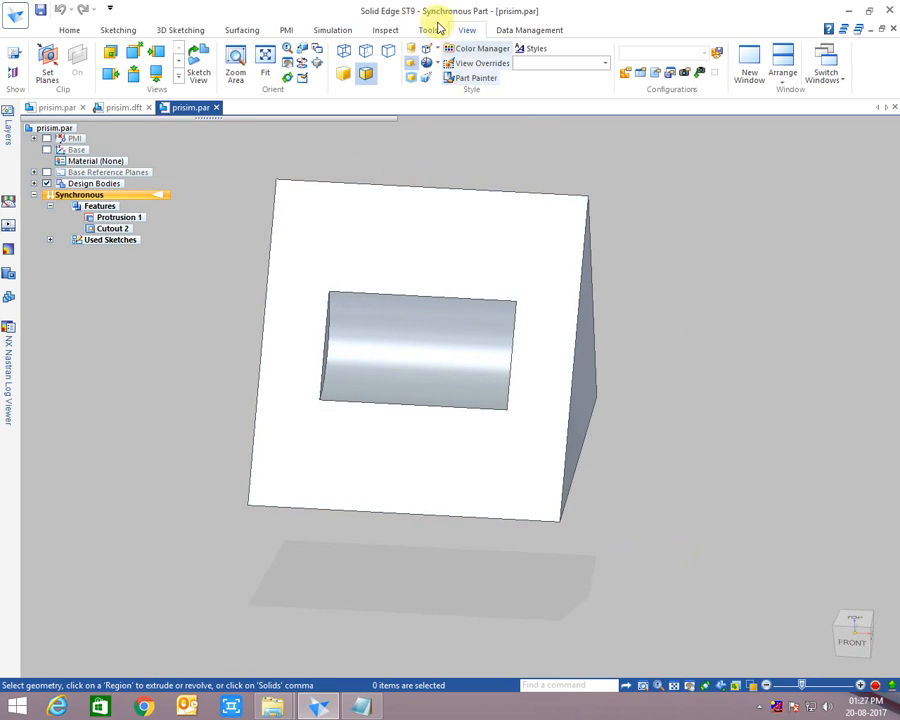
pyautogui.click(852, 632)
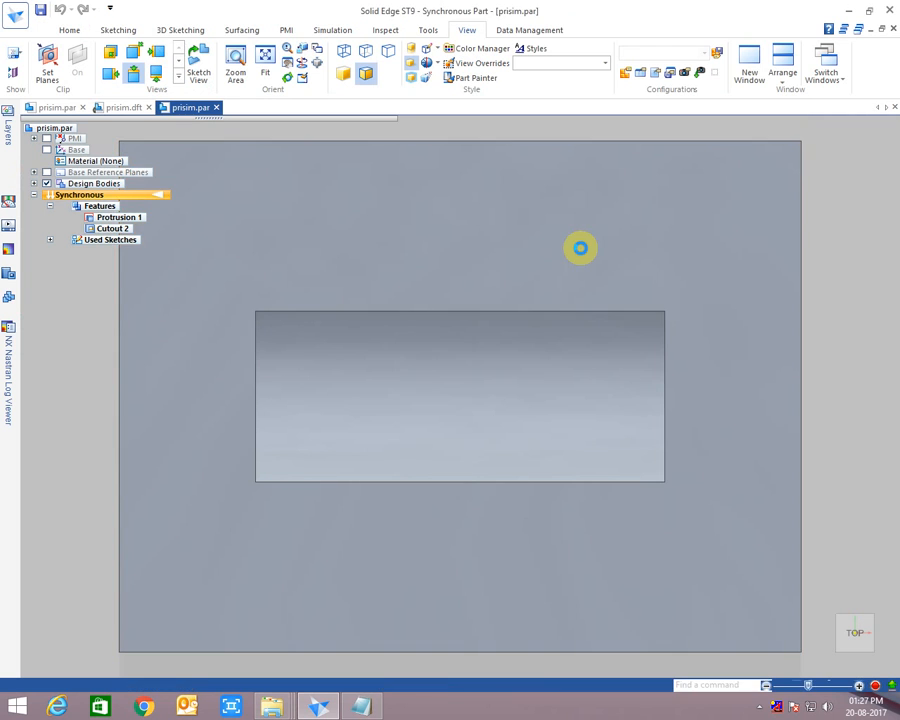
pyautogui.click(230, 108)
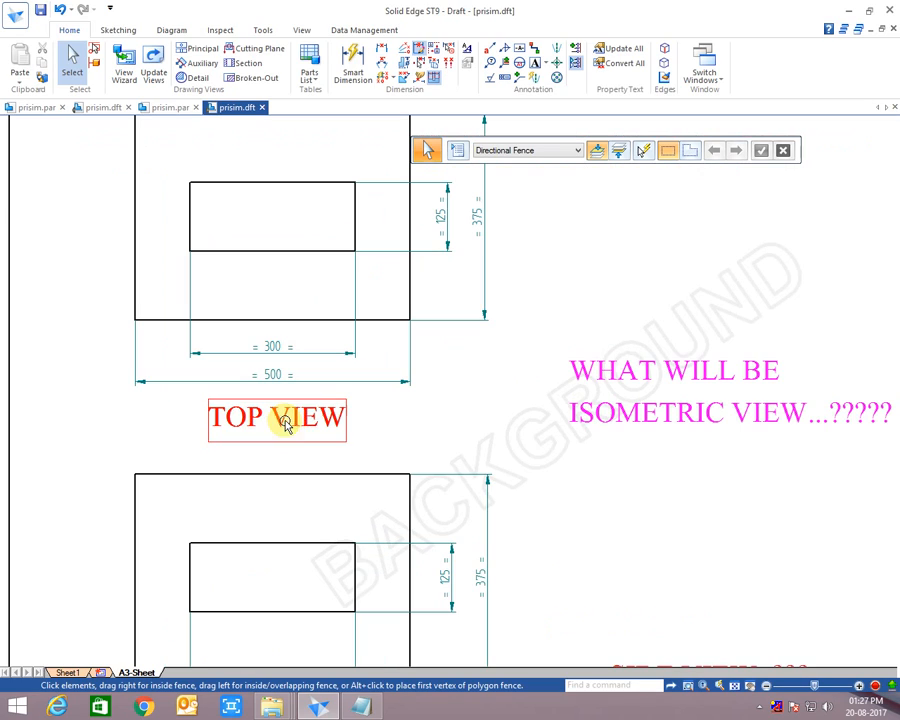
# Step: Fit the whole dimensioned draft sheet in view and bring the notes back up
pyautogui.doubleClick(276, 420)
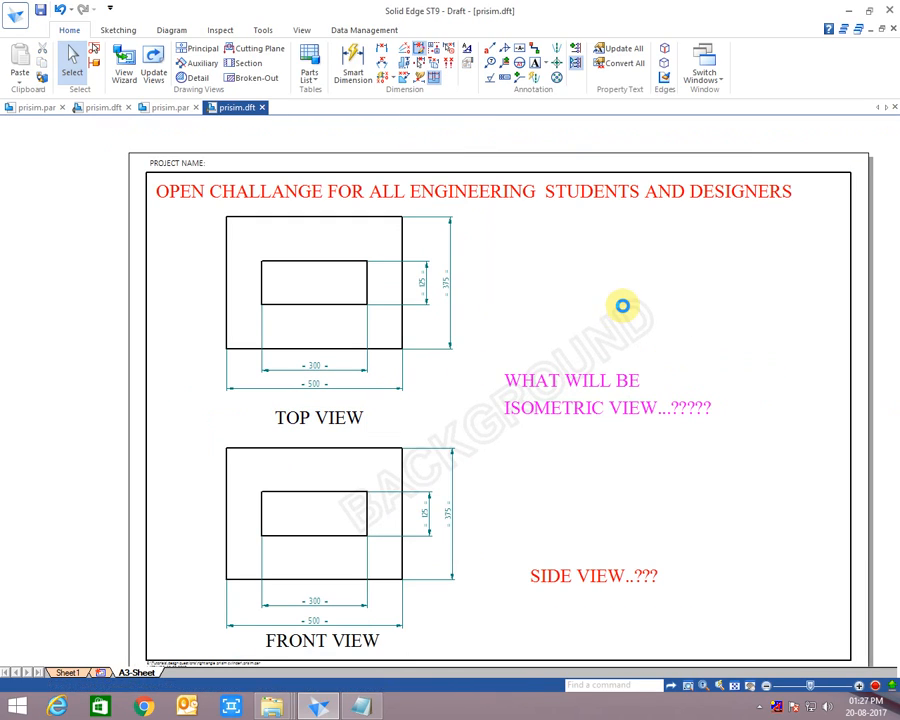
pyautogui.click(356, 332)
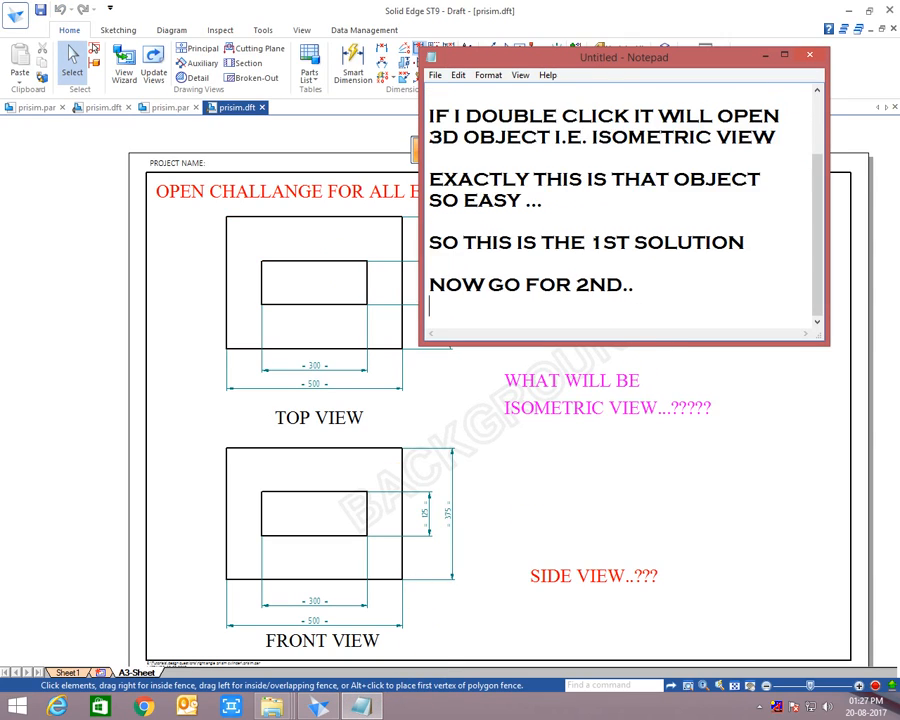
# Step: Add the line: 'Instead of rec. cut I used cylinderical cut'
pyautogui.write('INSTEA')
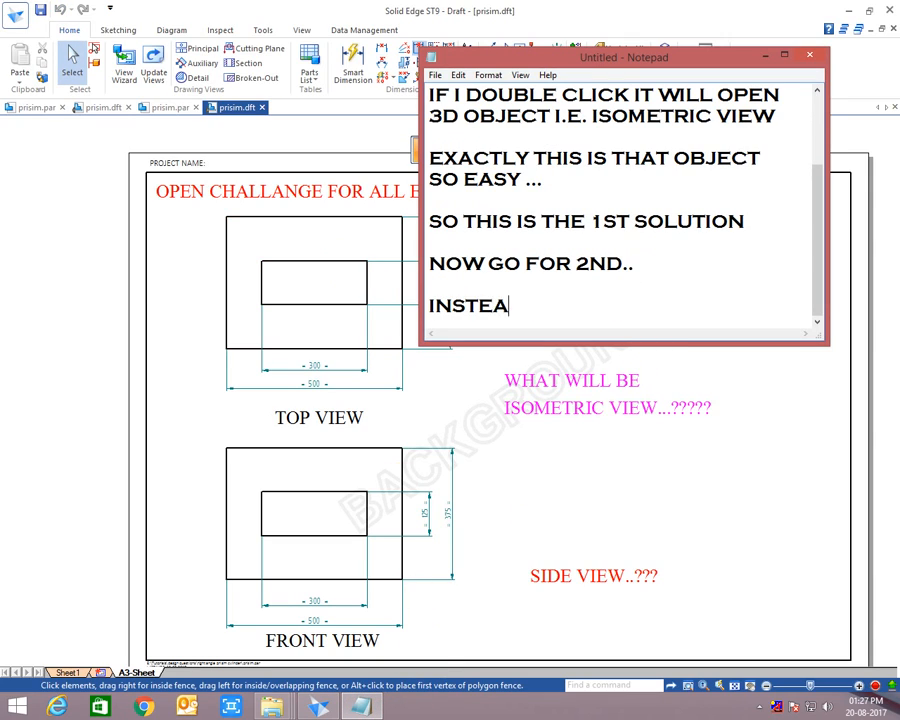
pyautogui.write('D OF')
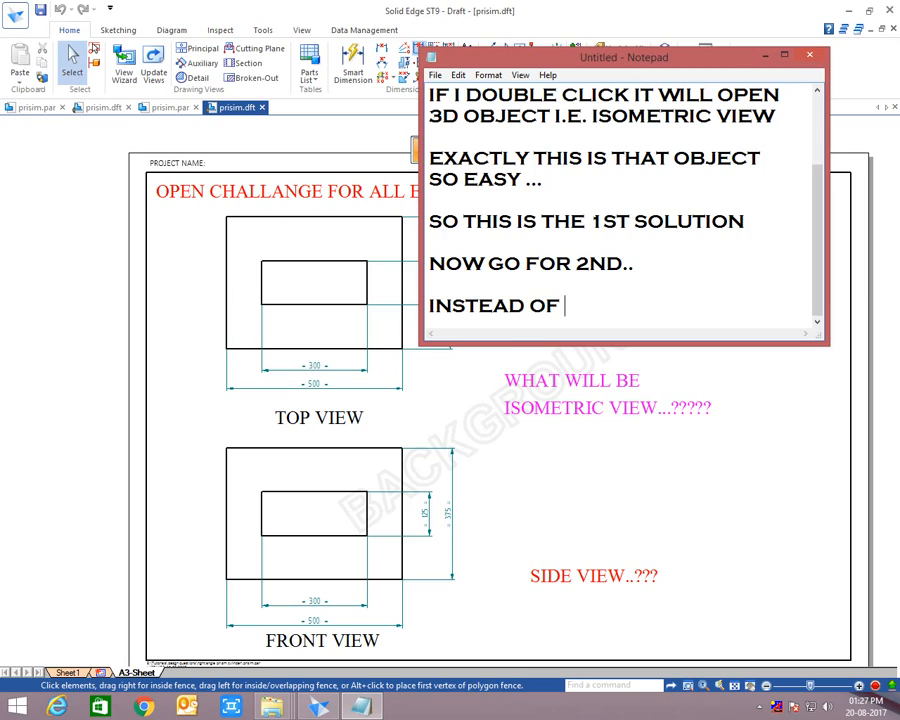
pyautogui.write('REC,,')
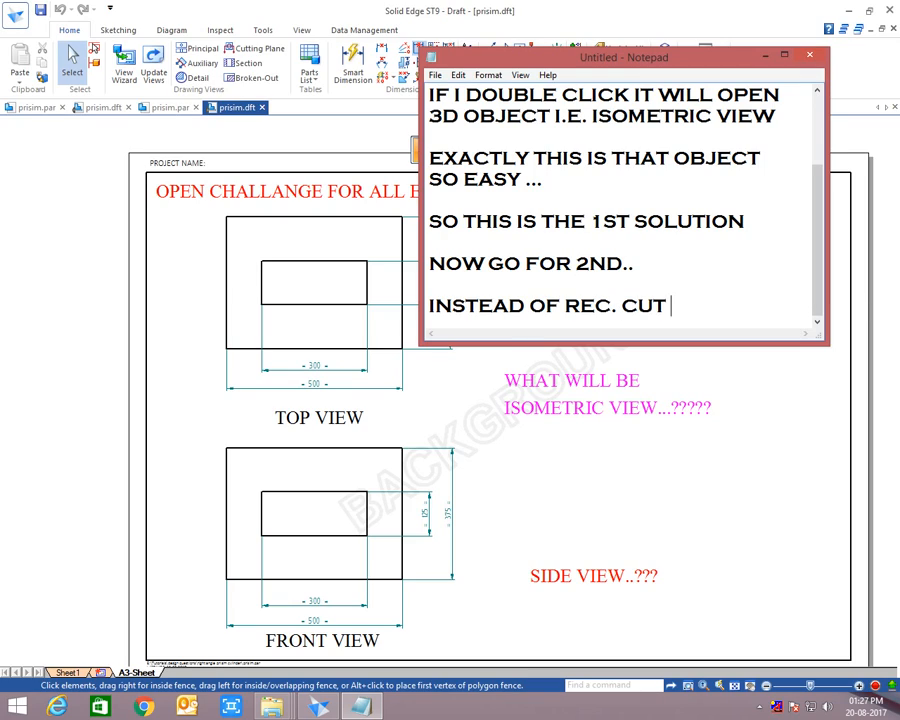
pyautogui.write('I USED')
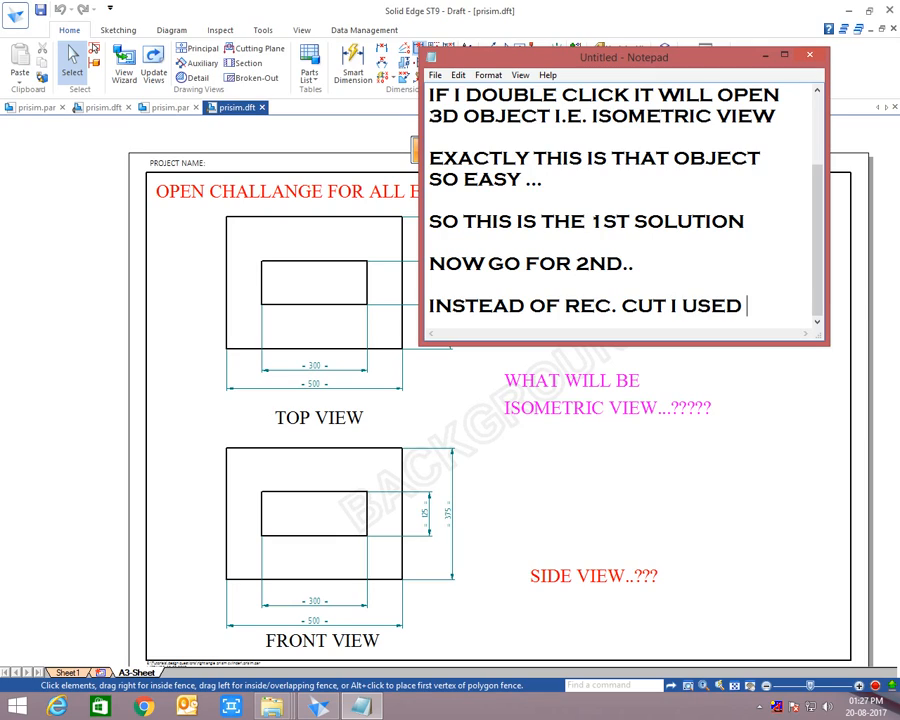
pyautogui.write('CYLI')
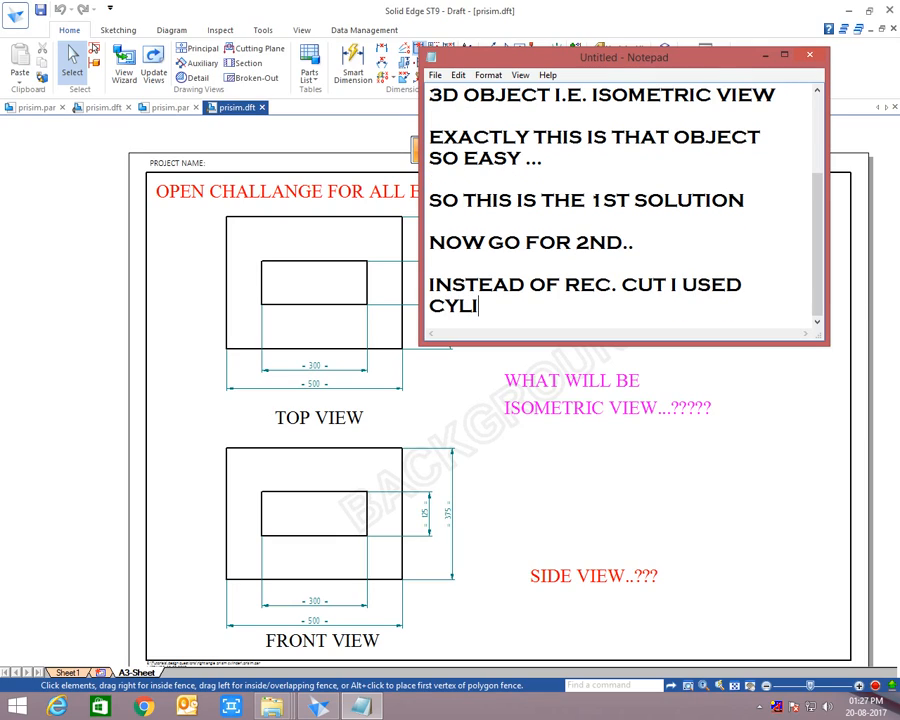
pyautogui.write('NDERICAL CUT')
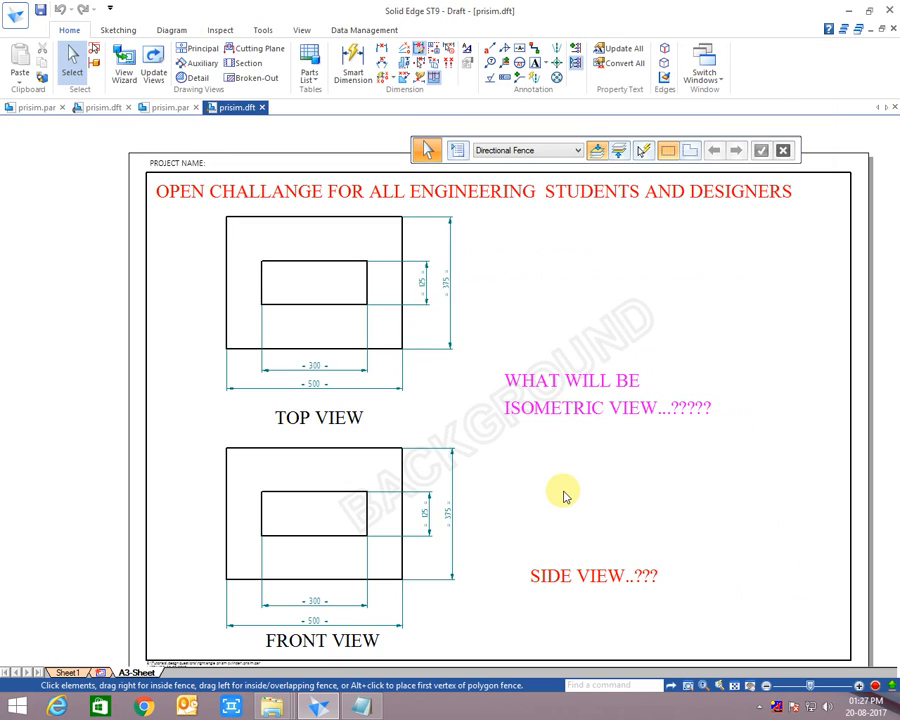
# Step: Open the linked prism.par model from the drawing's top view
pyautogui.click(318, 262)
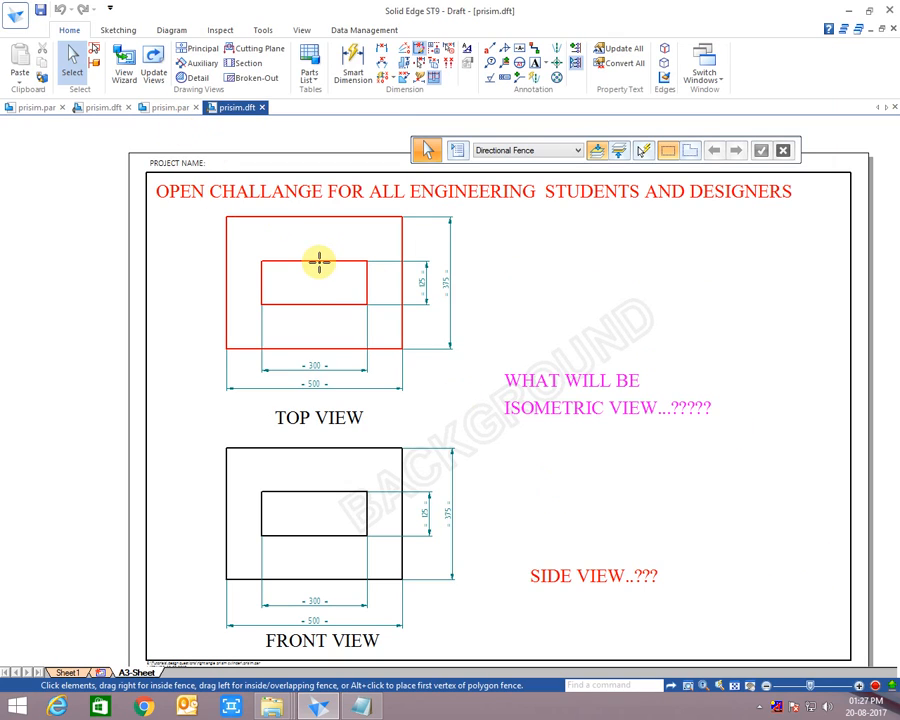
pyautogui.click(190, 108)
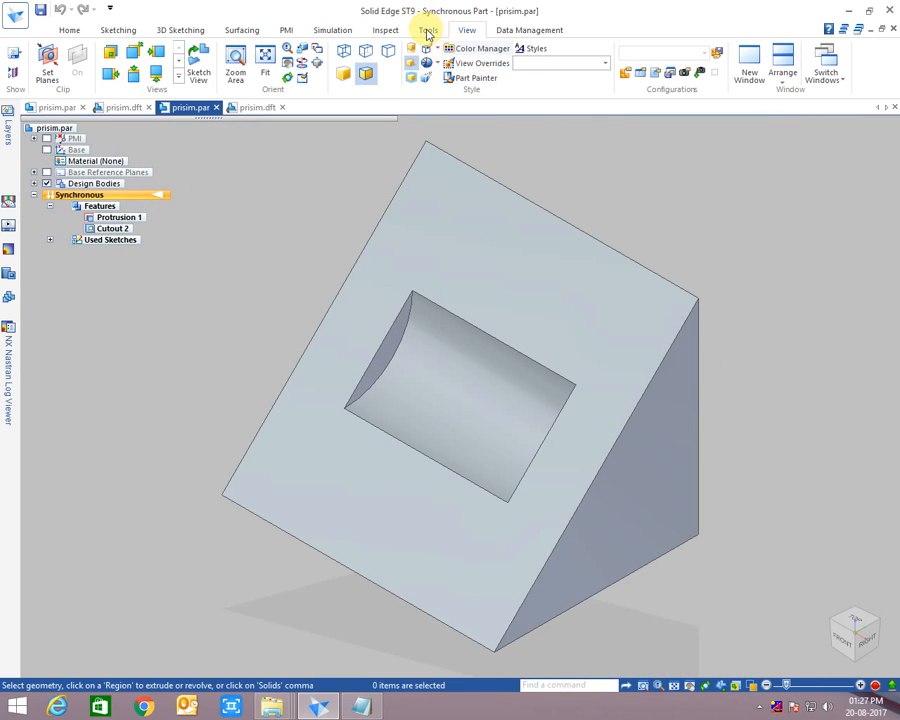
# Step: With Part Painter, paint the cylindrical cut Violet and the faces Yellow, then return to the draft
pyautogui.click(476, 76)
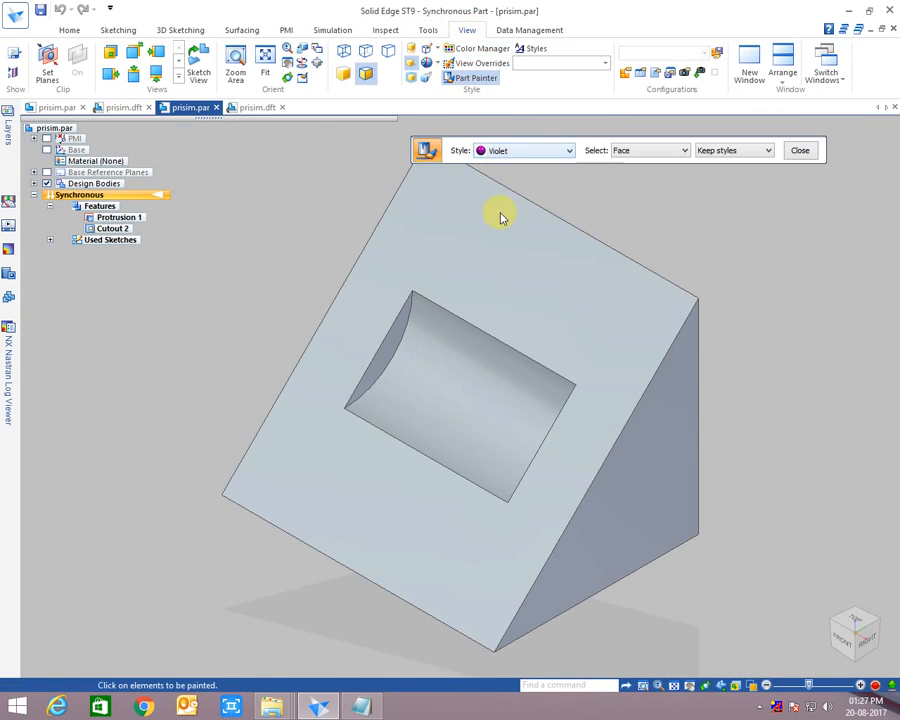
pyautogui.click(470, 400)
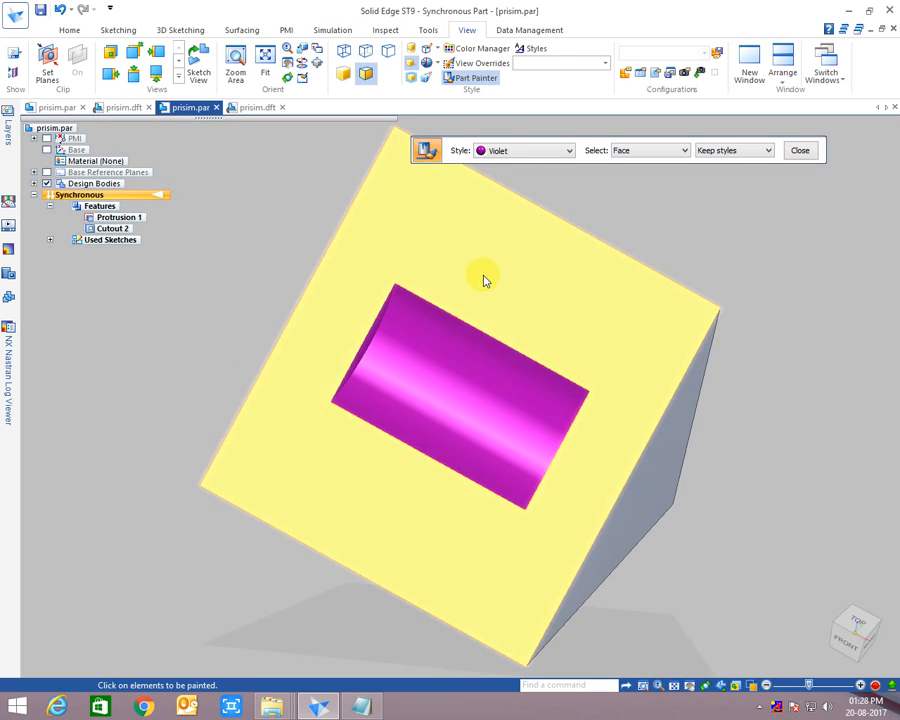
pyautogui.click(568, 150)
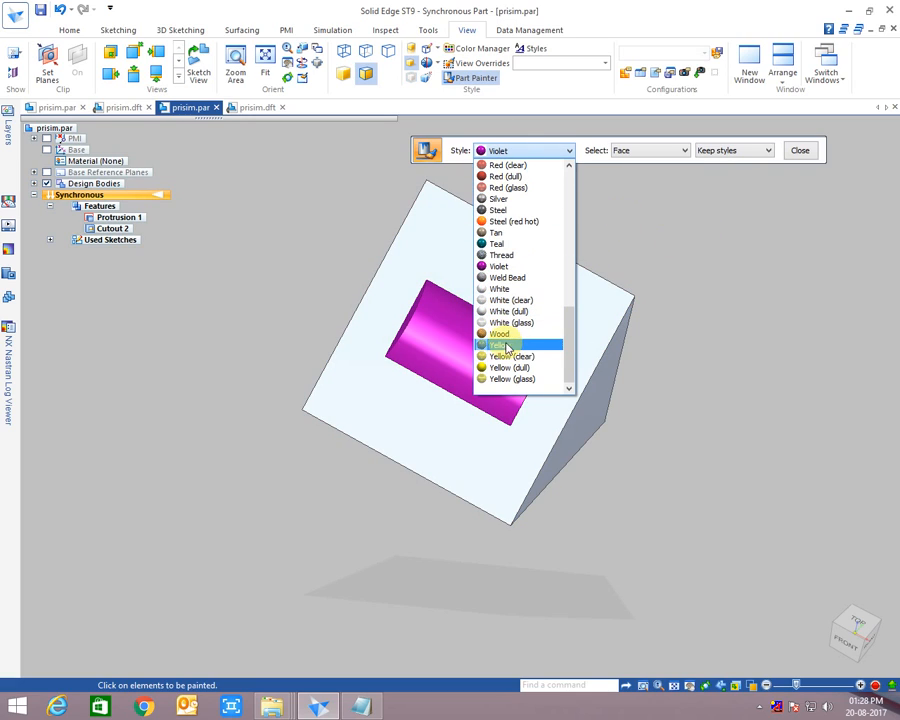
pyautogui.click(504, 344)
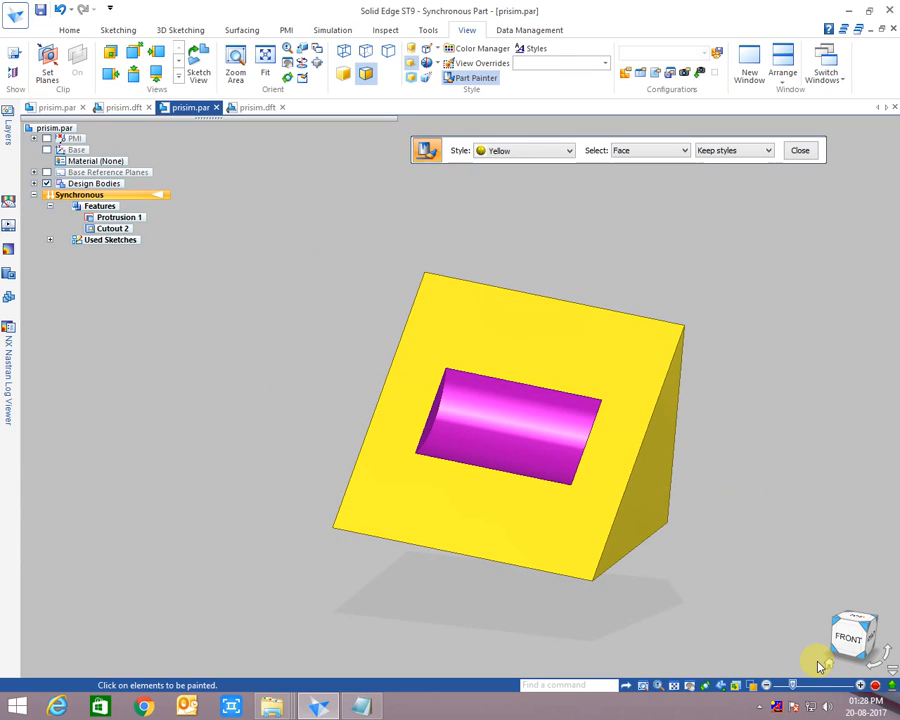
pyautogui.click(252, 108)
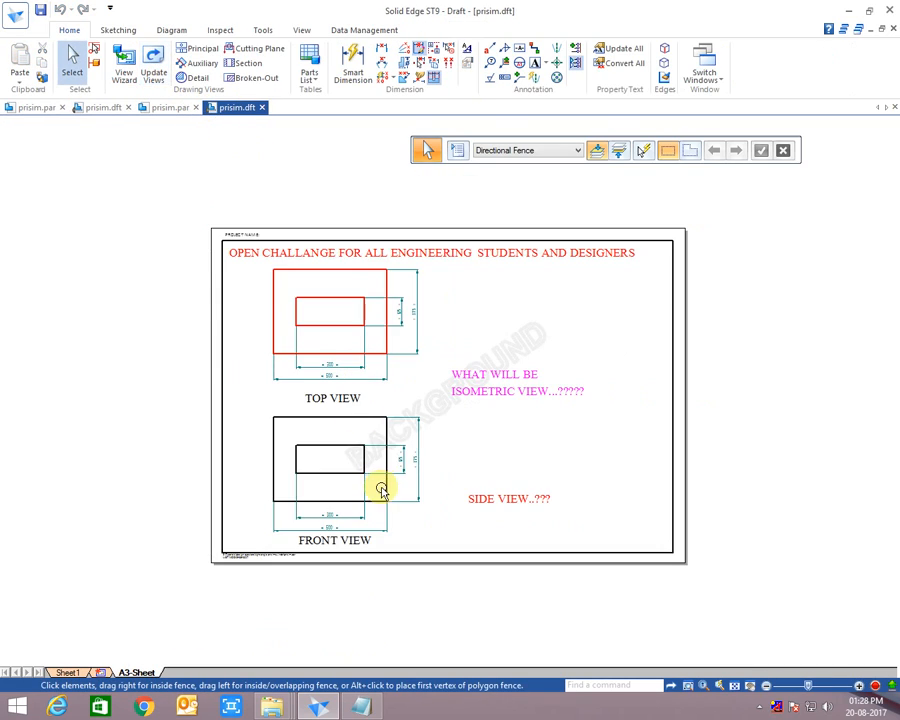
pyautogui.moveTo(196, 50)
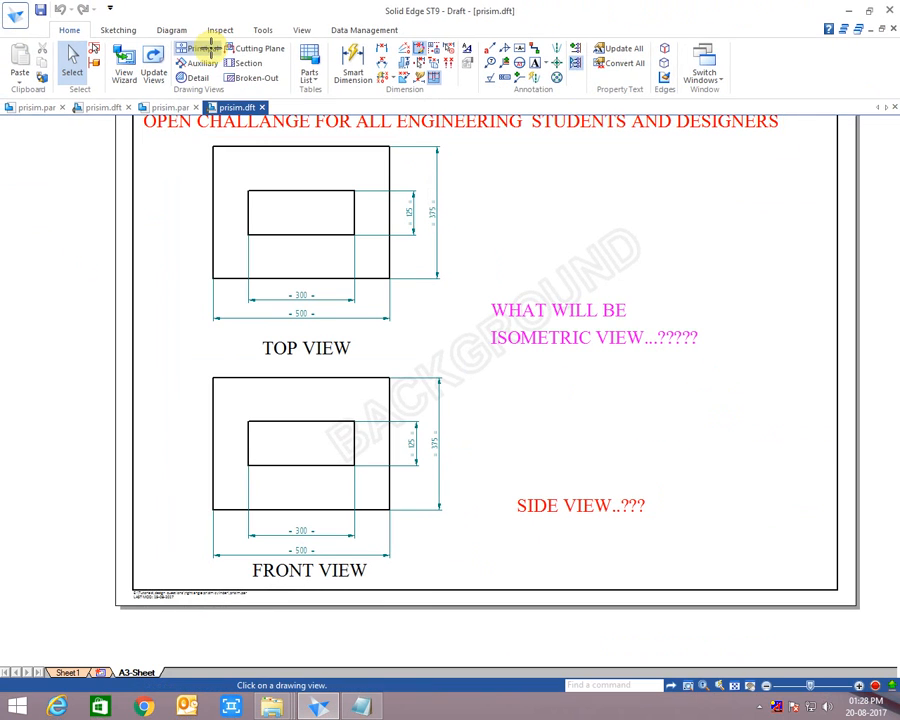
# Step: Project a side view and an isometric view from the front view and set the isometric view's scale
pyautogui.click(200, 48)
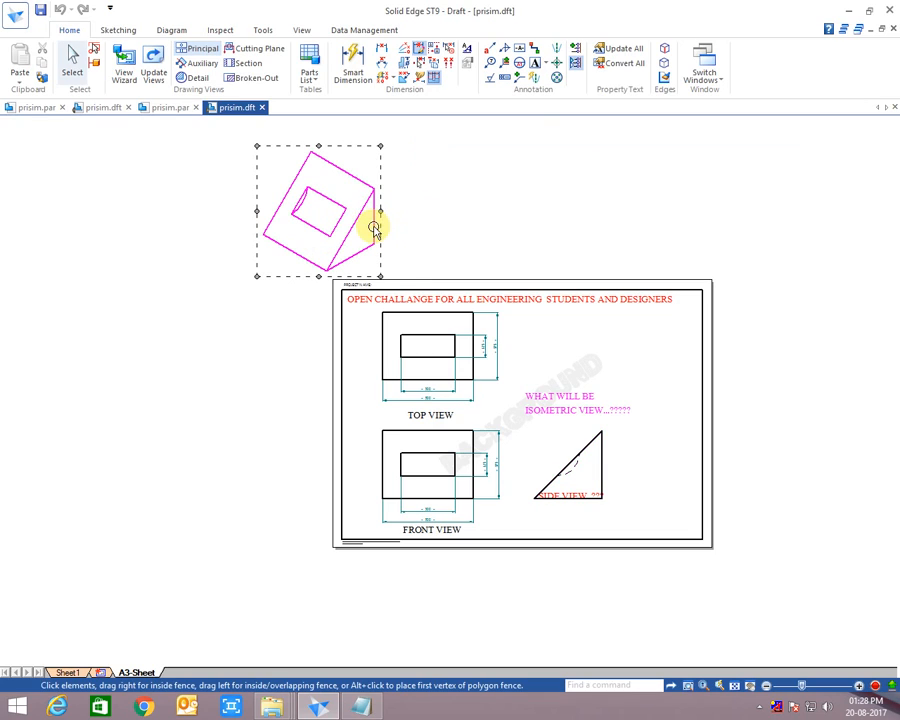
pyautogui.moveTo(320, 210); pyautogui.dragTo(630, 364)
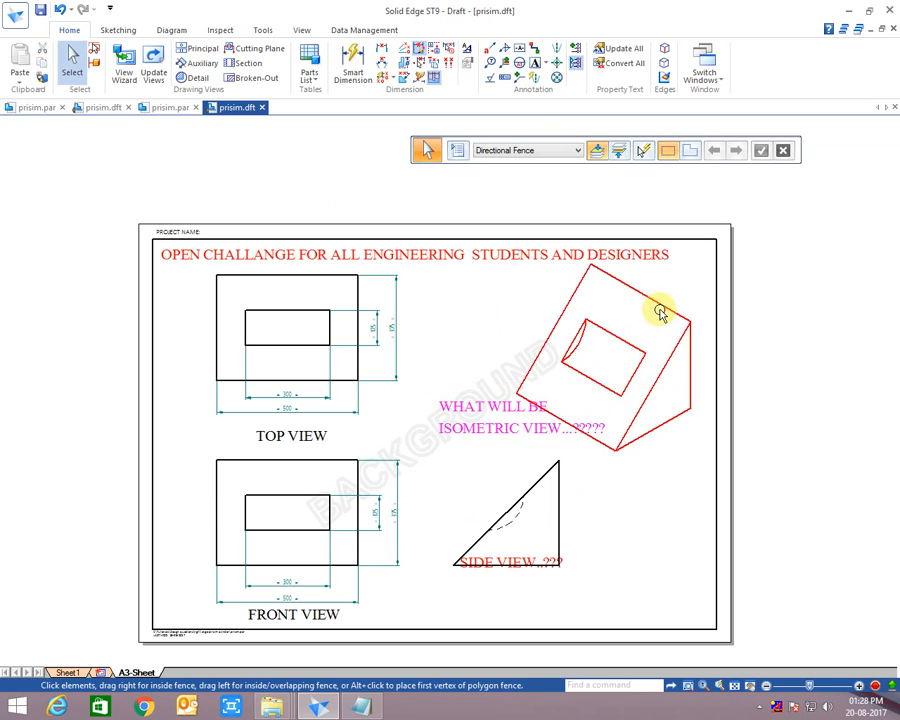
pyautogui.click(812, 150)
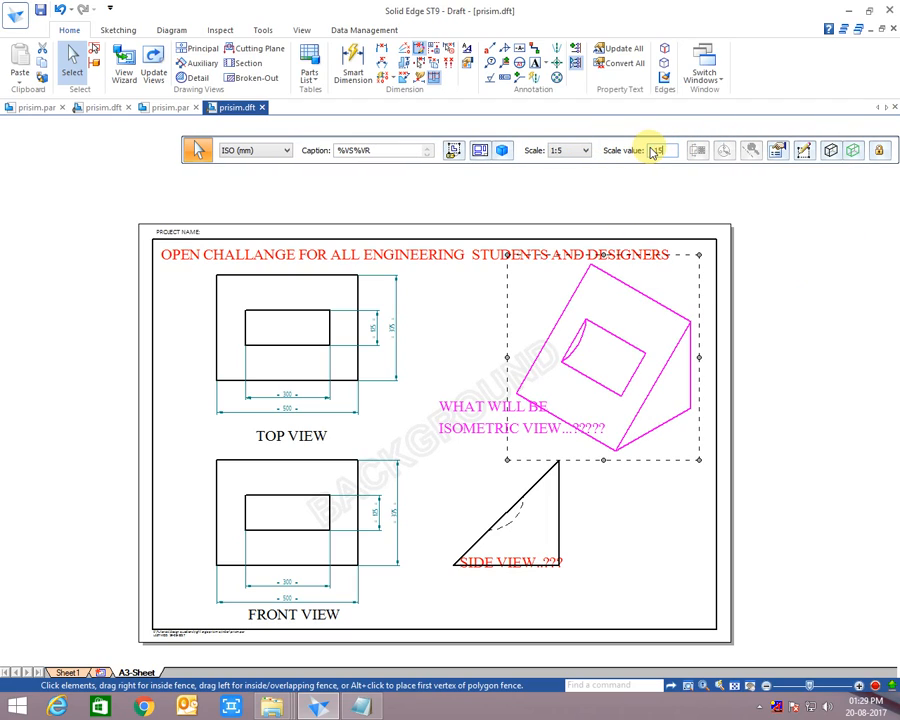
pyautogui.click(538, 596)
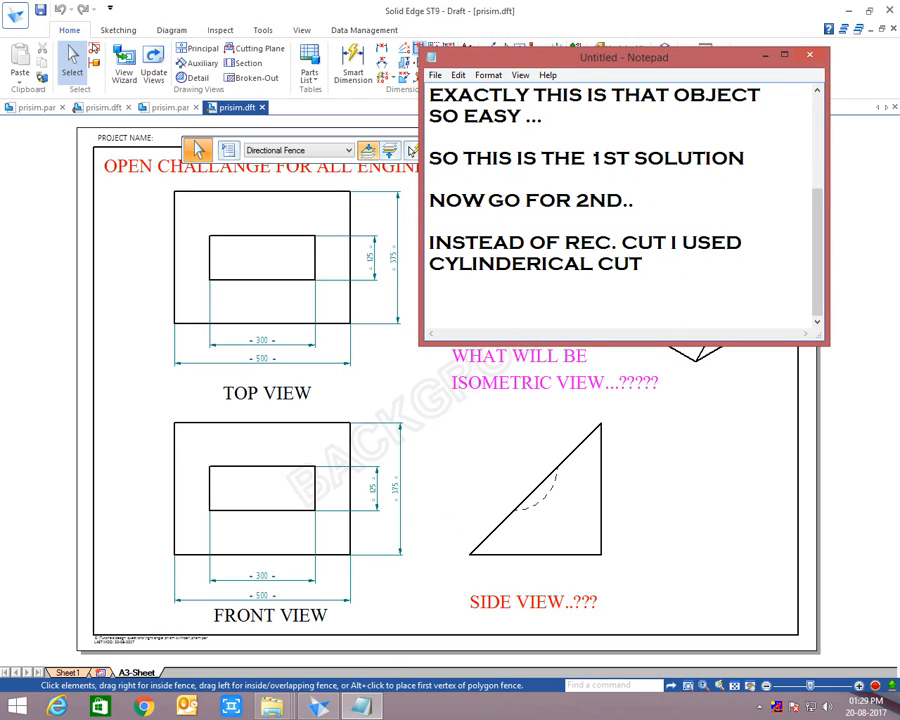
# Step: Note 'Now go for 3rd solution — instead of cut it can be extrude or emboss/pad', then bring Solid Edge forward
pyautogui.write('NOW')
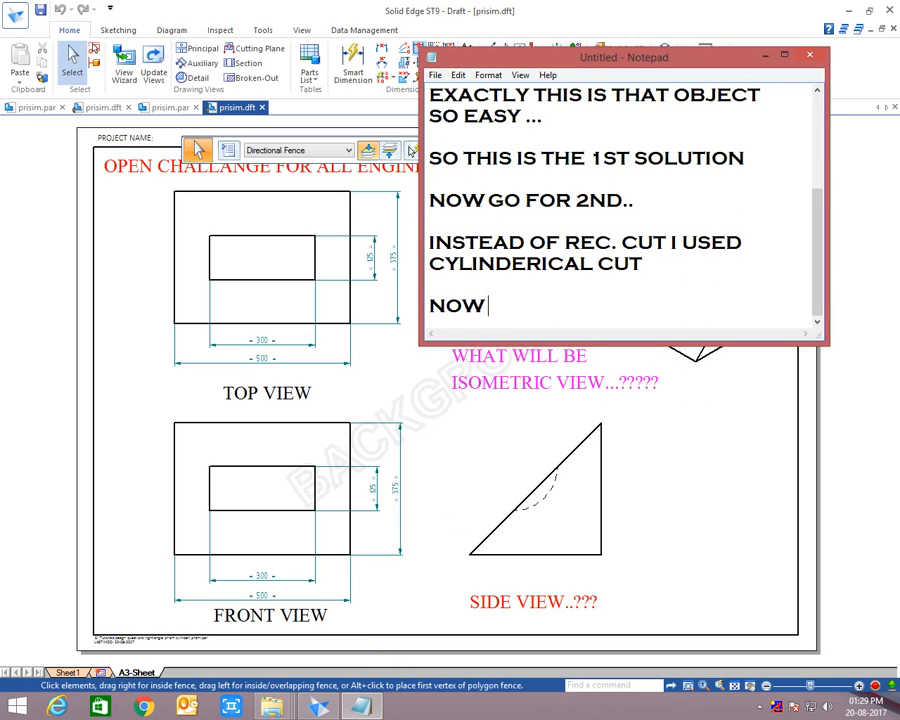
pyautogui.write('GO FOR 3')
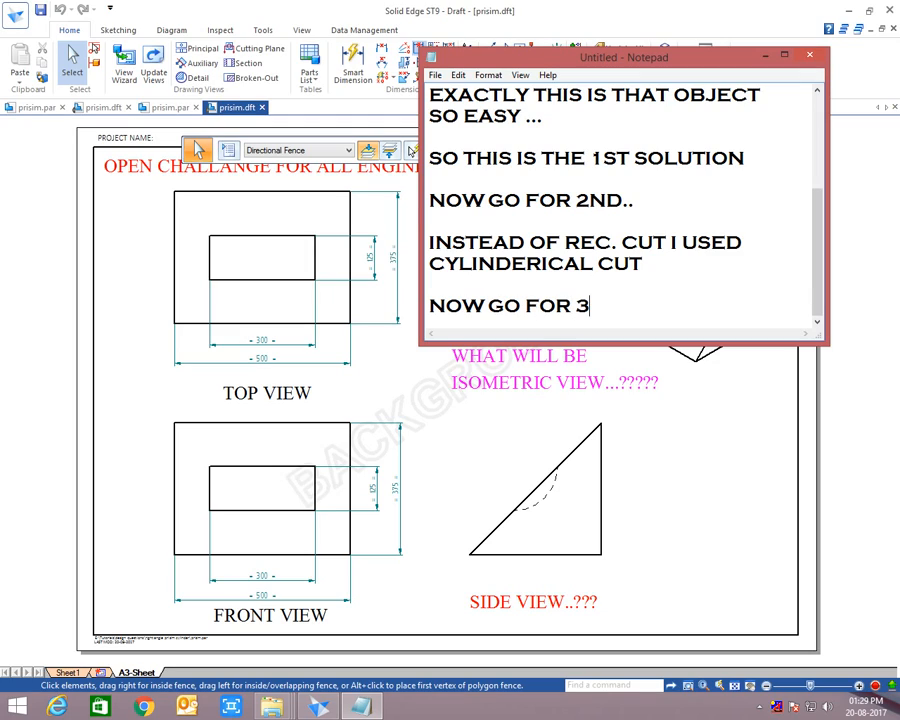
pyautogui.write('RD SOLU')
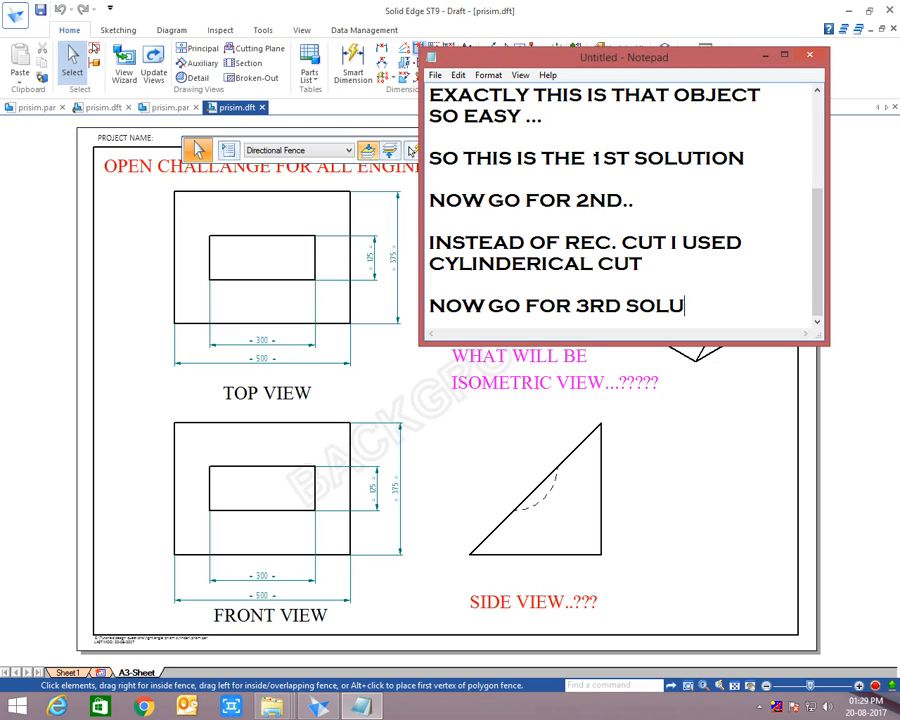
pyautogui.write('TION')
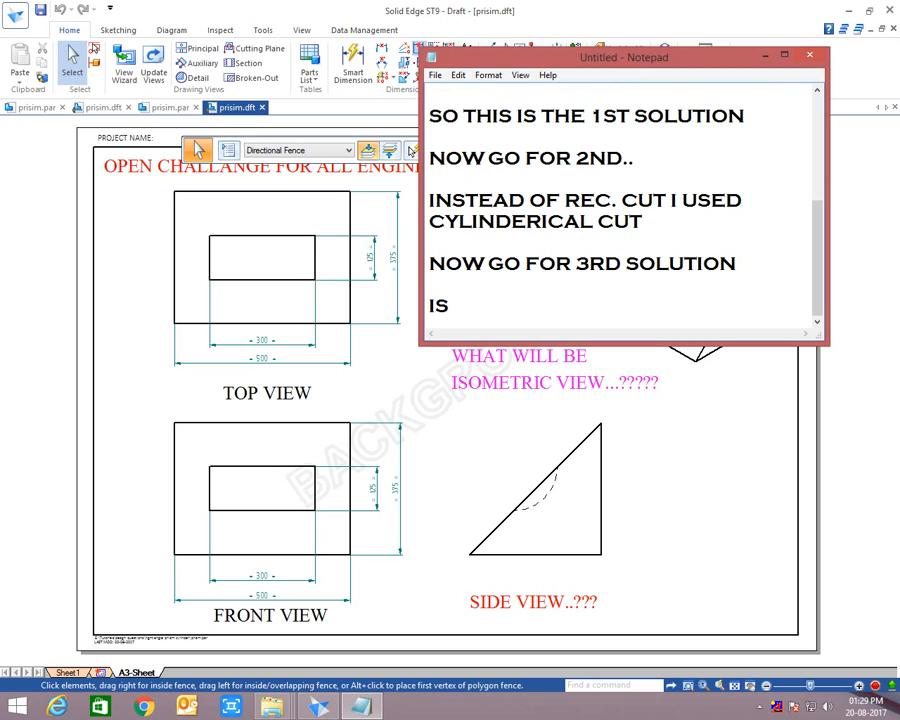
pyautogui.write('ISNTEAD O')
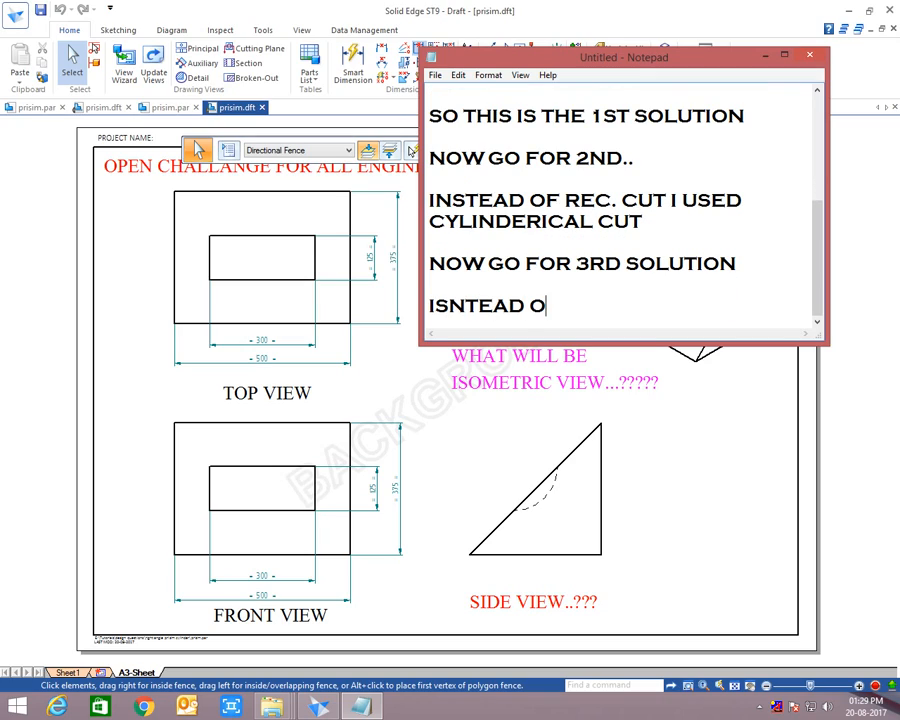
pyautogui.write('F CUT IT CAN')
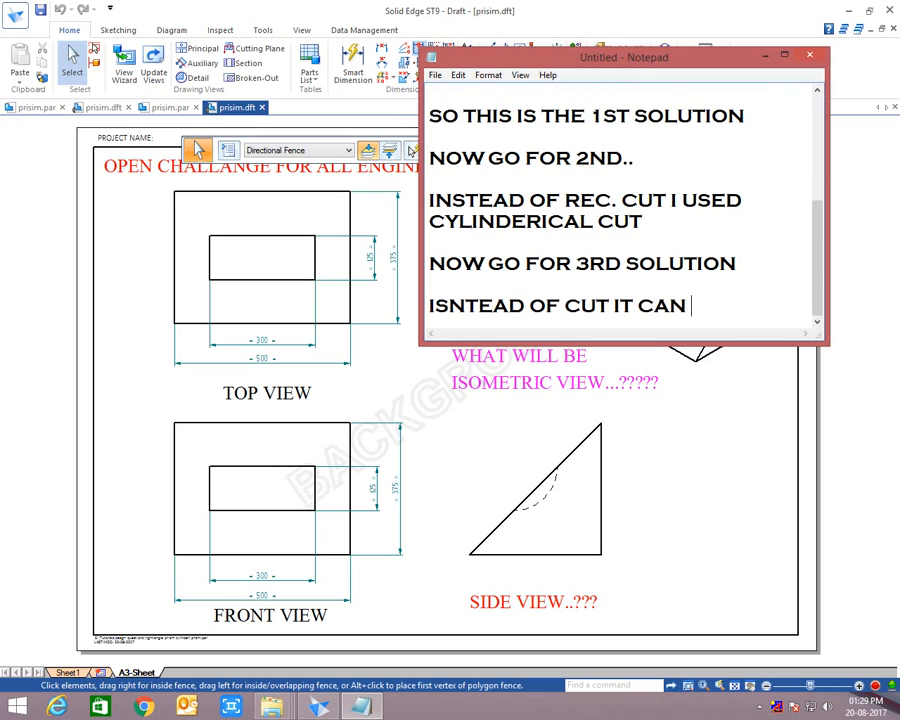
pyautogui.write('BE EXTRUD')
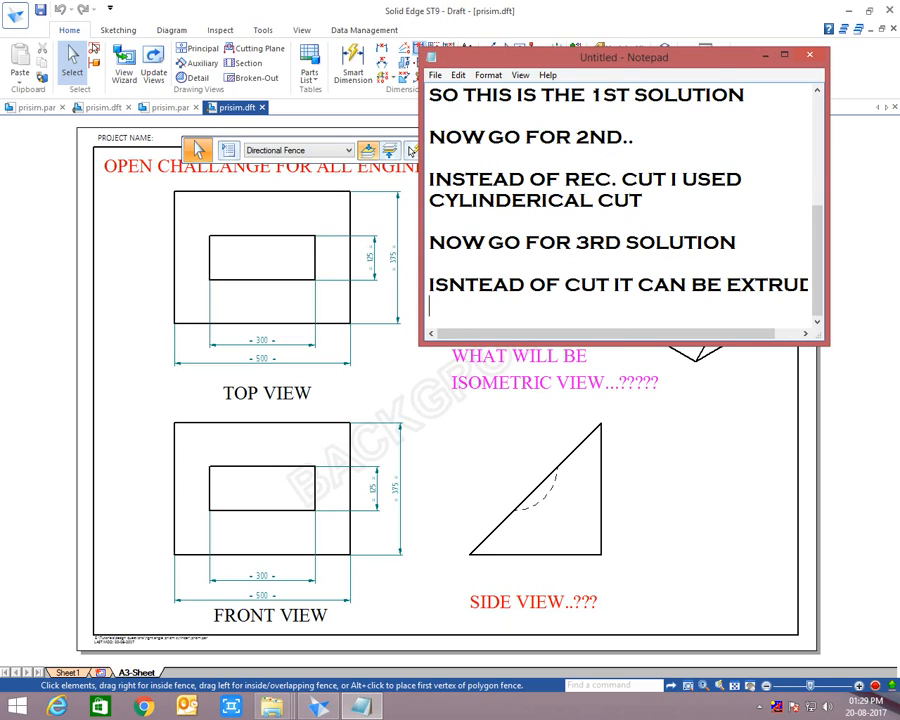
pyautogui.write('OR EMBOSS OR PA')
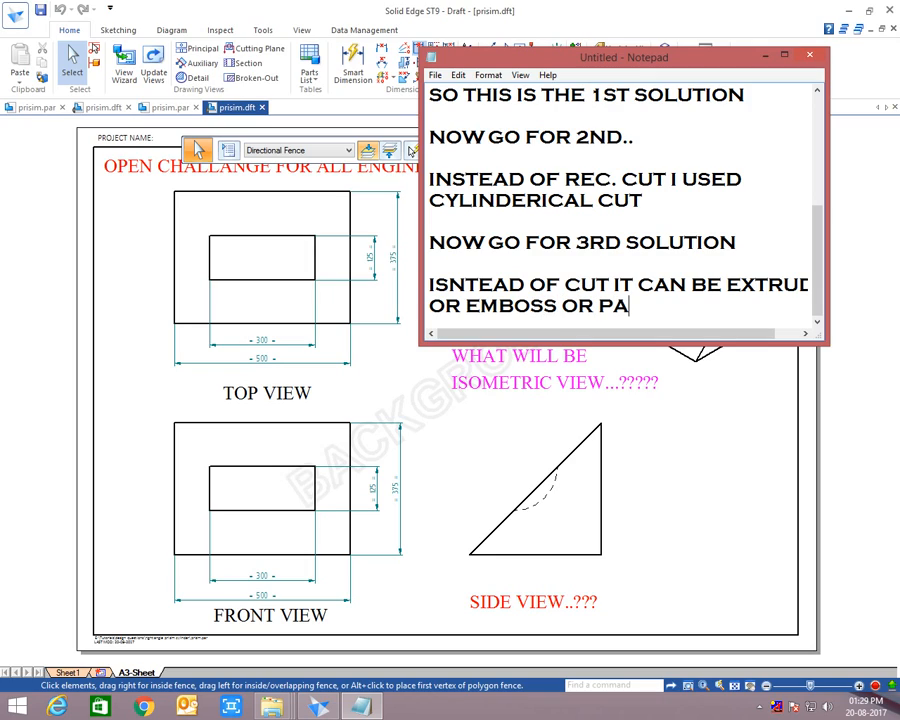
pyautogui.write('D')
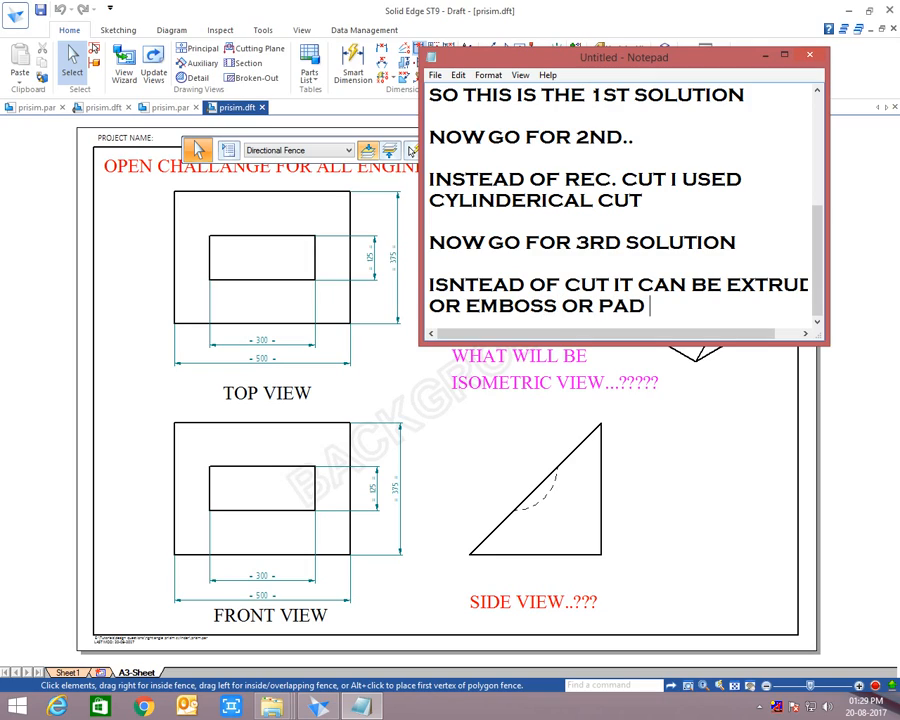
pyautogui.moveTo(732, 476)
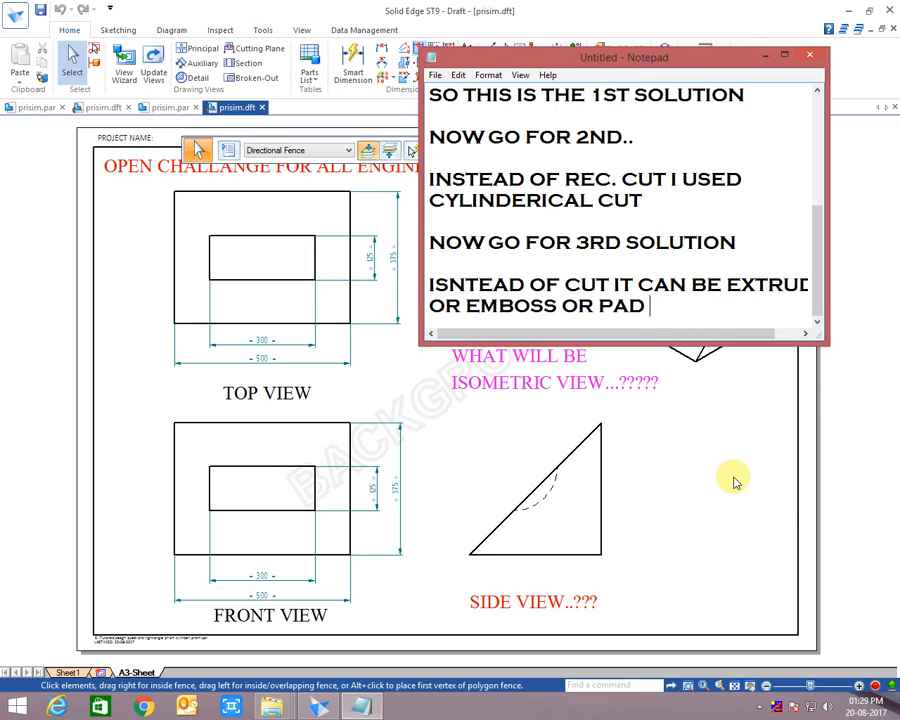
pyautogui.click(36, 108)
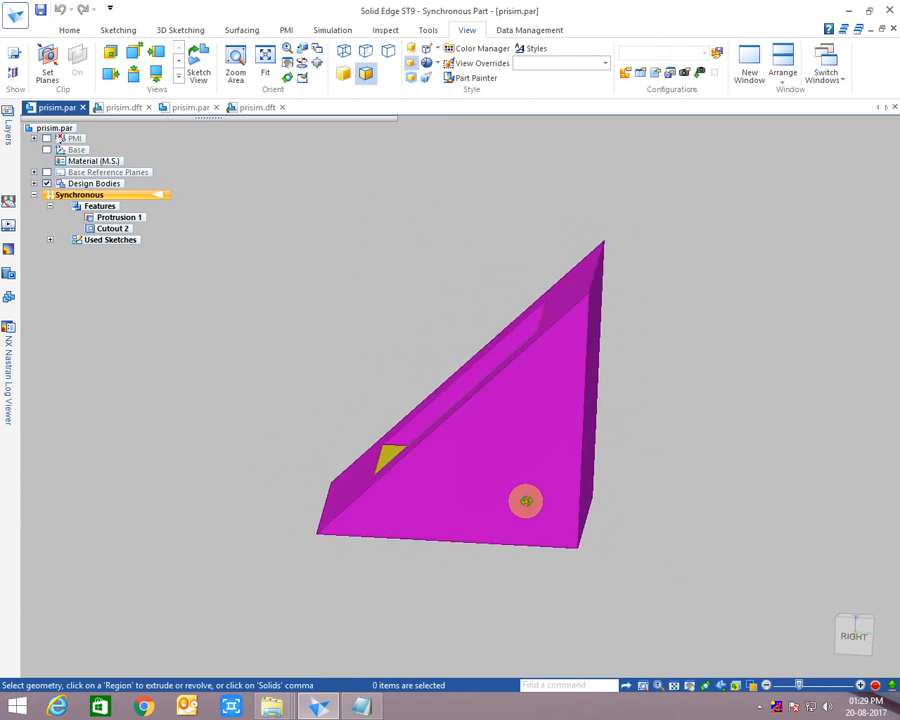
# Step: Orbit the wedge to view the cut-out, select and deselect a cut face, then switch to prism.dft
pyautogui.moveTo(526, 500); pyautogui.dragTo(596, 536)
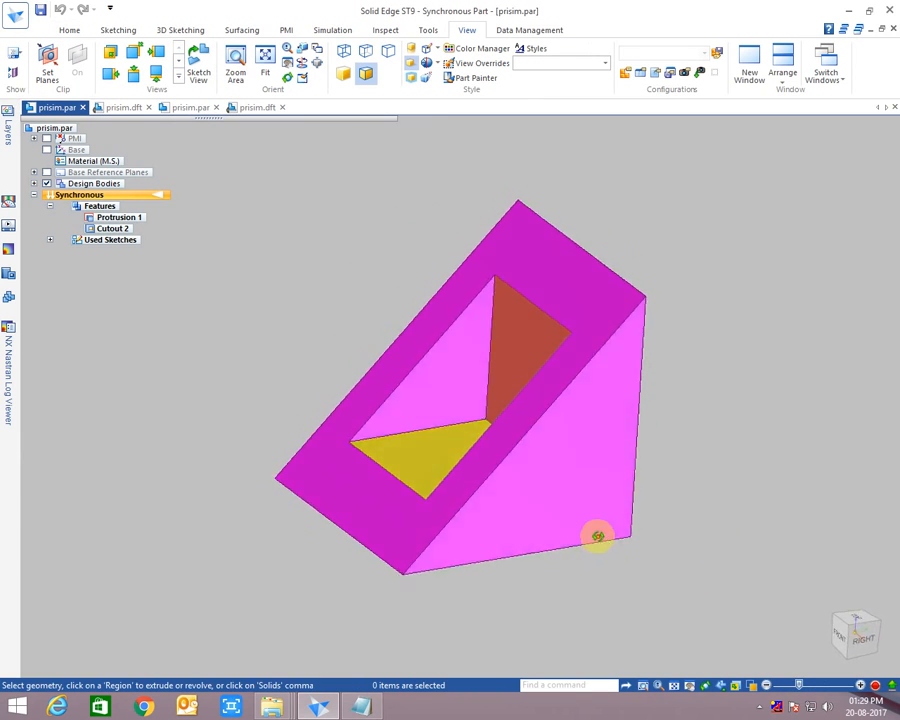
pyautogui.moveTo(596, 536); pyautogui.dragTo(564, 530)
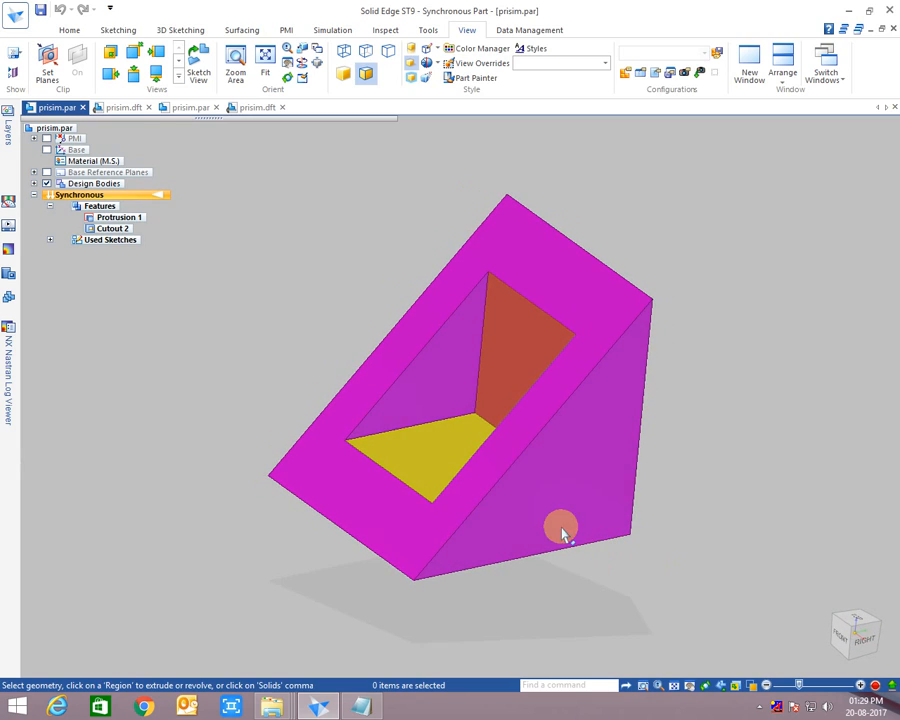
pyautogui.click(530, 350)
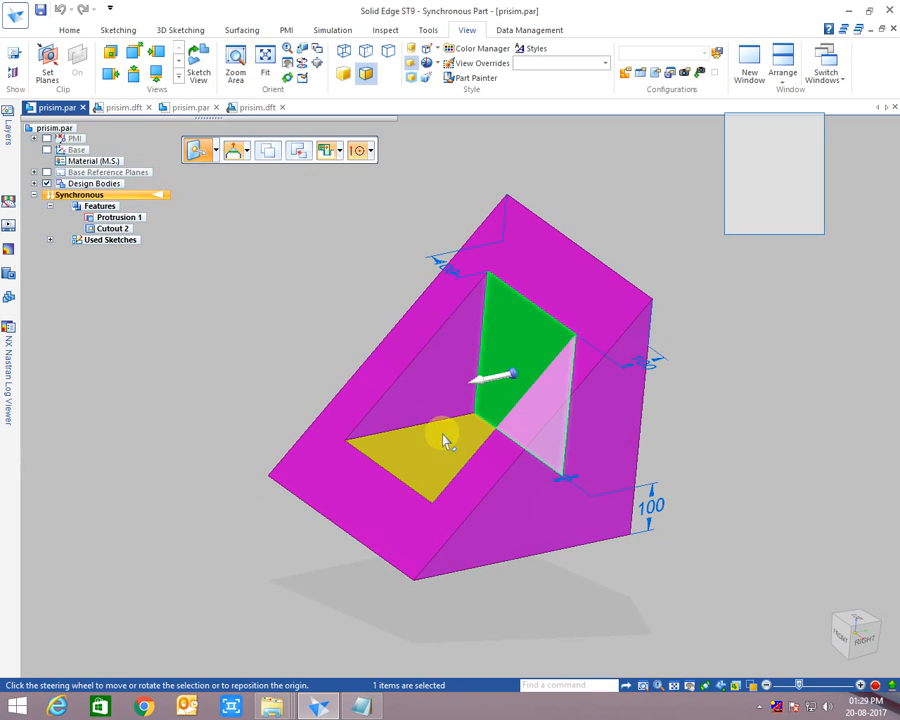
pyautogui.click(112, 228)
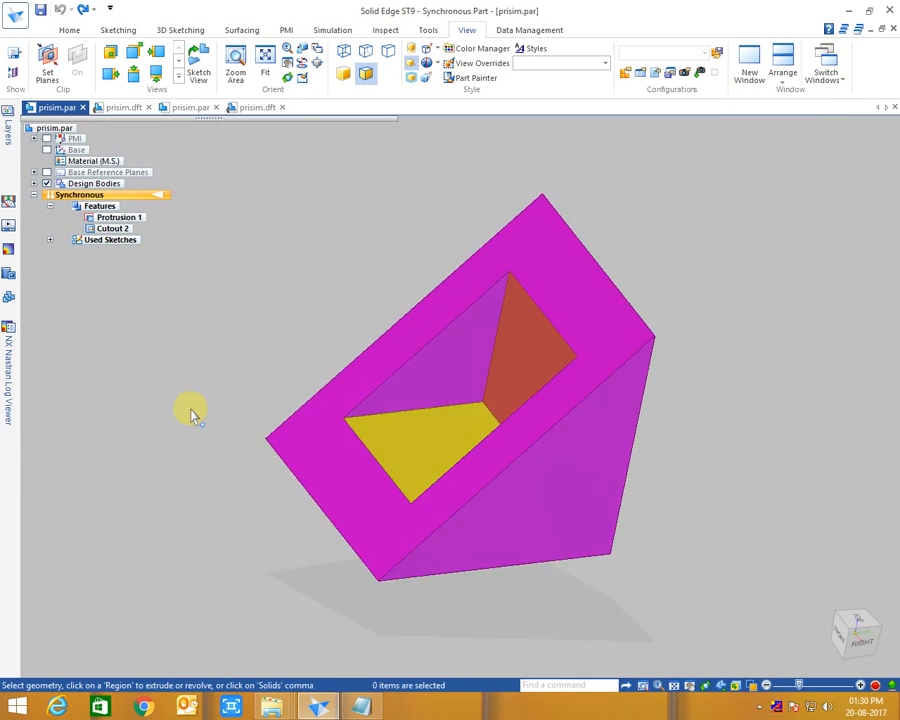
pyautogui.click(112, 228)
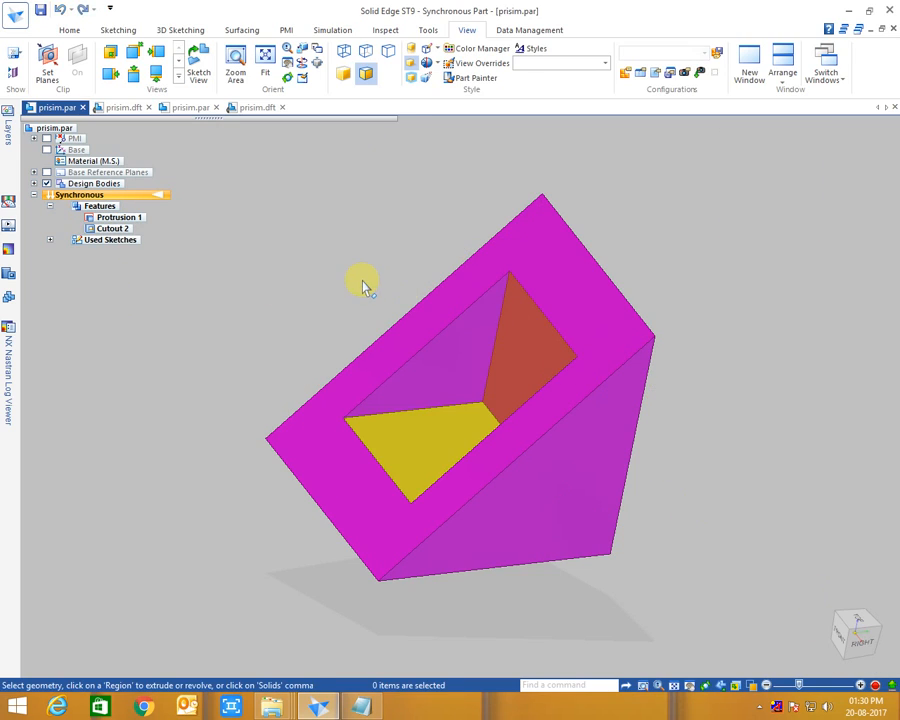
pyautogui.click(120, 108)
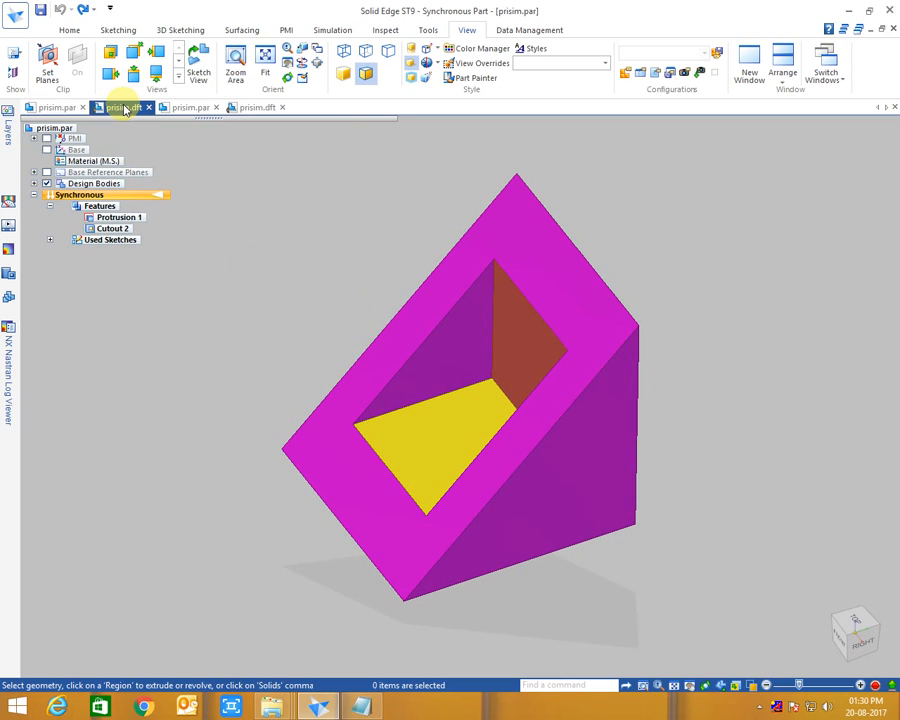
pyautogui.click(120, 108)
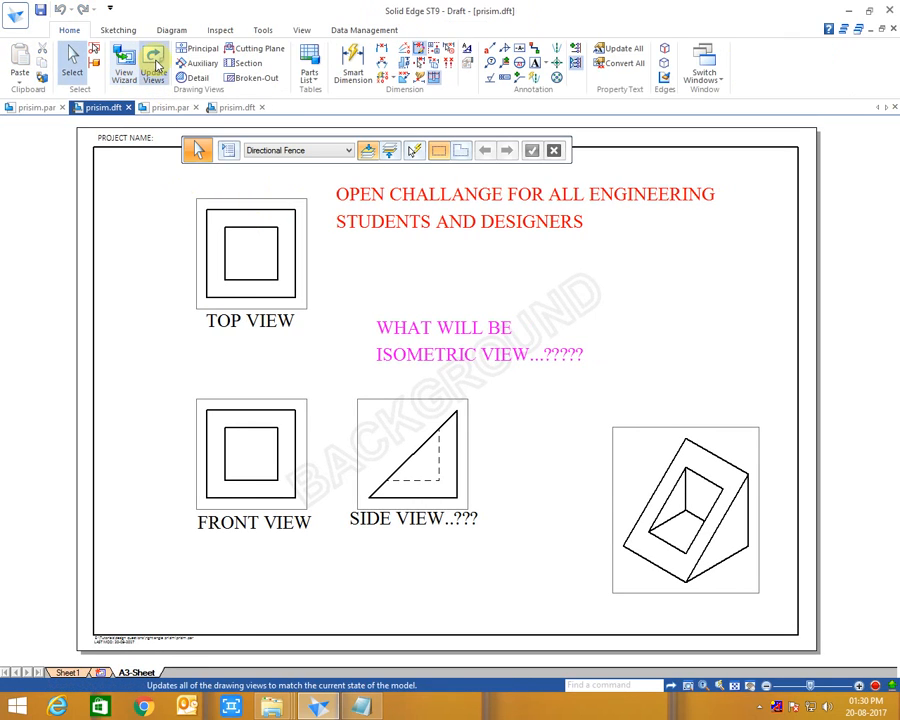
# Step: Update the views and Smart Dimension the top view with its width and height
pyautogui.click(352, 62)
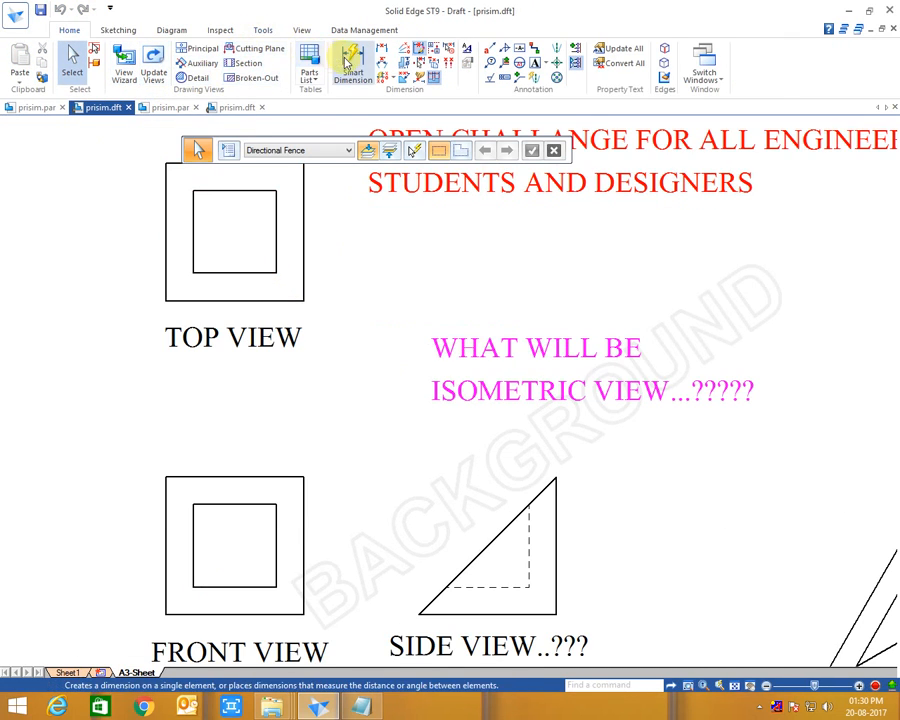
pyautogui.click(352, 62)
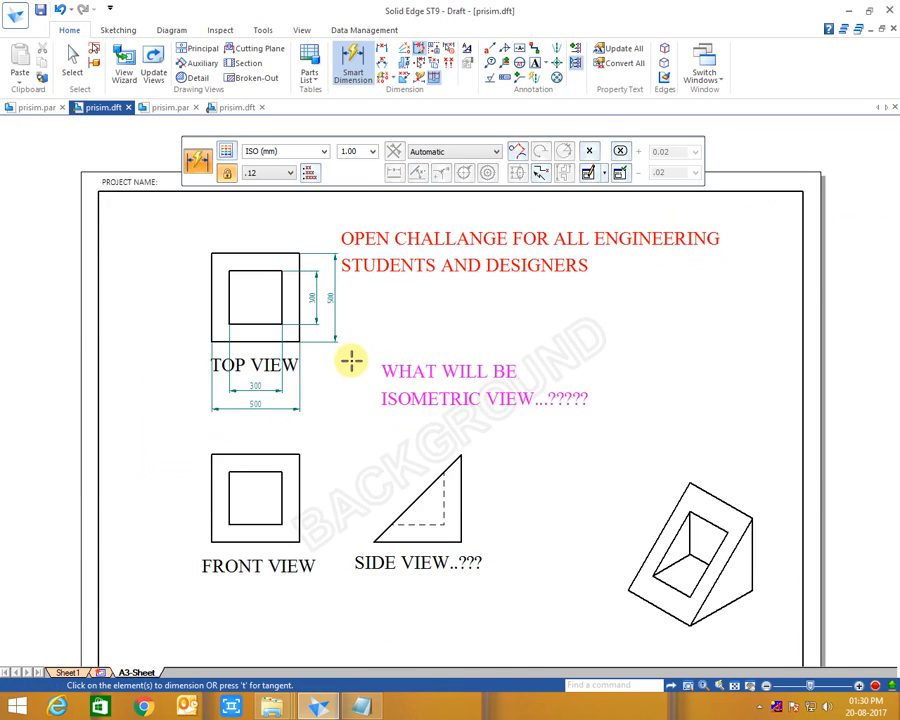
pyautogui.click(72, 56)
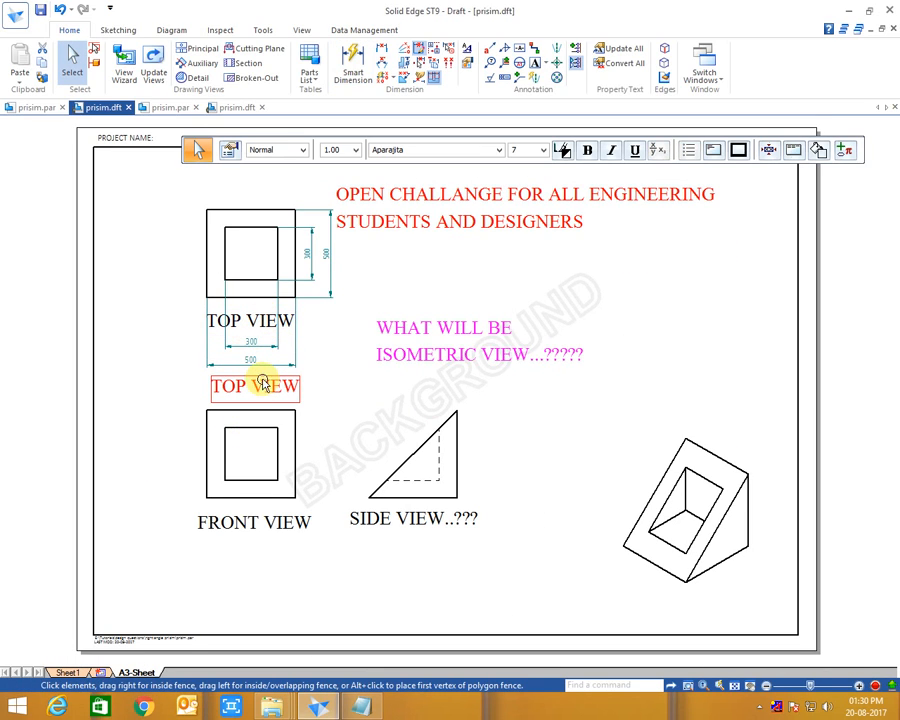
pyautogui.scroll(-3)
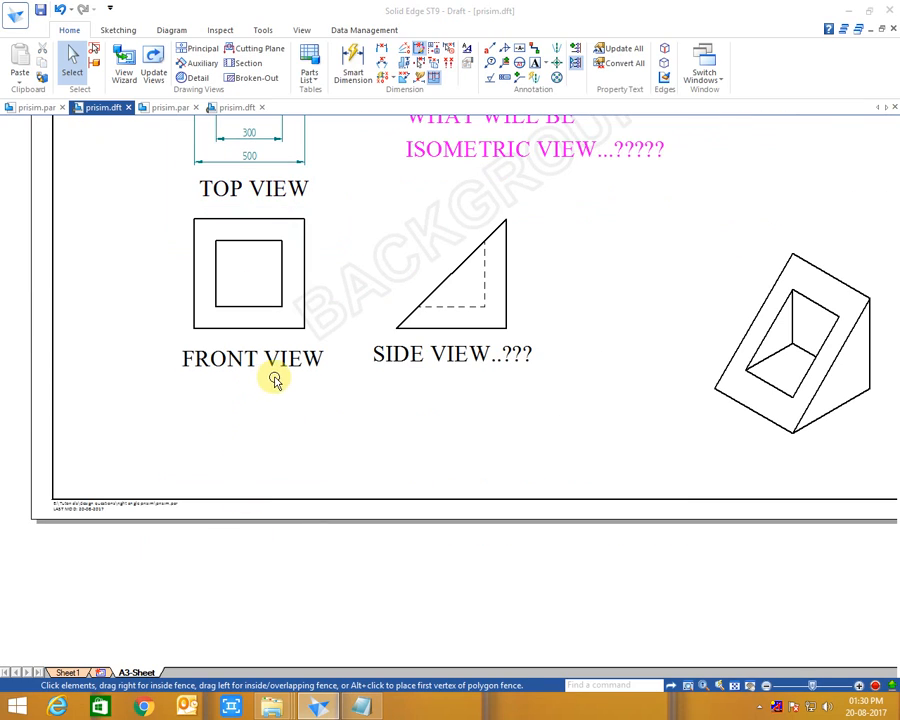
# Step: Select the front view and dimension its edges with Smart Dimension
pyautogui.doubleClick(252, 358)
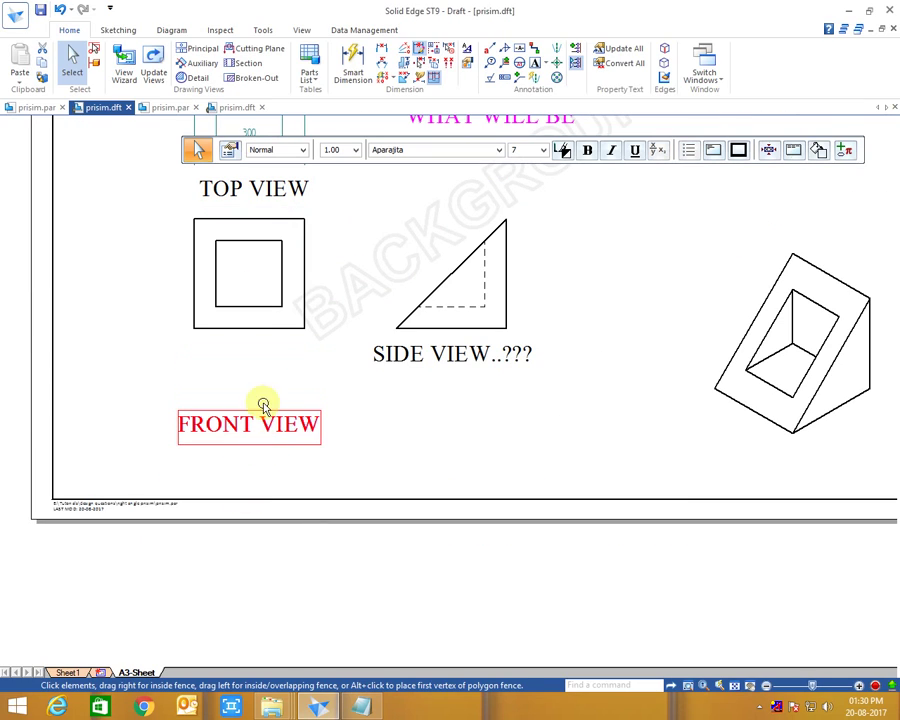
pyautogui.click(248, 276)
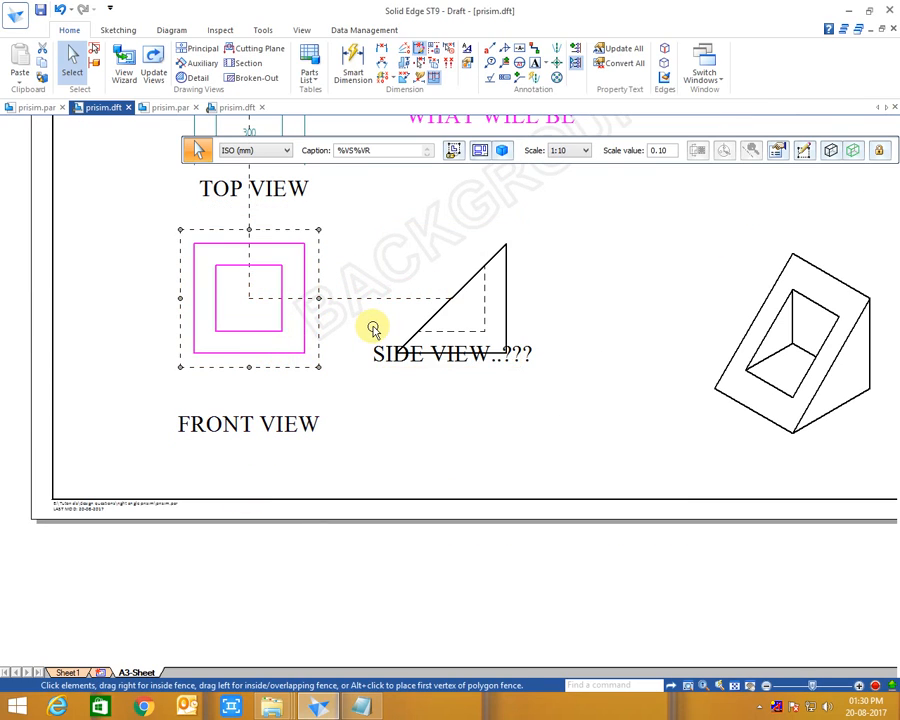
pyautogui.click(352, 62)
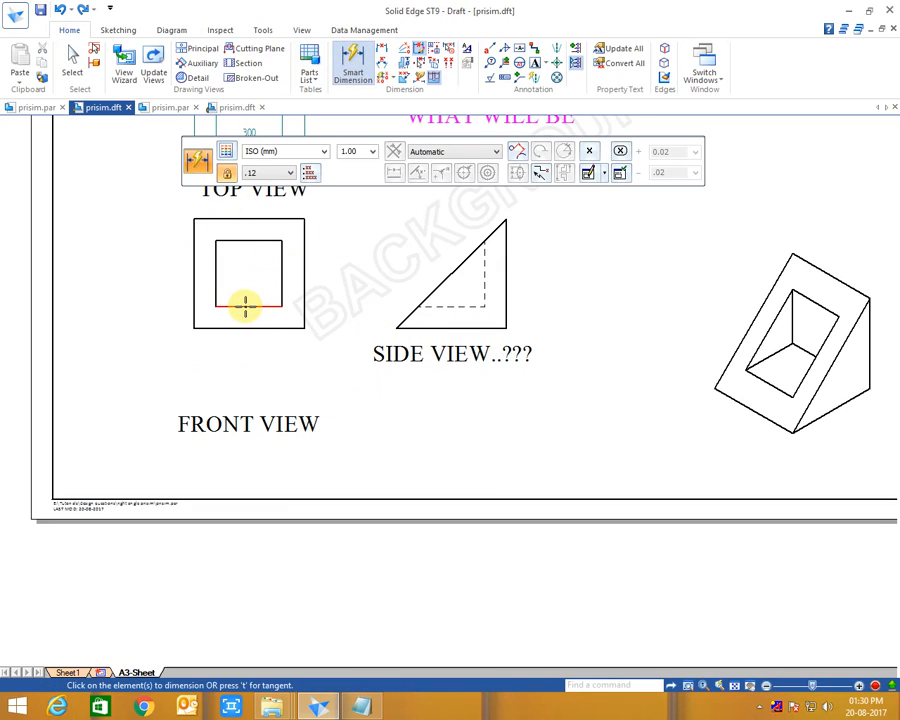
pyautogui.click(246, 304)
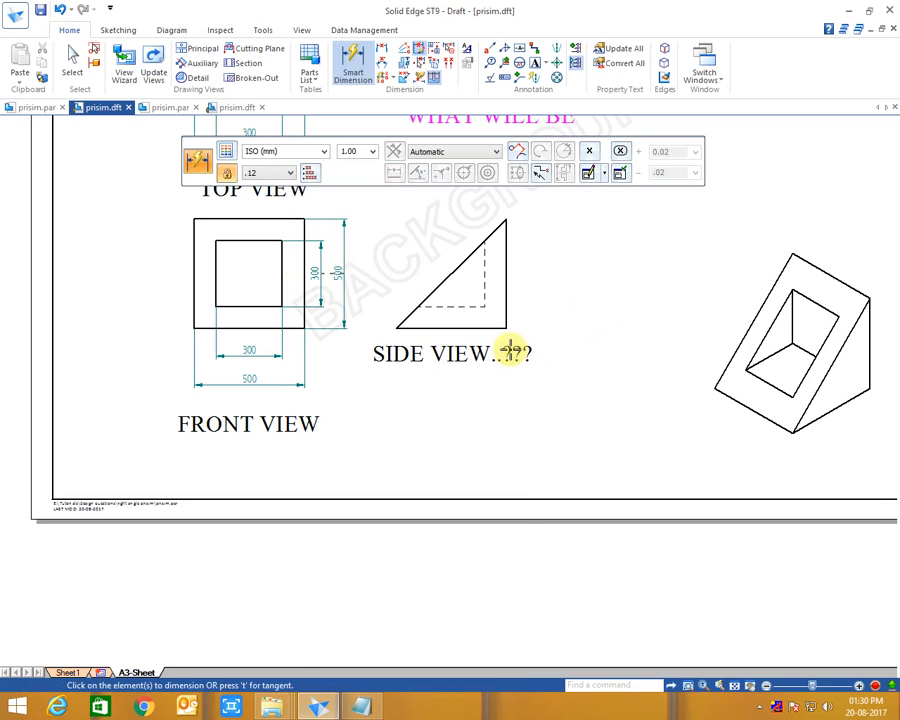
pyautogui.moveTo(458, 388)
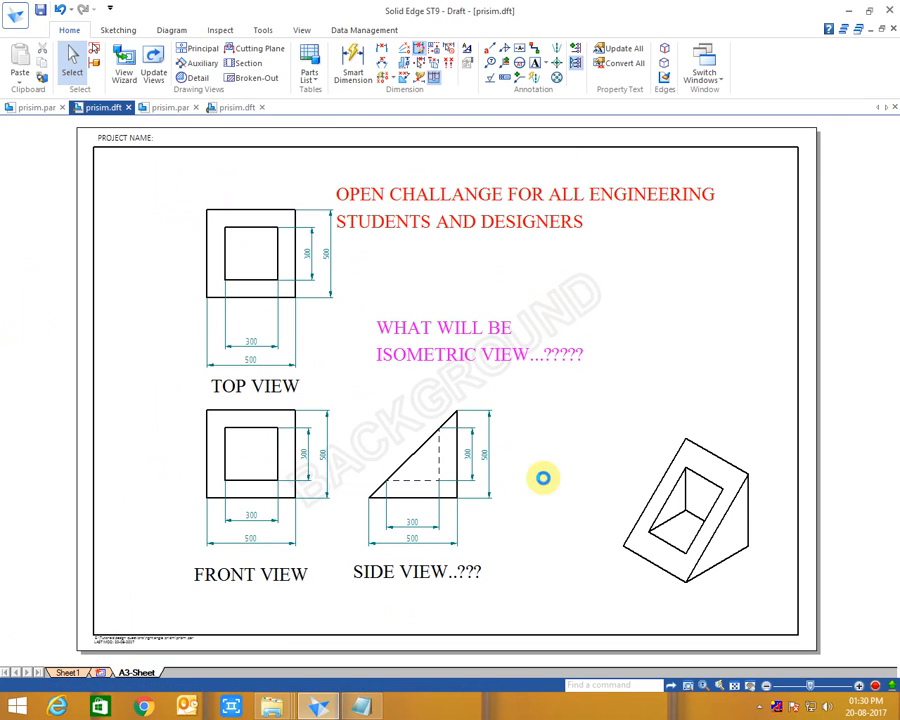
pyautogui.click(72, 56)
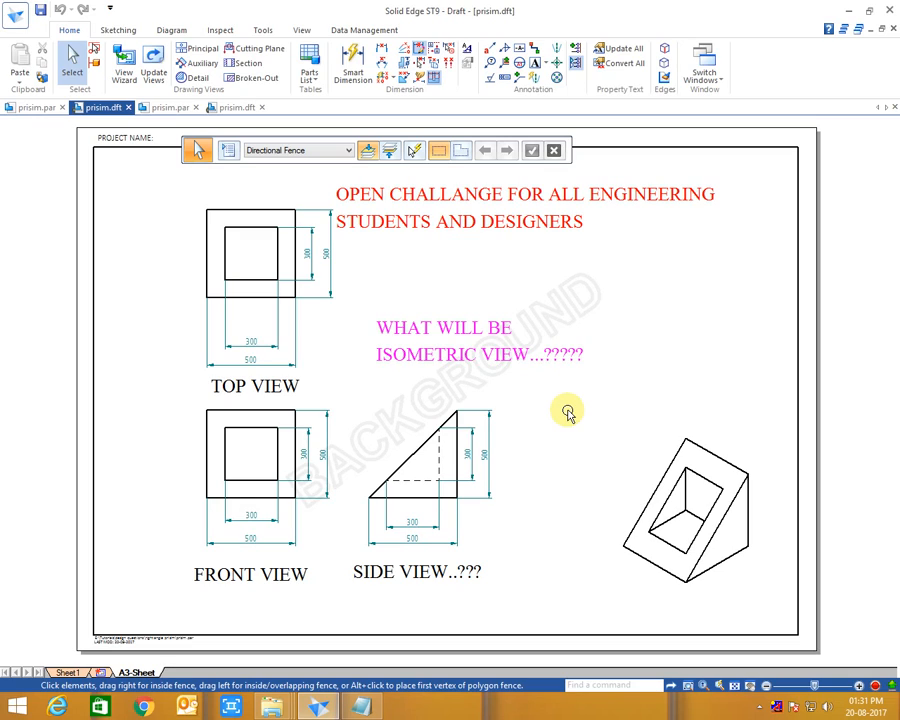
pyautogui.click(170, 108)
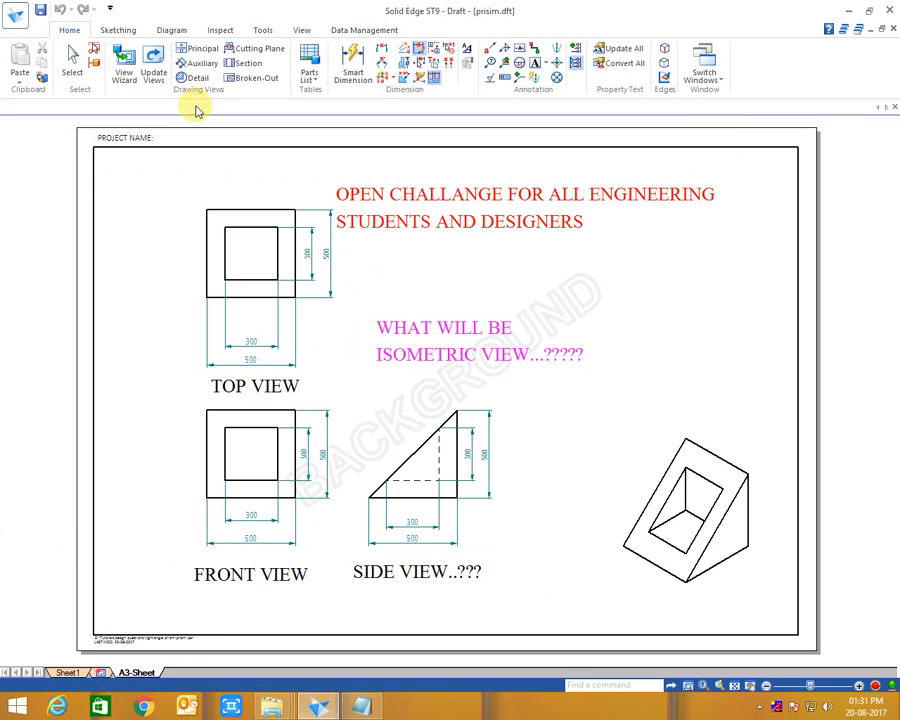
pyautogui.click(152, 56)
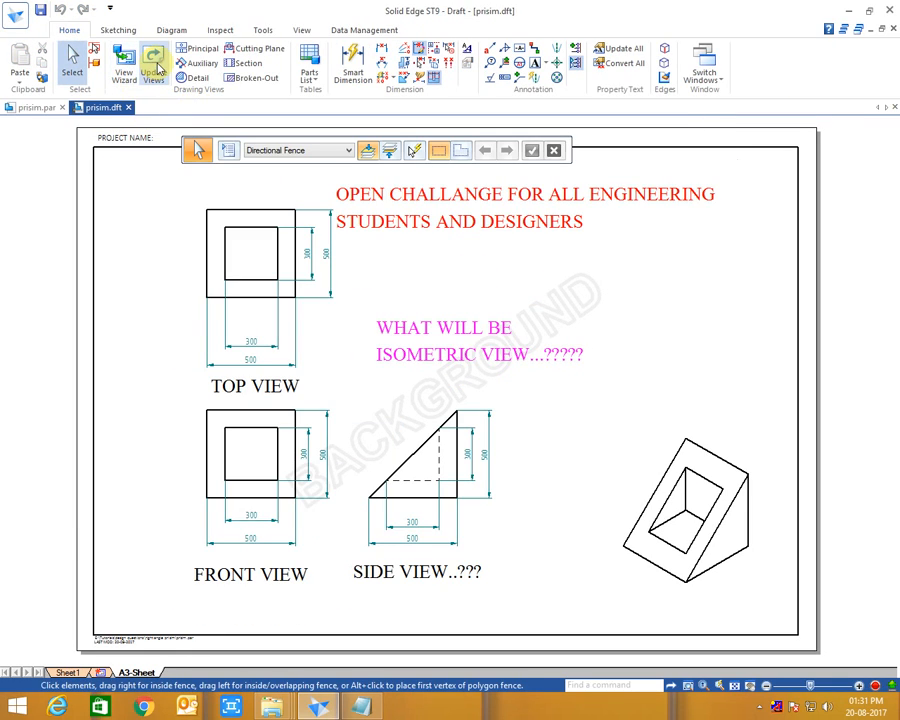
pyautogui.click(36, 108)
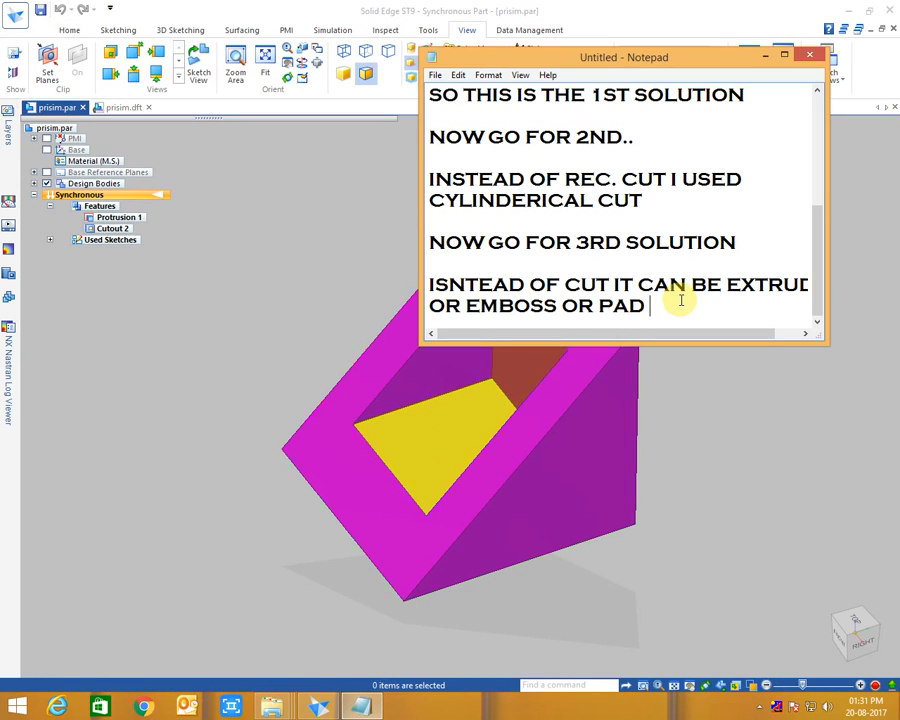
# Step: Type the note 'DELET CUT AND EXTRUDE 300X300 TR' in Notepad
pyautogui.write('DELET C')
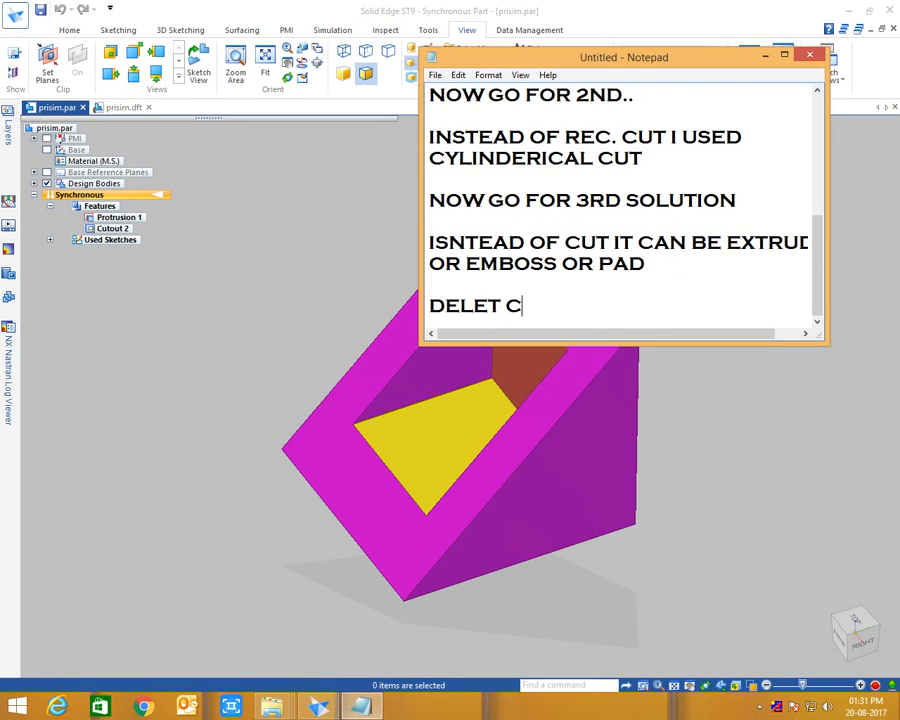
pyautogui.write('UT AND EXTR')
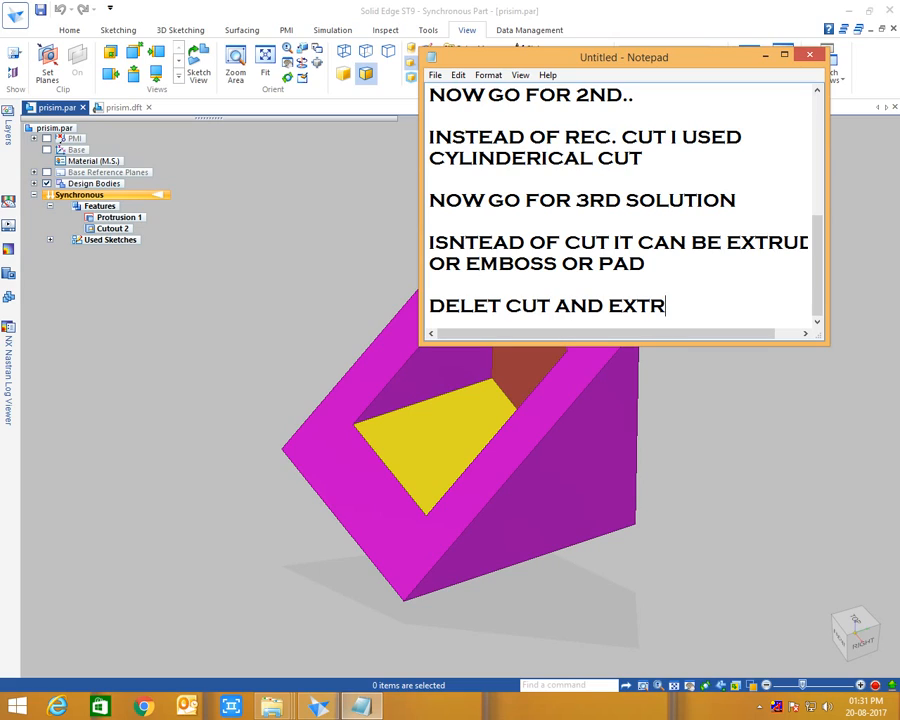
pyautogui.write('UDE 30')
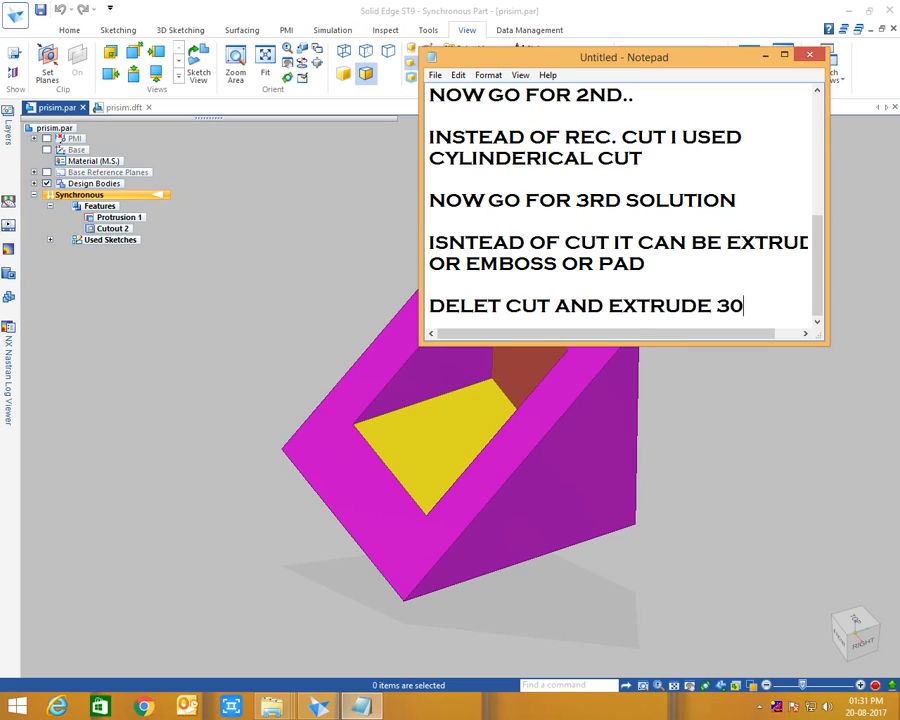
pyautogui.write('0X300')
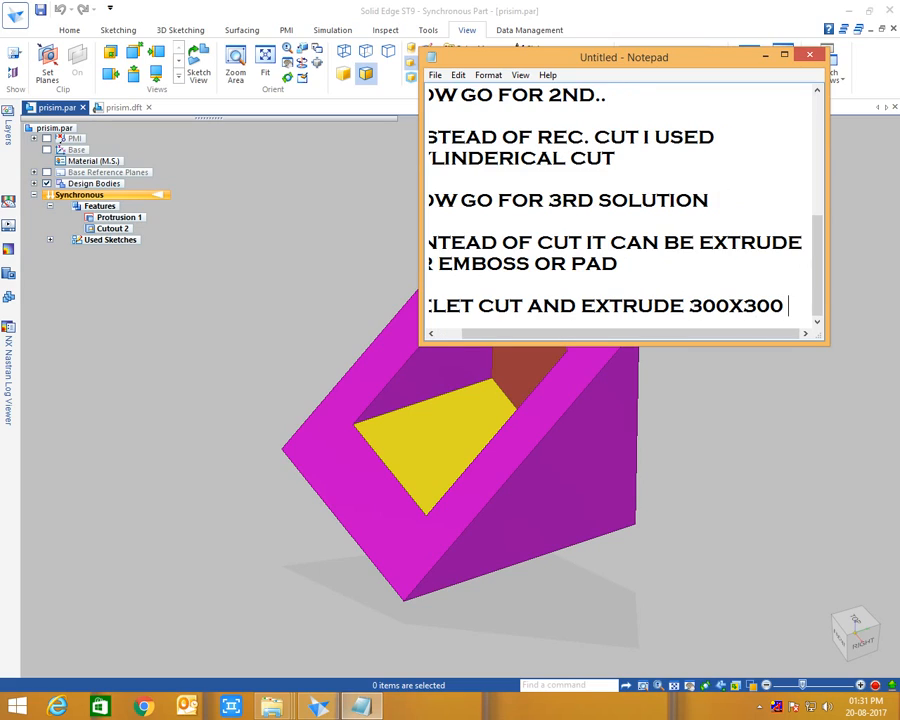
pyautogui.write('TR')
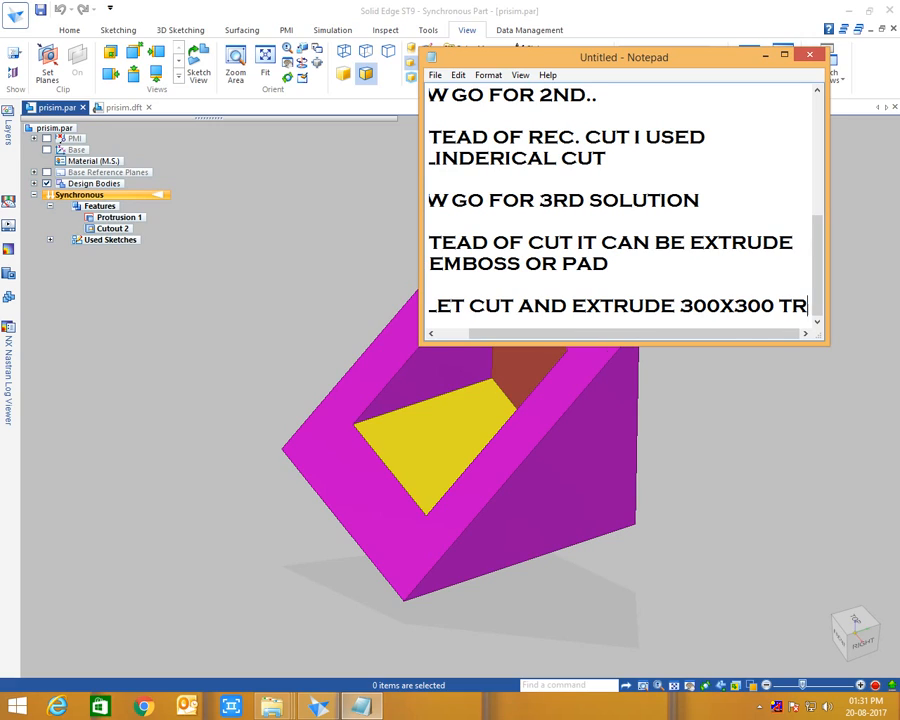
pyautogui.hscroll(3)
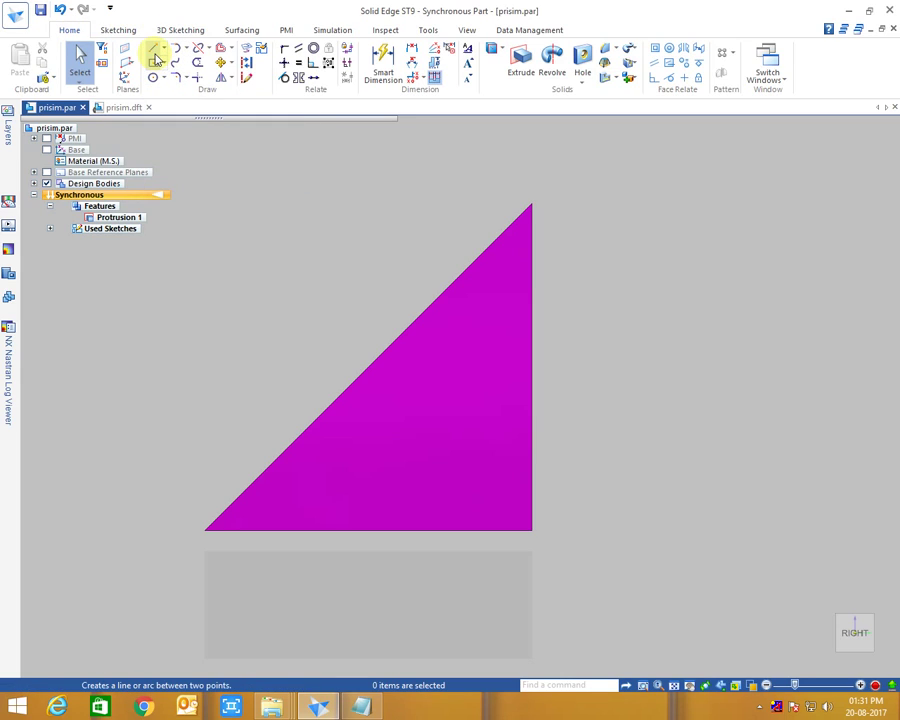
# Step: Sketch a square with Rectangle by 2 Points over the wedge's triangular side face
pyautogui.click(156, 50)
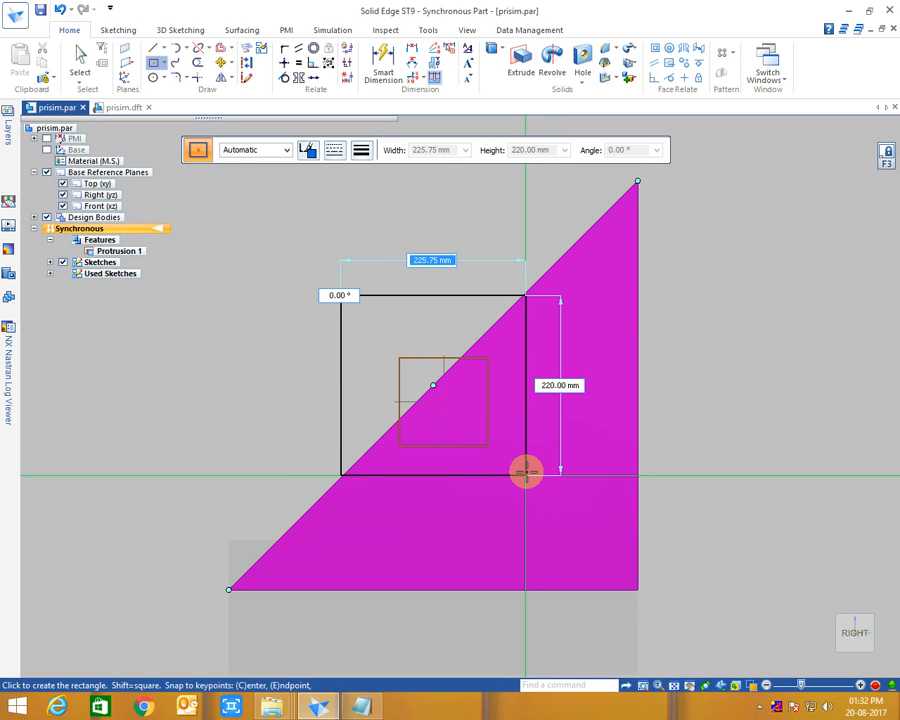
pyautogui.moveTo(524, 472); pyautogui.dragTo(560, 492)
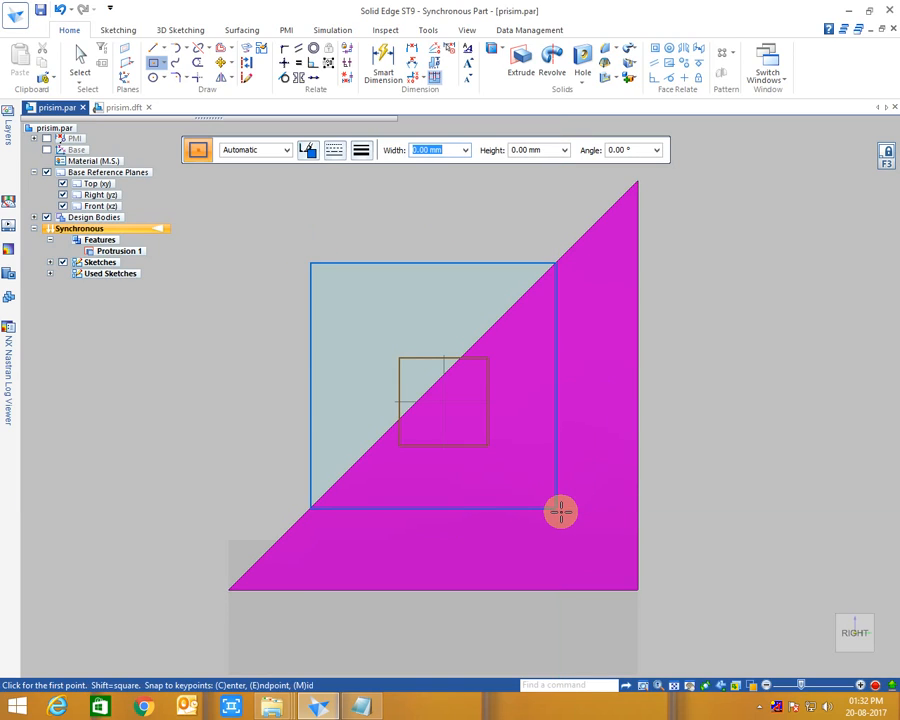
pyautogui.moveTo(364, 178)
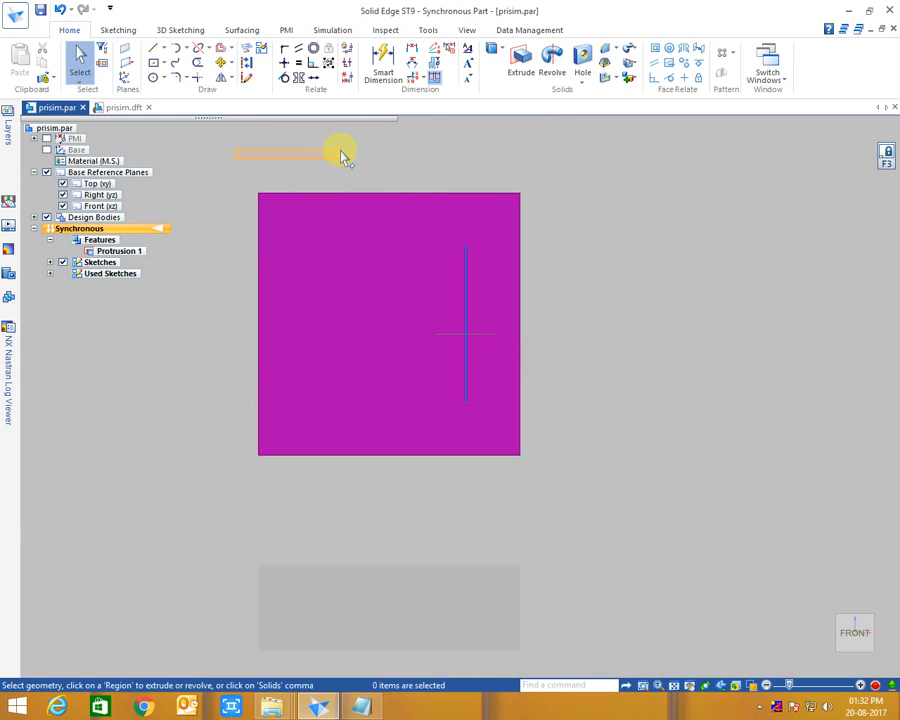
# Step: Extrude the square region into Protrusion 2, then switch to prism.dft
pyautogui.click(520, 56)
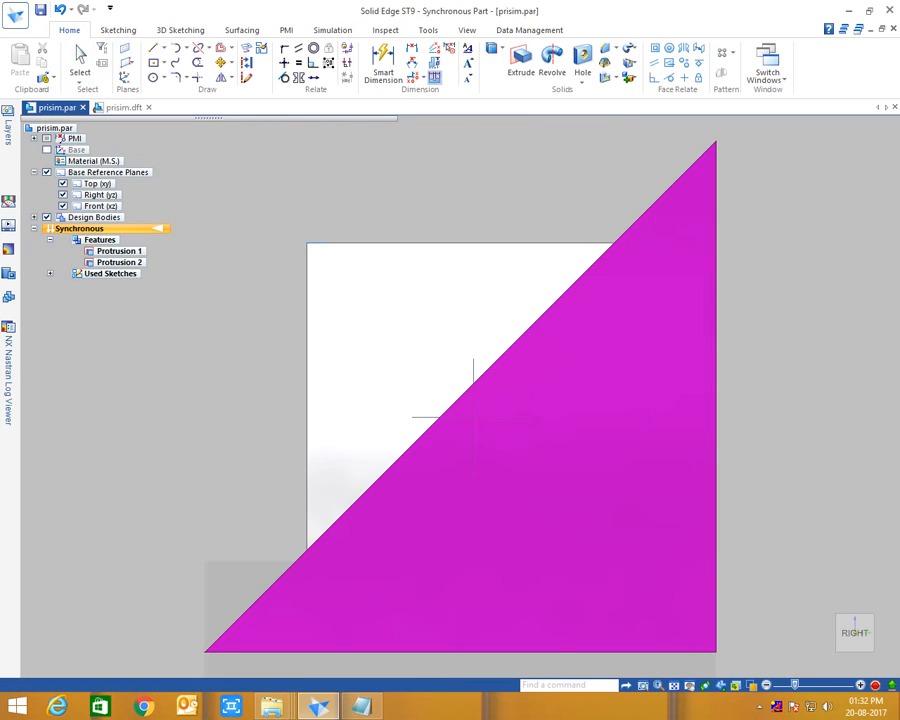
pyautogui.click(110, 108)
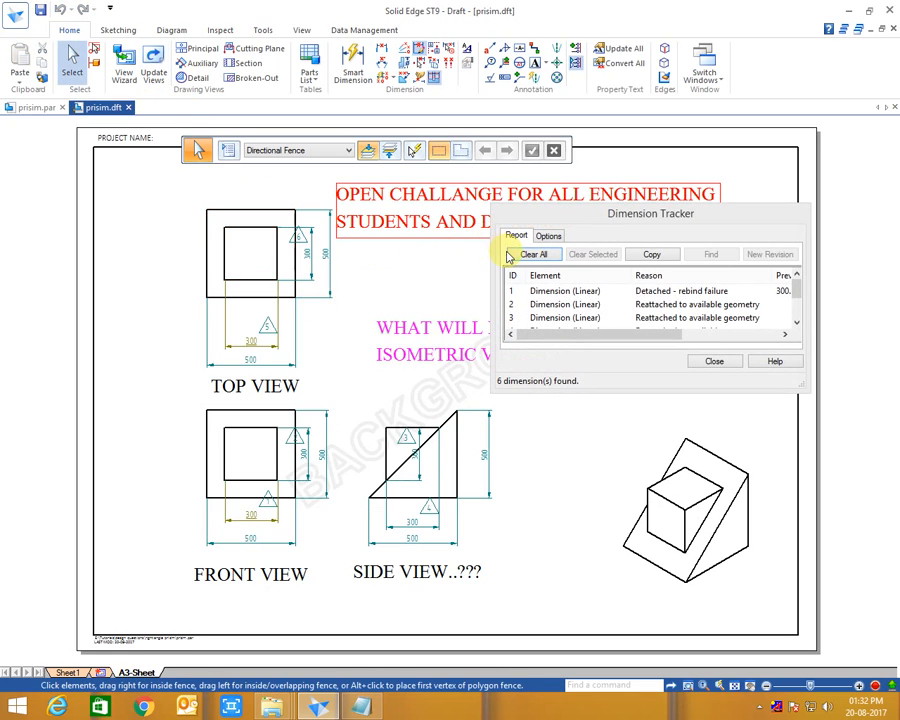
# Step: Clear All in the Dimension Tracker, close it, and select the top view's width dimension
pyautogui.click(534, 254)
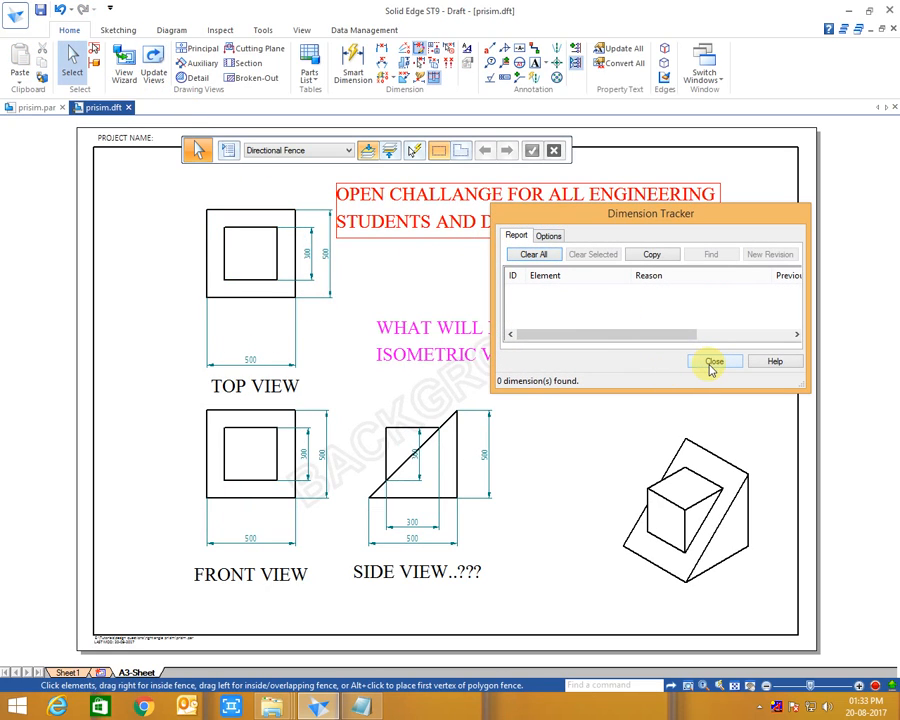
pyautogui.click(714, 360)
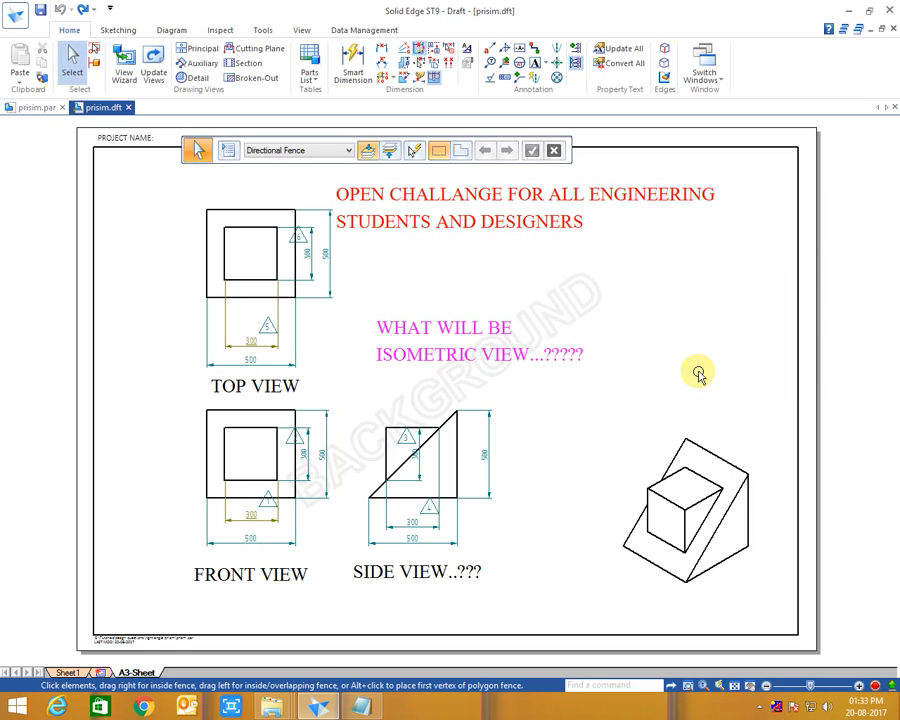
pyautogui.moveTo(198, 124)
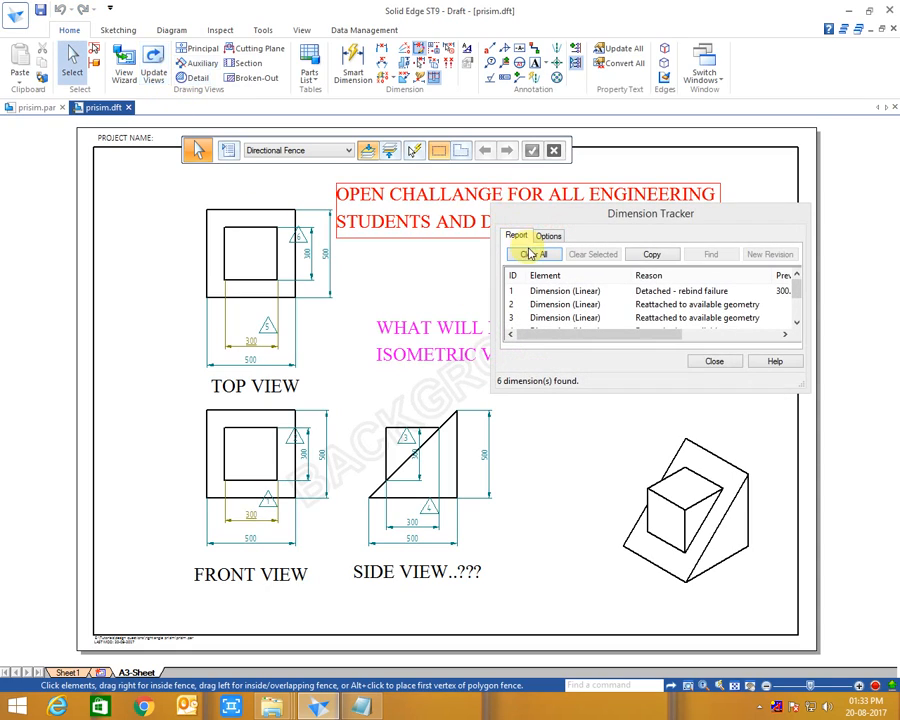
pyautogui.click(714, 360)
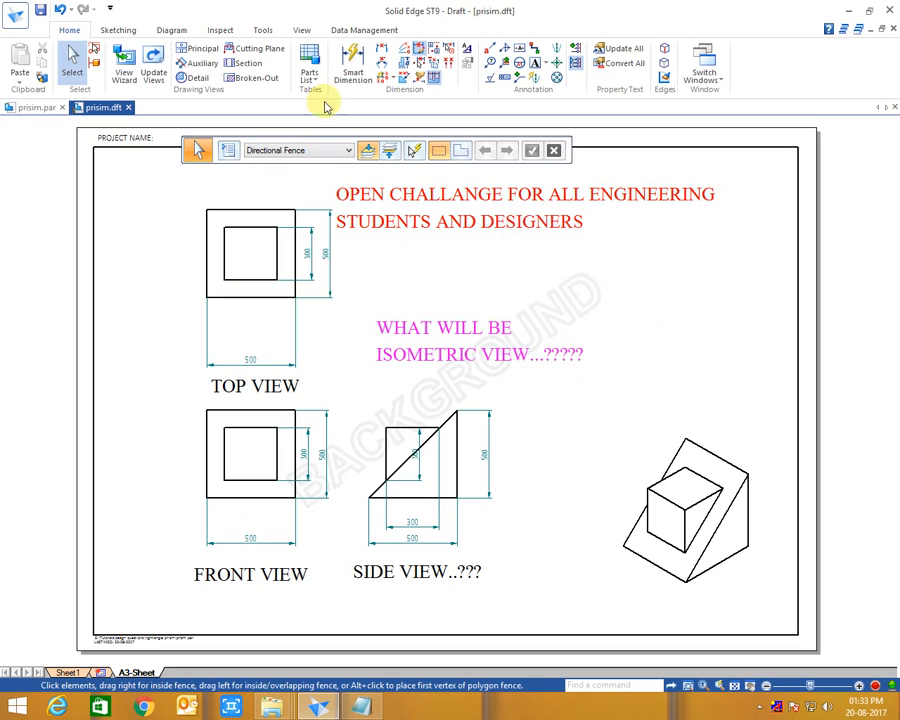
pyautogui.click(352, 62)
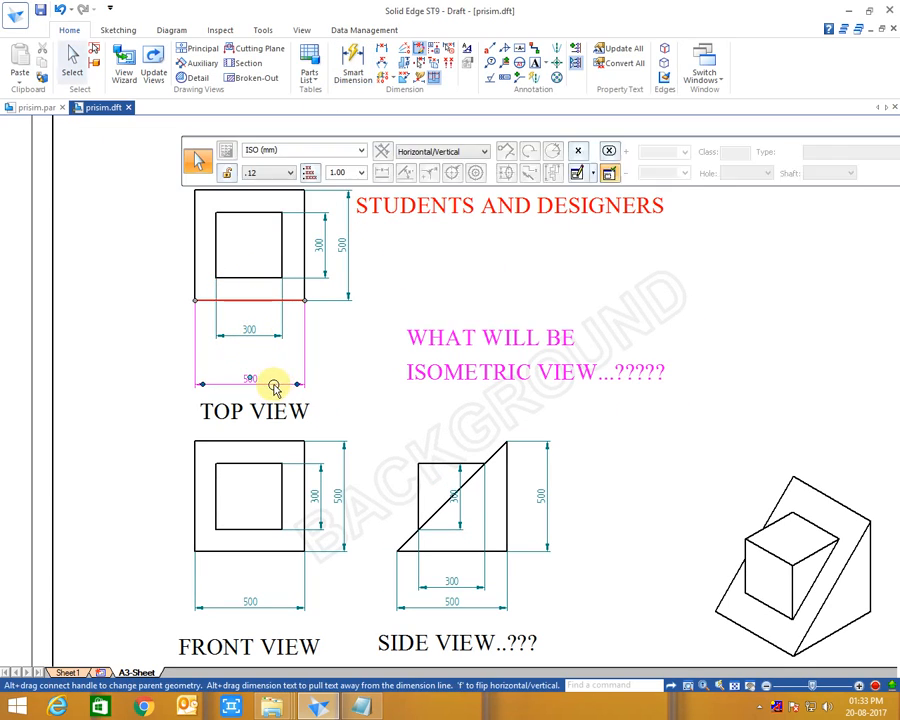
pyautogui.scroll(-3)
pyautogui.write('NOTH')
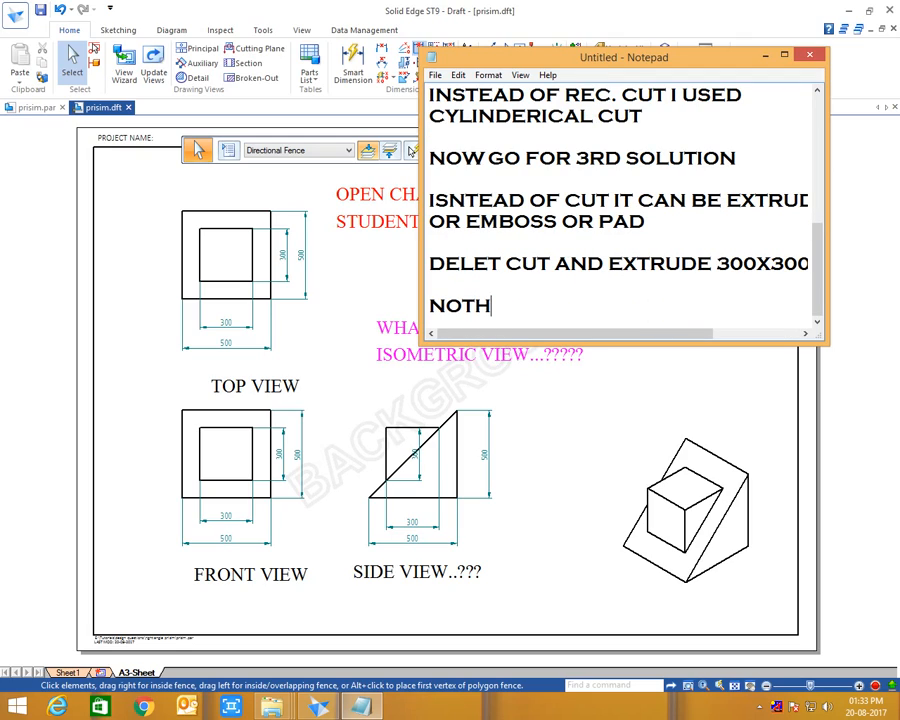
# Step: Write the note that FV and top view are still the same but the side view has changed
pyautogui.write('ING HAS BEEN')
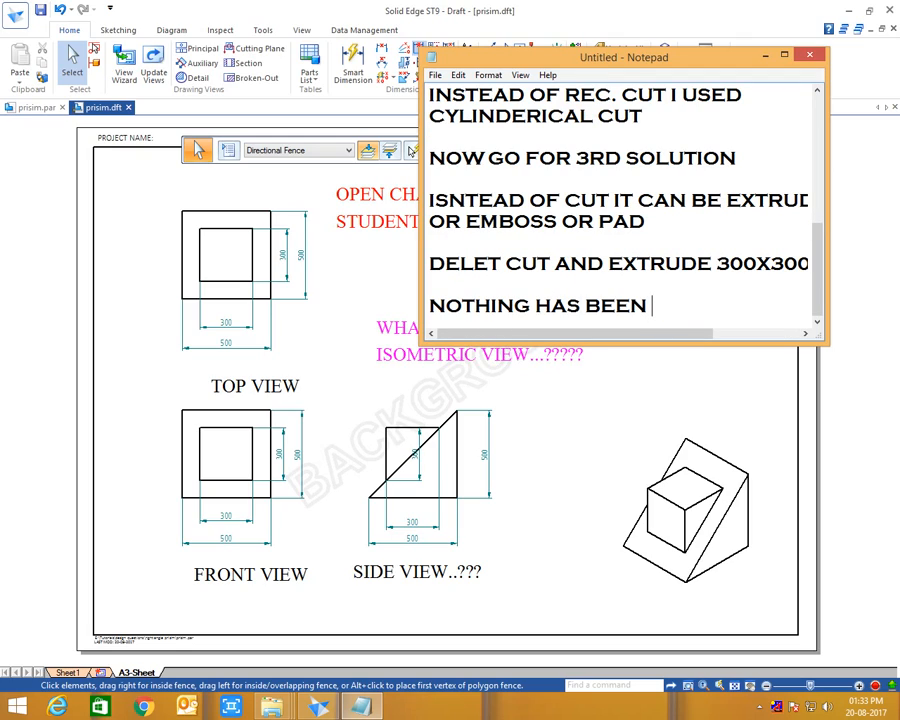
pyautogui.write('CHANGE IN')
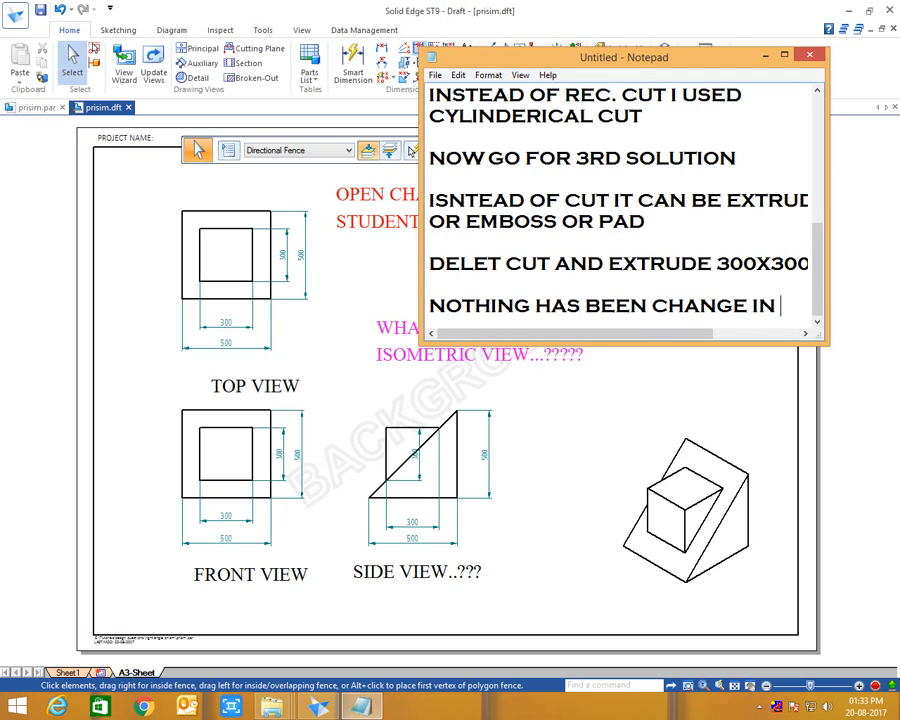
pyautogui.write('FV N')
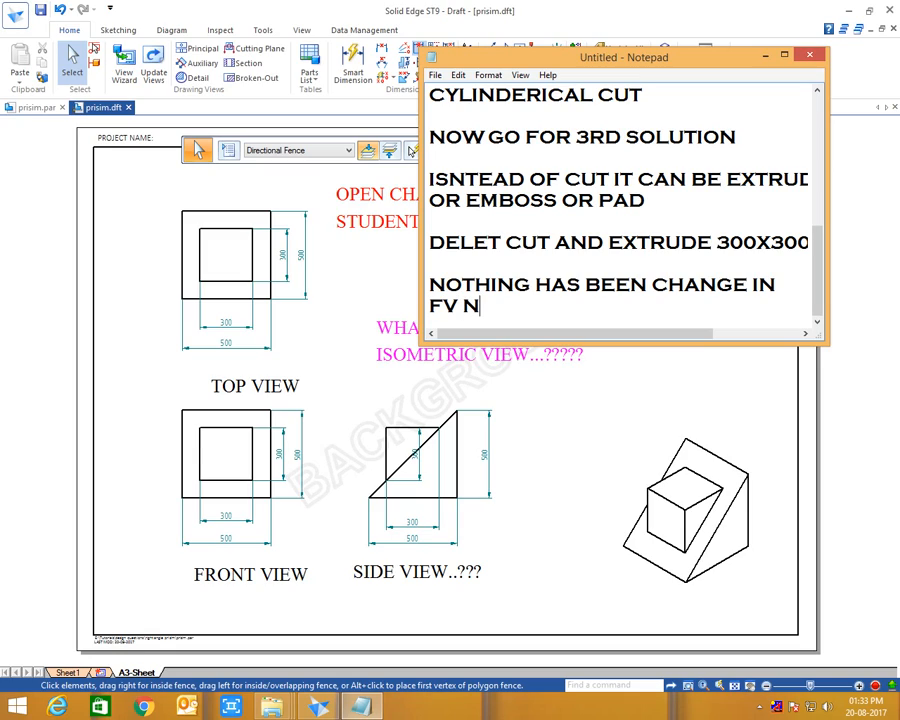
pyautogui.write('AND TO')
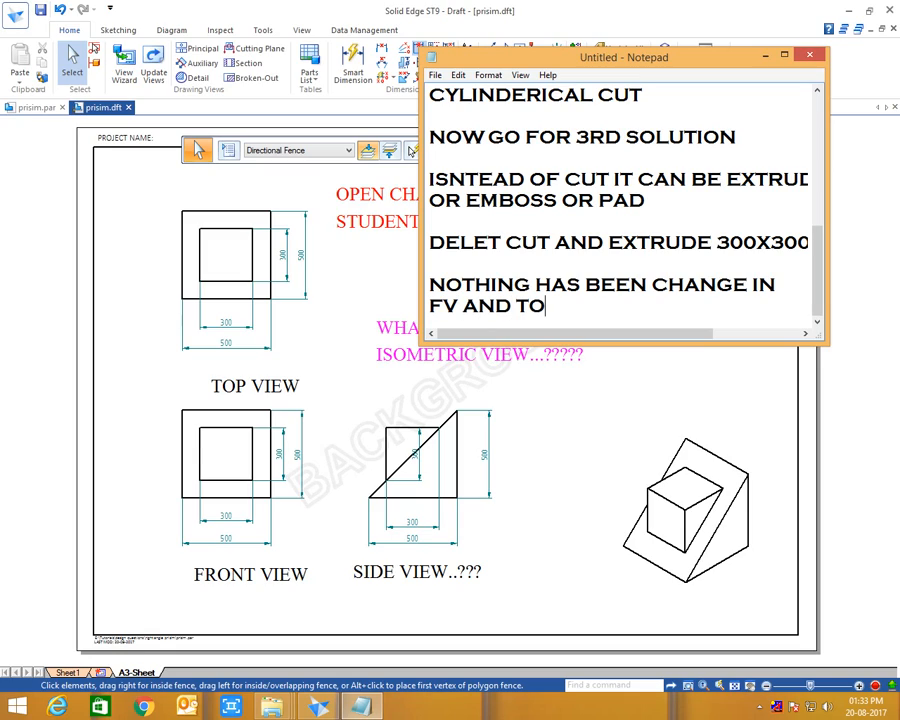
pyautogui.write('P VIEW SI')
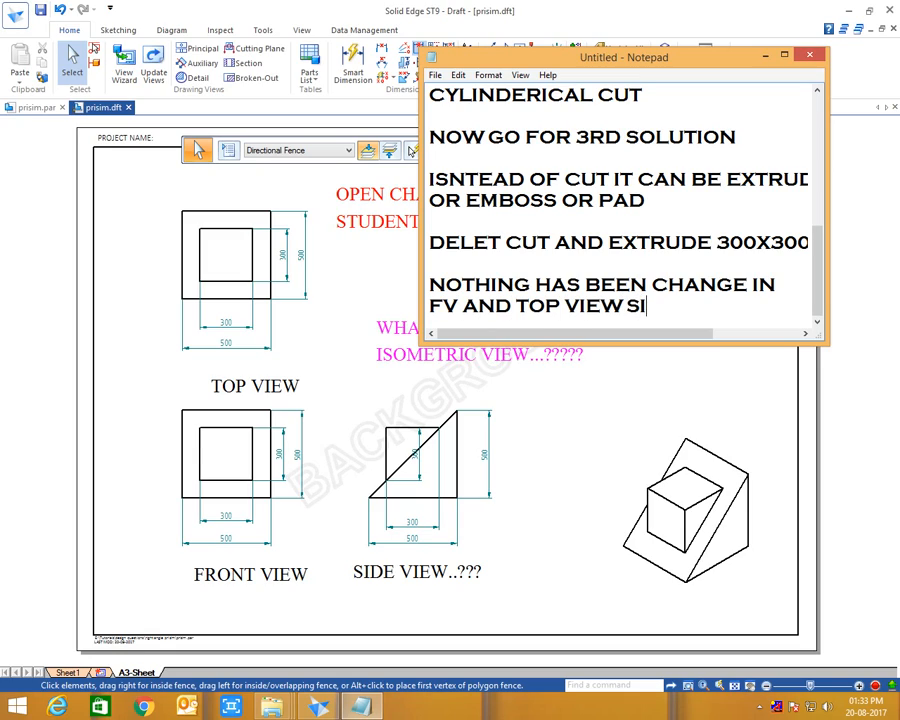
pyautogui.write('LL SAME')
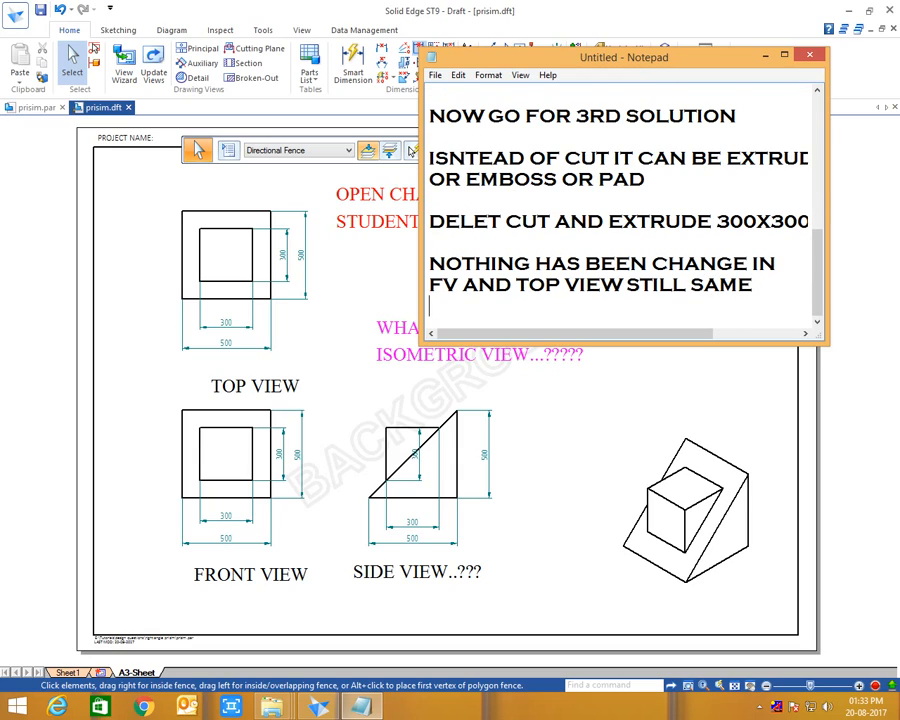
pyautogui.write('BUIT')
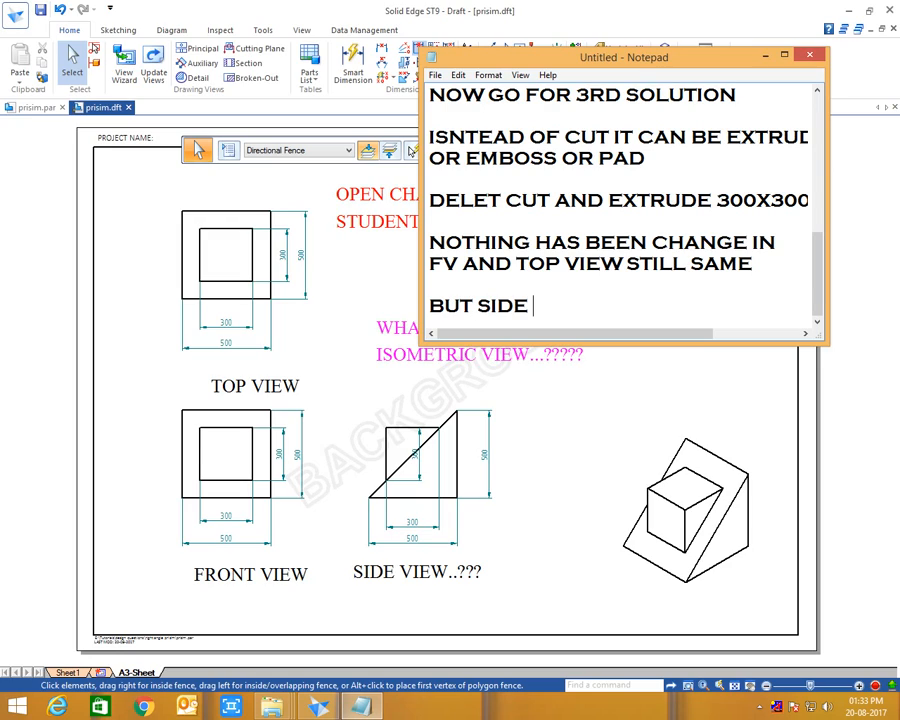
pyautogui.write('VIEW HAS BEE')
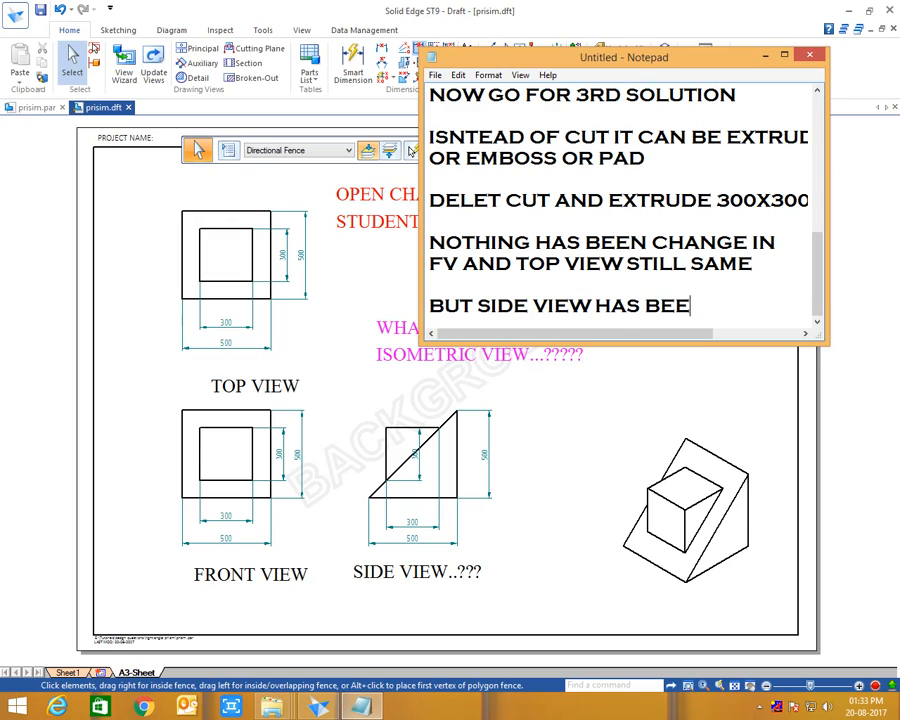
pyautogui.write('N CHANGE')
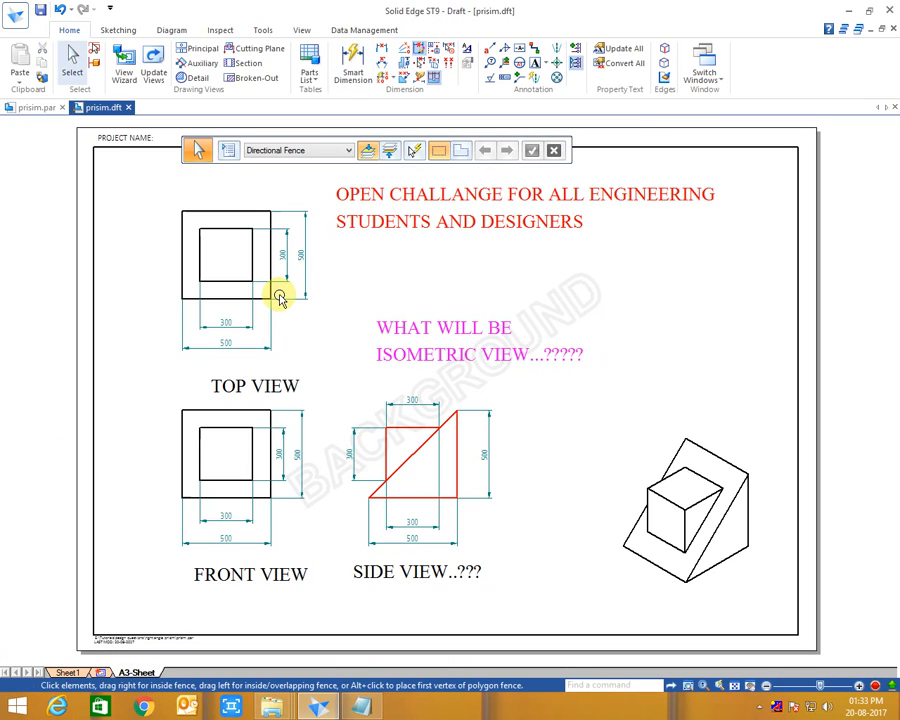
pyautogui.moveTo(536, 462)
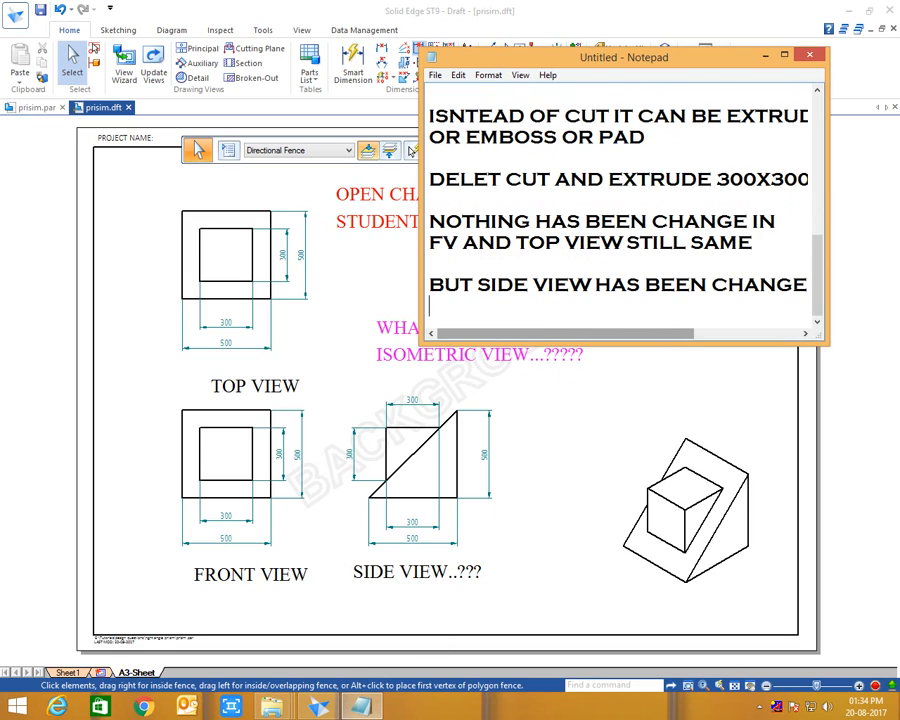
# Step: Add 'ISOMETRIC VIEW' on a new line beneath the side-view remark
pyautogui.write('ISOME')
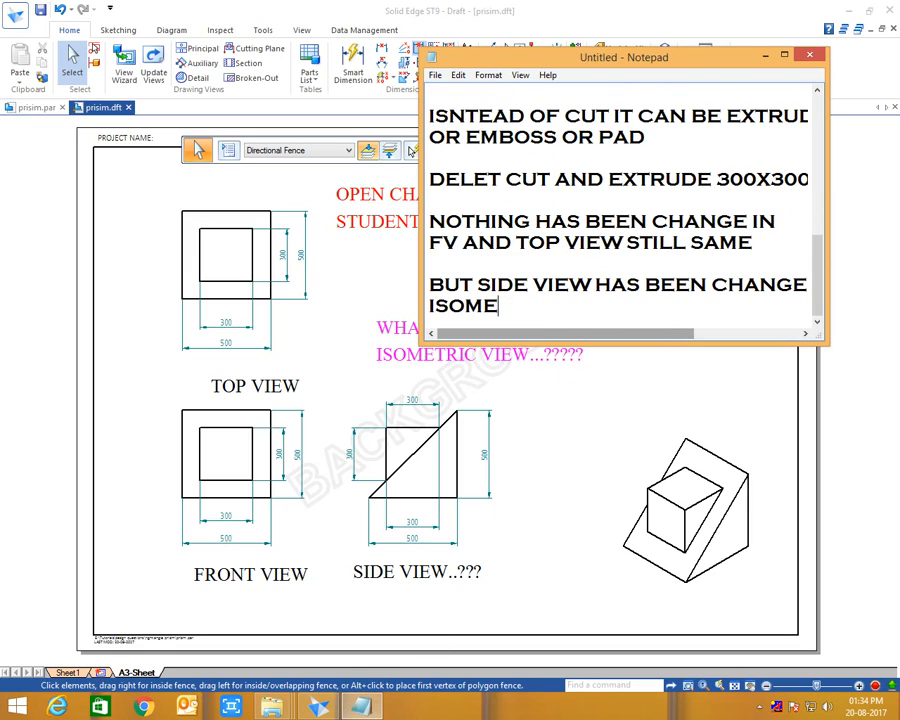
pyautogui.write('TRIC VIEW')
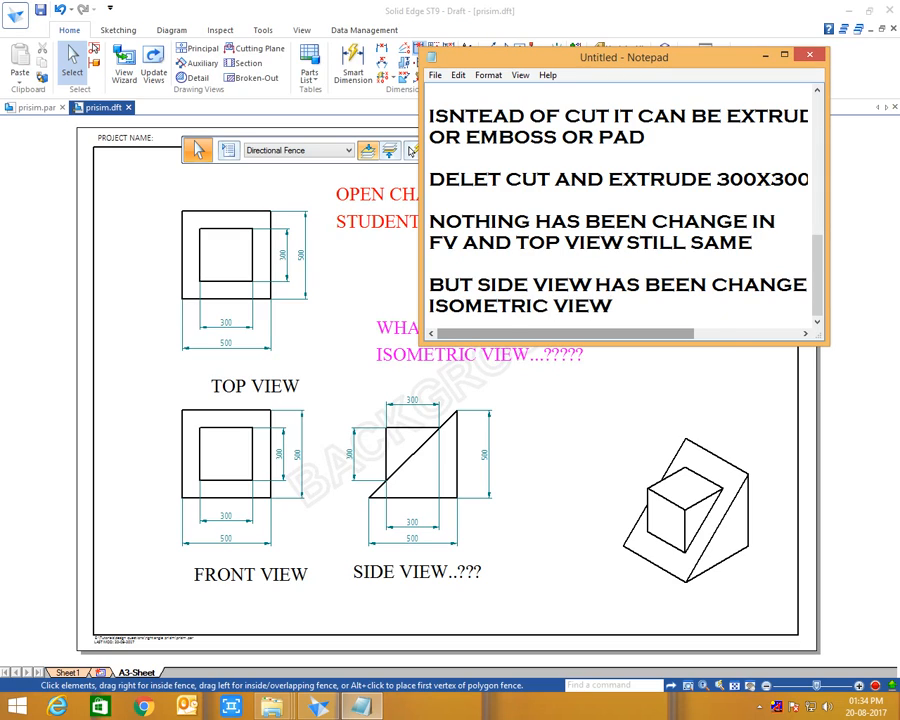